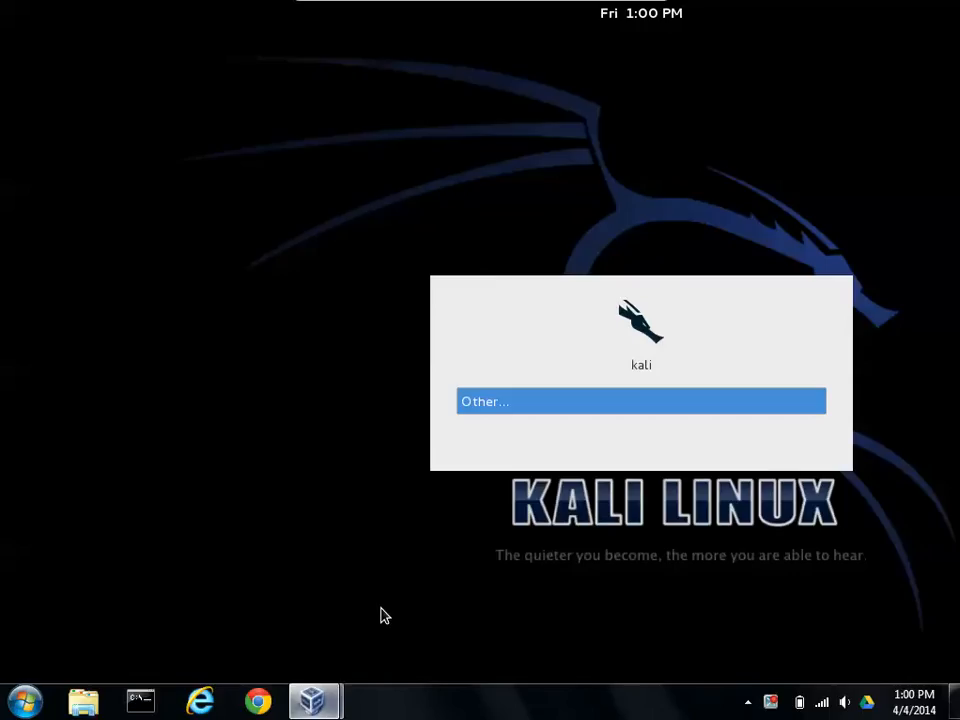
Step: Log in to Kali as another user and submit the credentials
{"action": "left_click", "coordinate": [640, 400]}
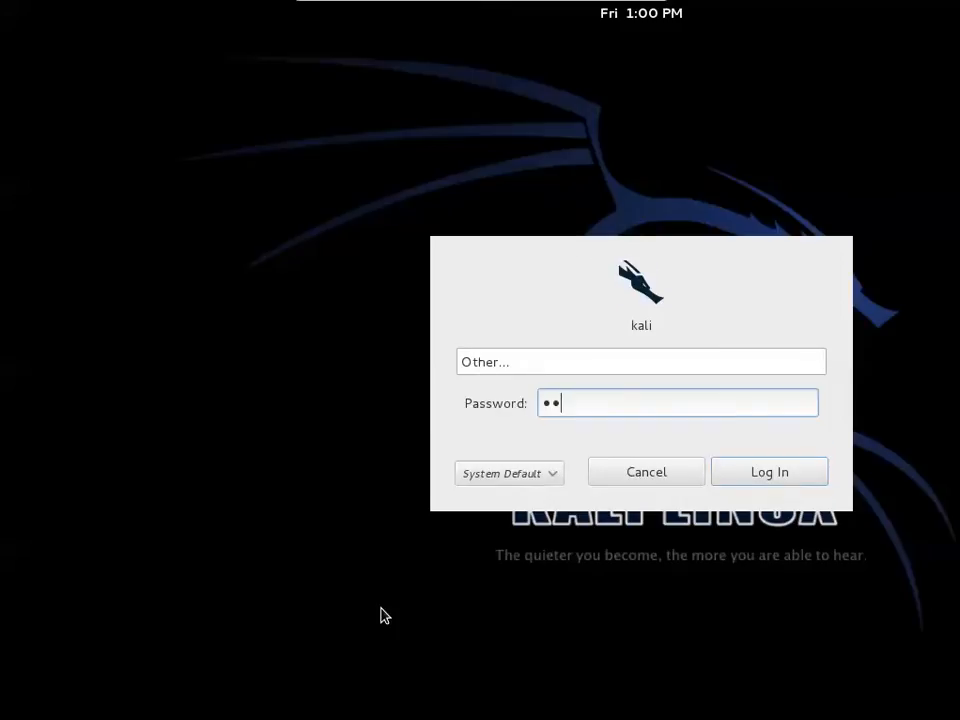
{"action": "left_click", "coordinate": [768, 472]}
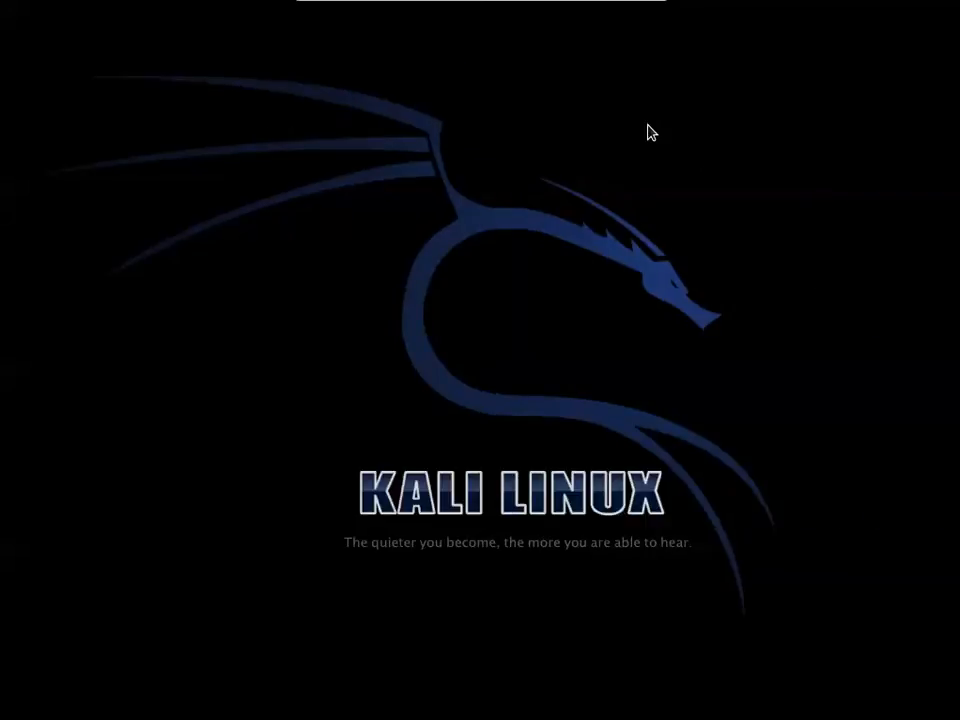
{"action": "mouse_move", "coordinate": [304, 168]}
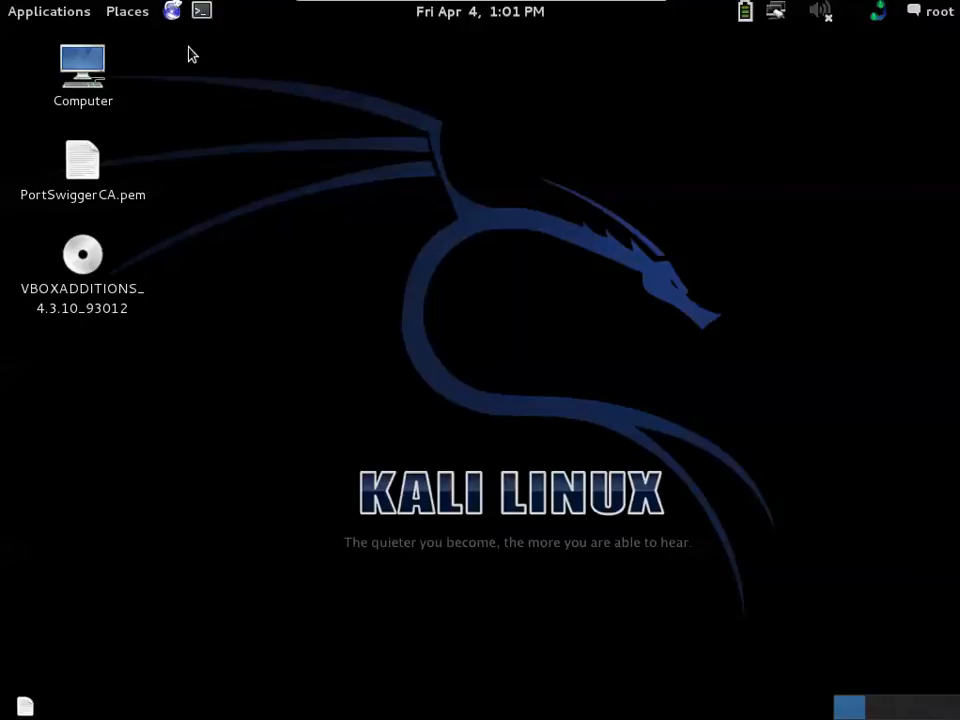
Step: Run 'apt-get install sleuthkit' in a maximized terminal window
{"action": "left_click", "coordinate": [200, 12]}
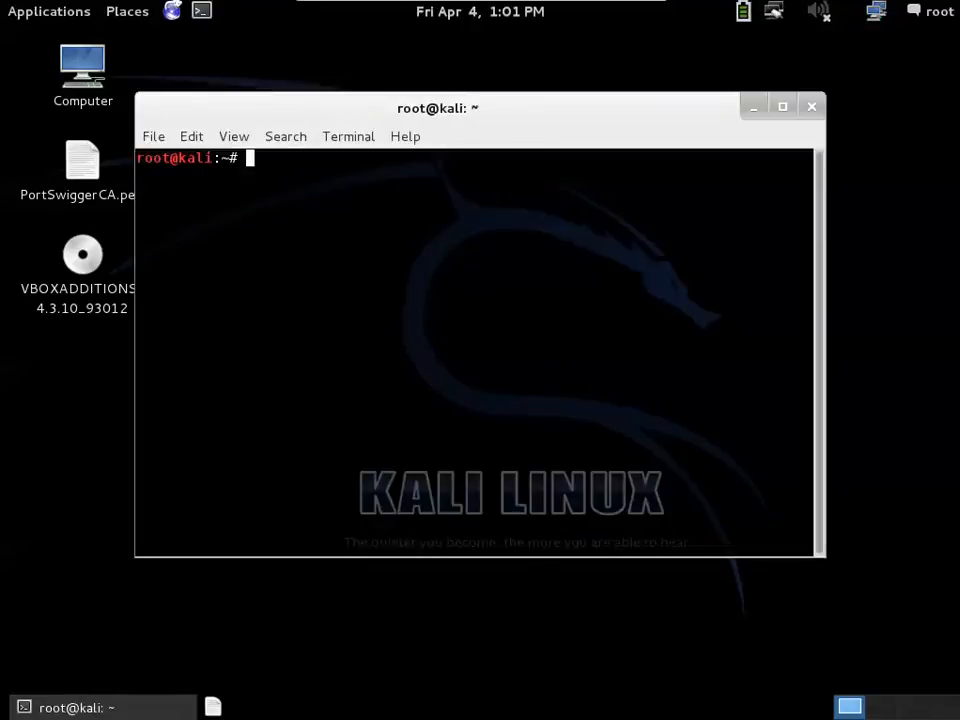
{"action": "left_click", "coordinate": [782, 106]}
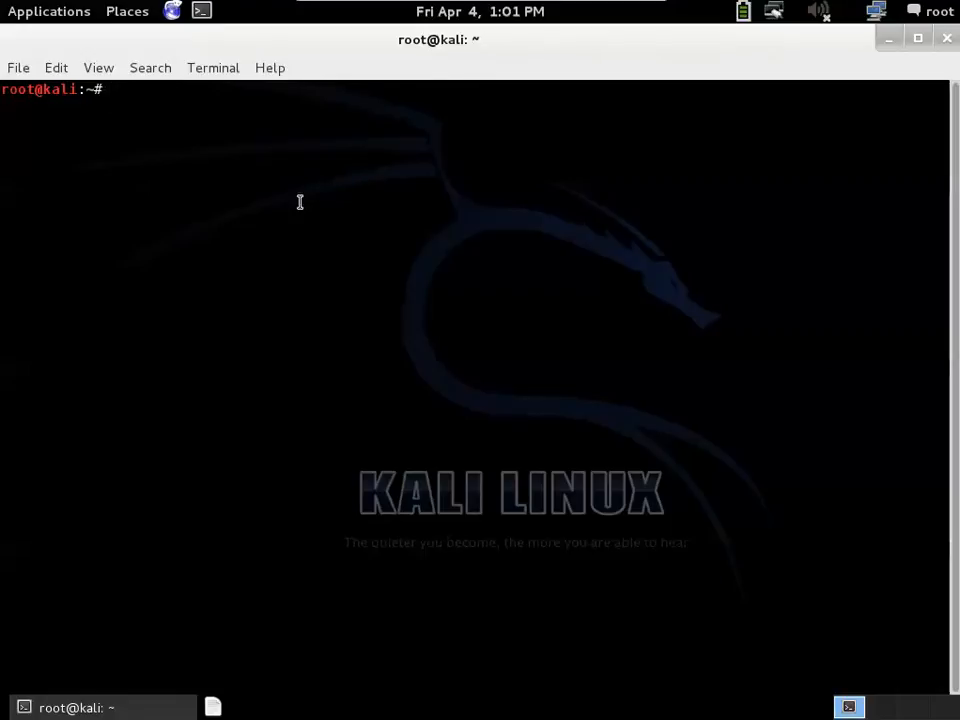
{"action": "type", "text": "apt-get"}
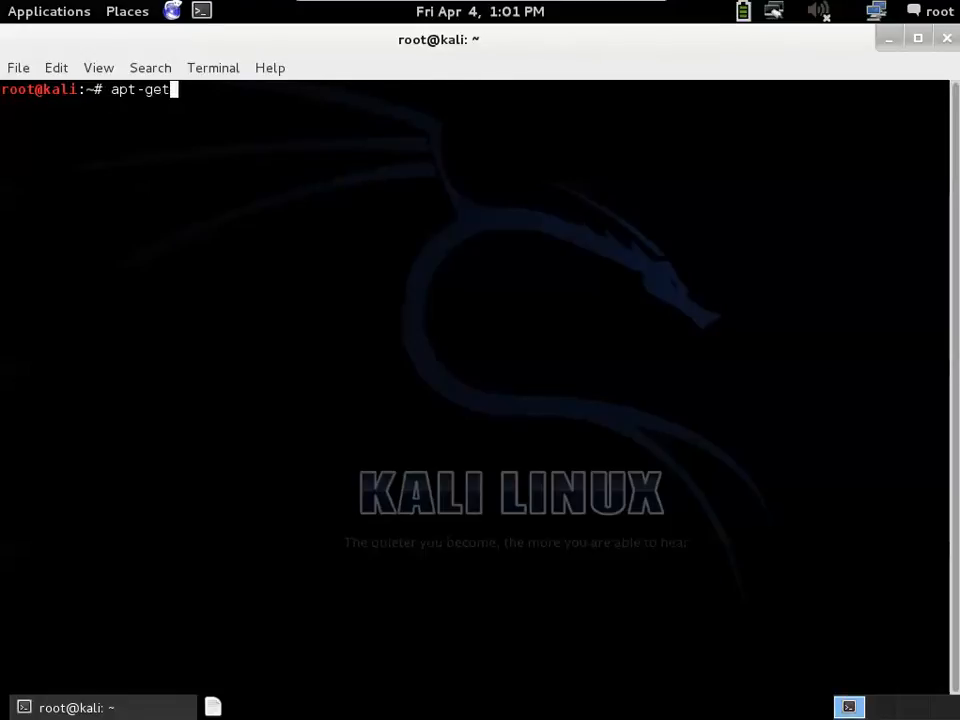
{"action": "type", "text": "install s"}
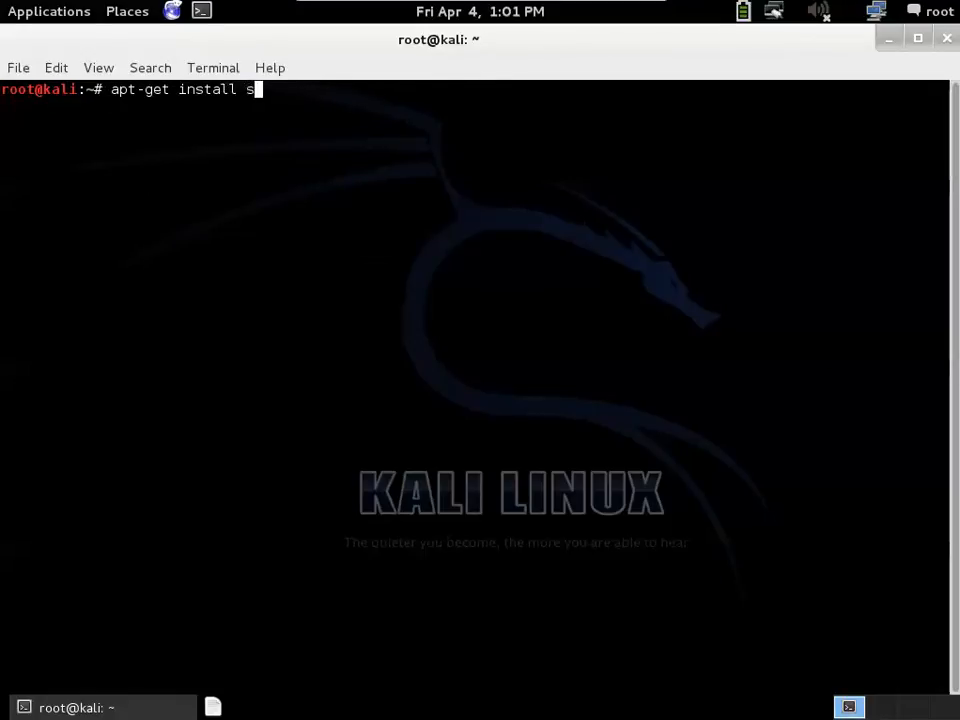
{"action": "type", "text": "leuthkit"}
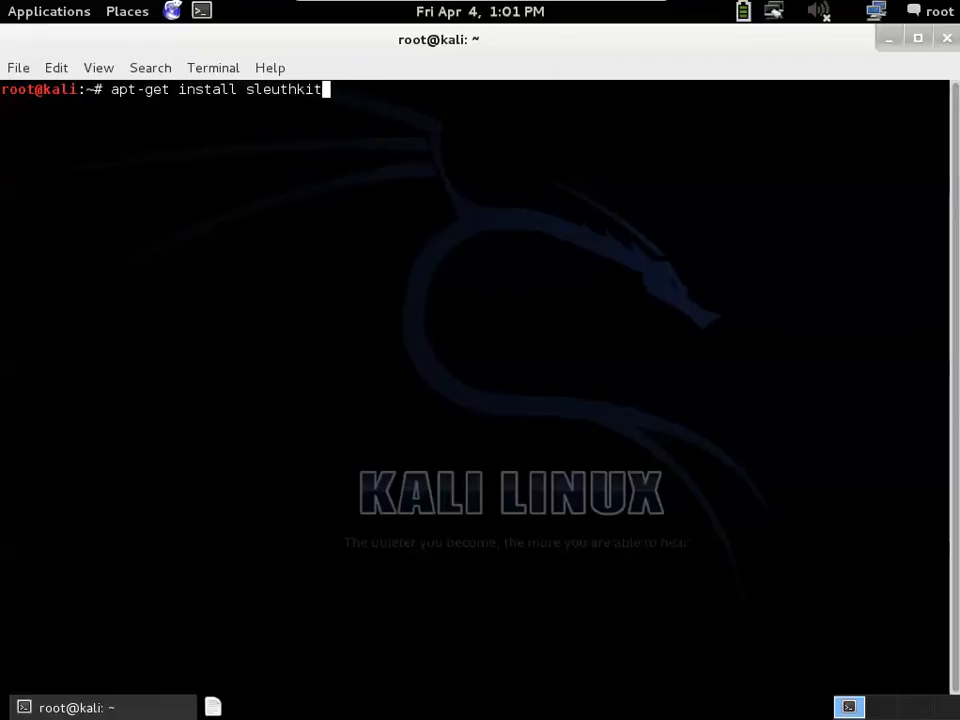
{"action": "key", "text": "Return"}
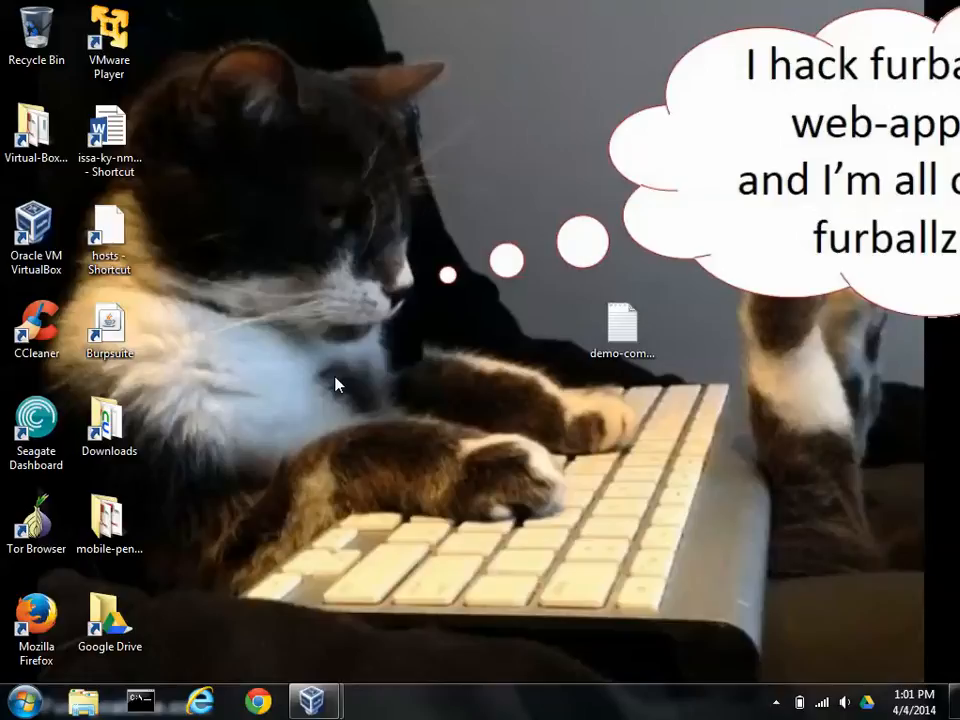
{"action": "mouse_move", "coordinate": [430, 402]}
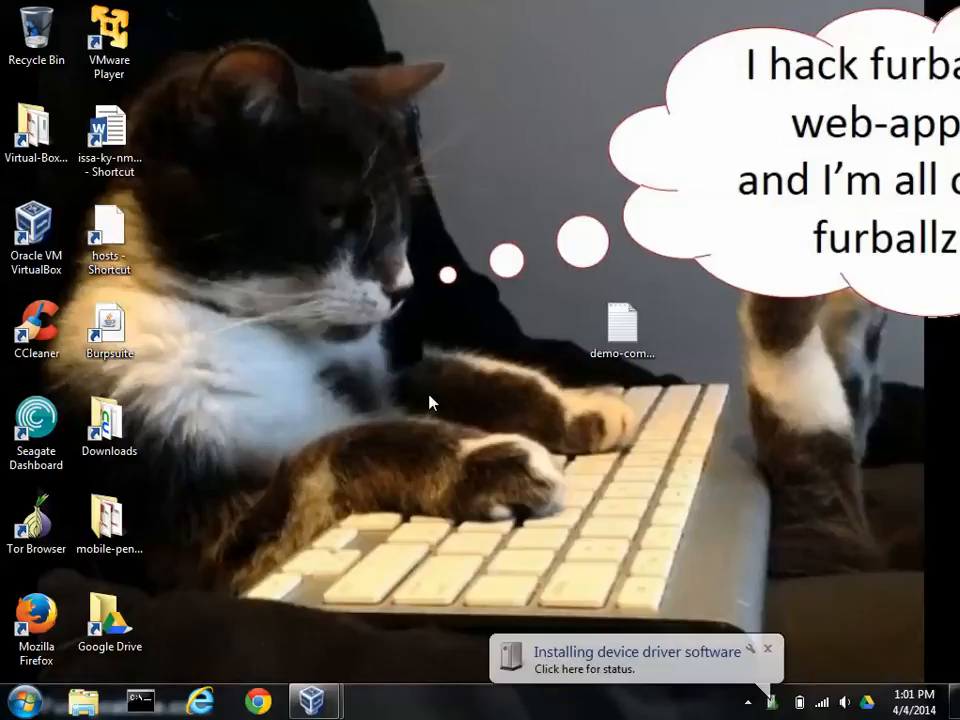
{"action": "mouse_move", "coordinate": [504, 448]}
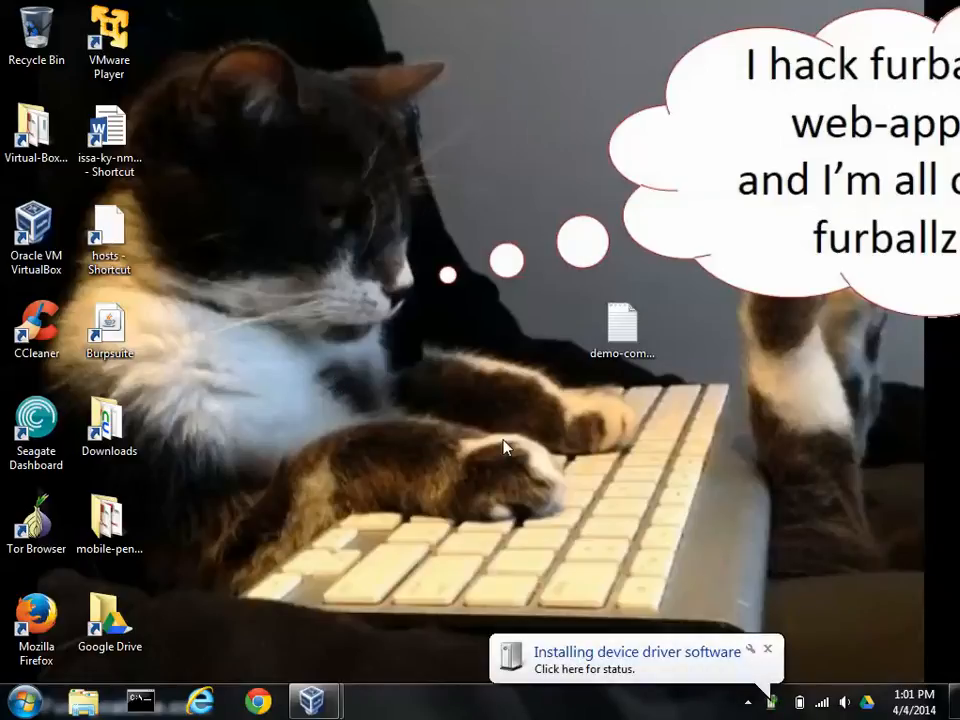
{"action": "mouse_move", "coordinate": [548, 628]}
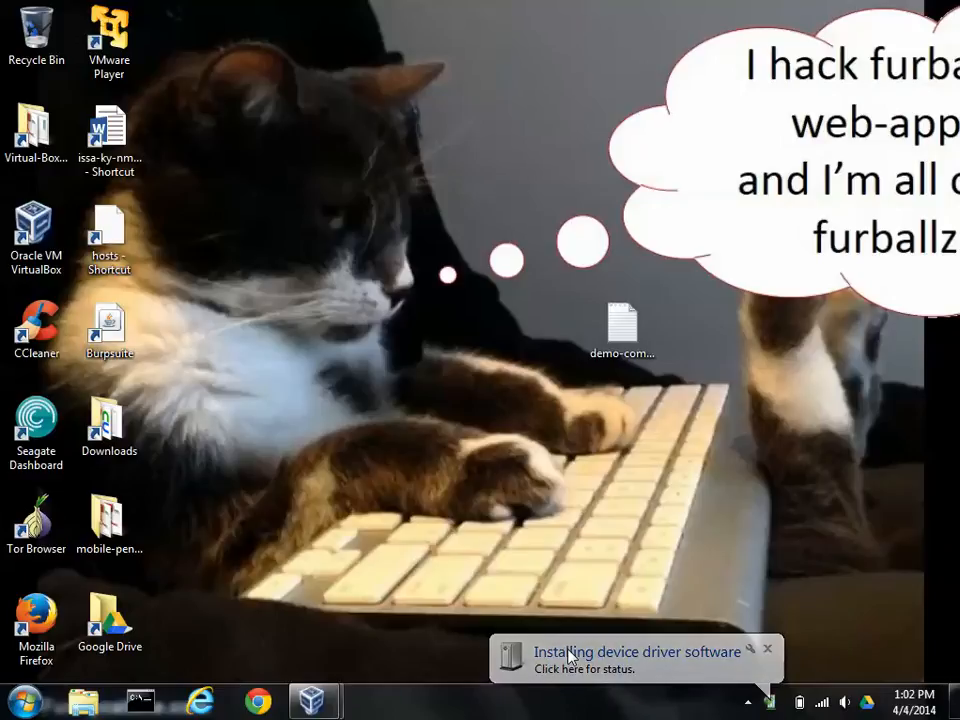
{"action": "mouse_move", "coordinate": [624, 668]}
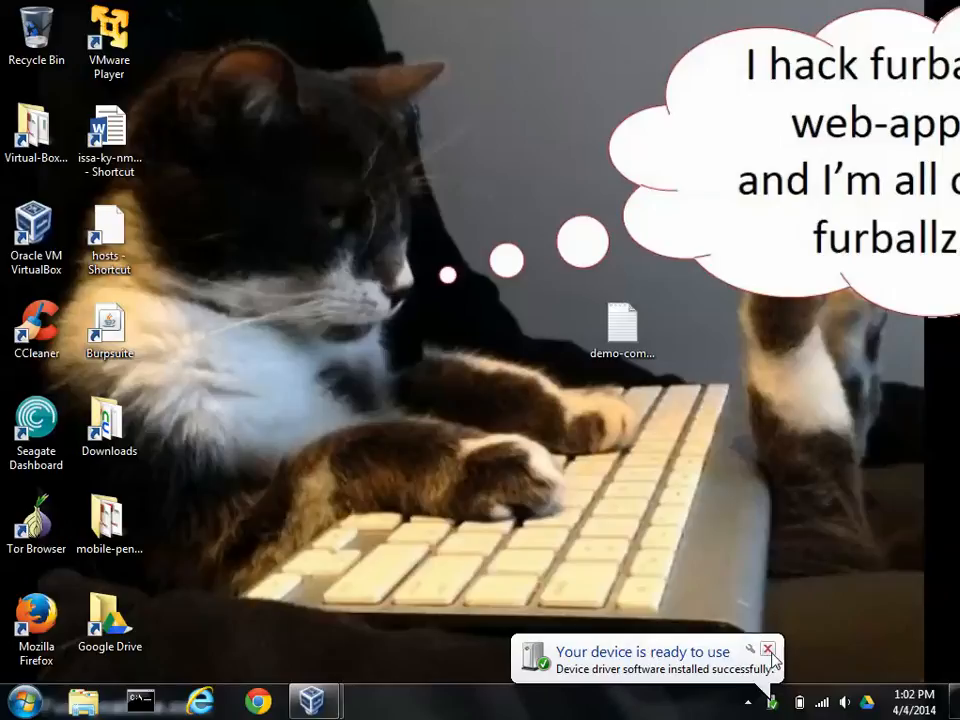
Step: Dismiss the 'device driver installed' notification on the Windows host
{"action": "left_click", "coordinate": [768, 652]}
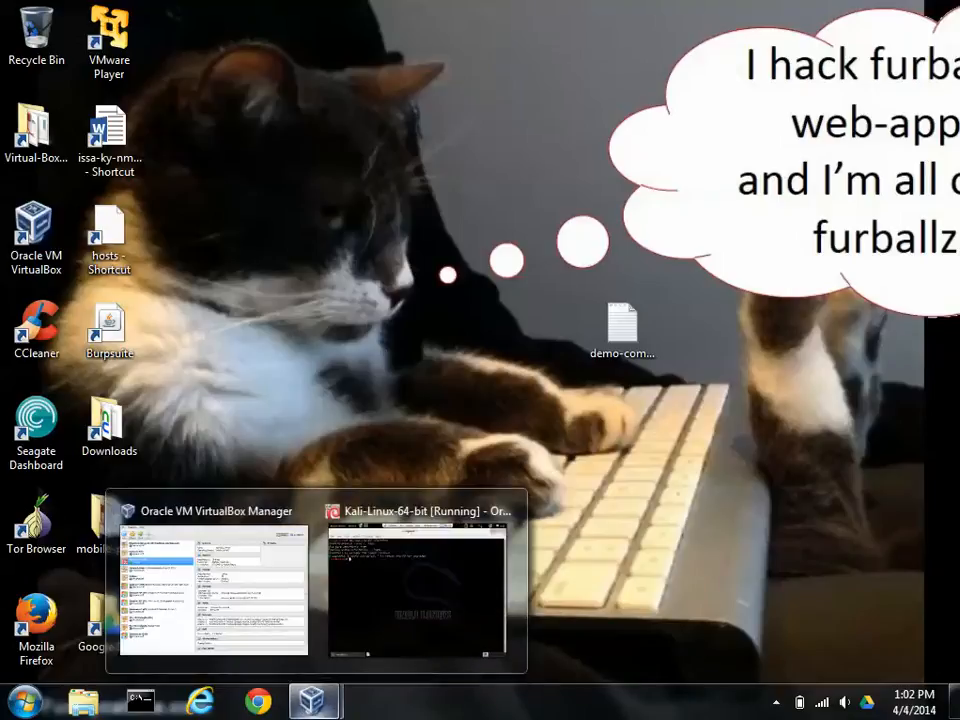
Step: Run dmesg in the Kali VM and close the auto-opened Lexar file window
{"action": "left_click", "coordinate": [416, 588]}
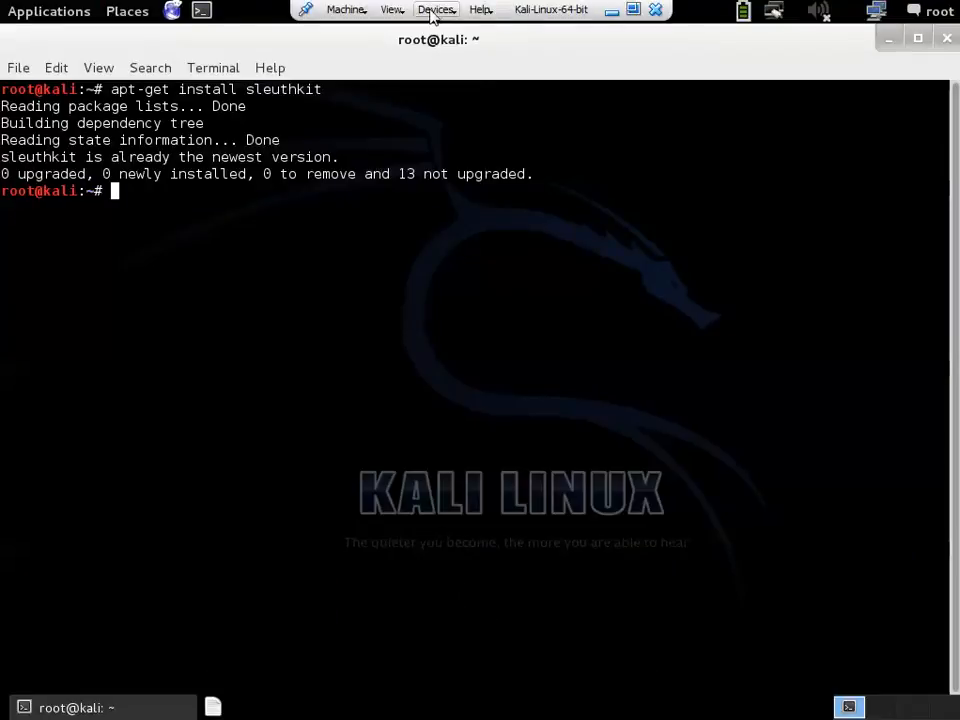
{"action": "left_click", "coordinate": [436, 8]}
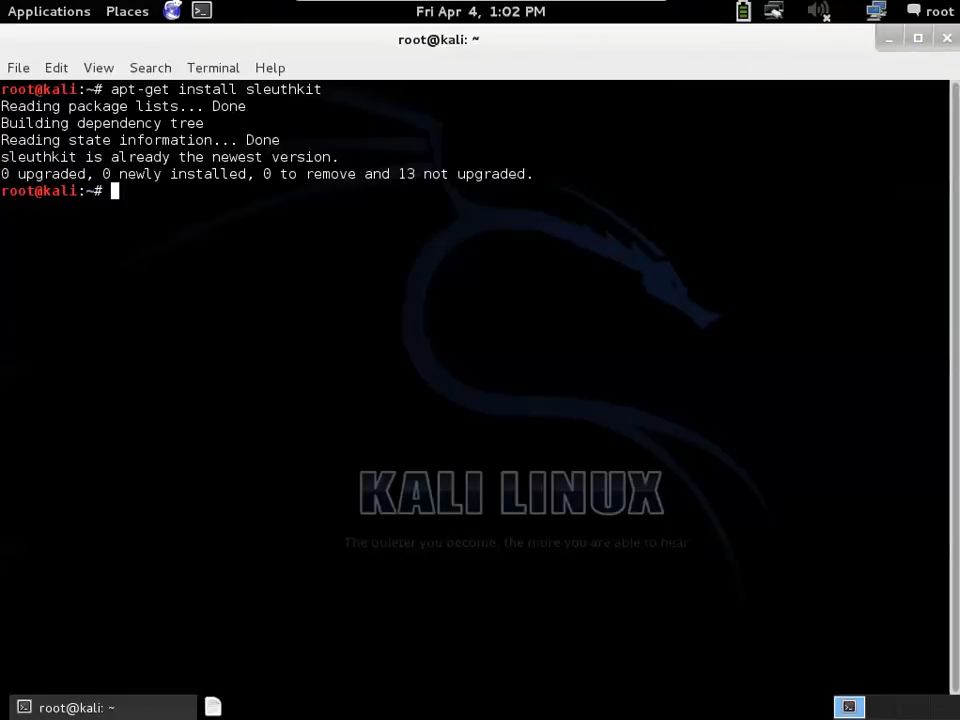
{"action": "type", "text": "dmesg"}
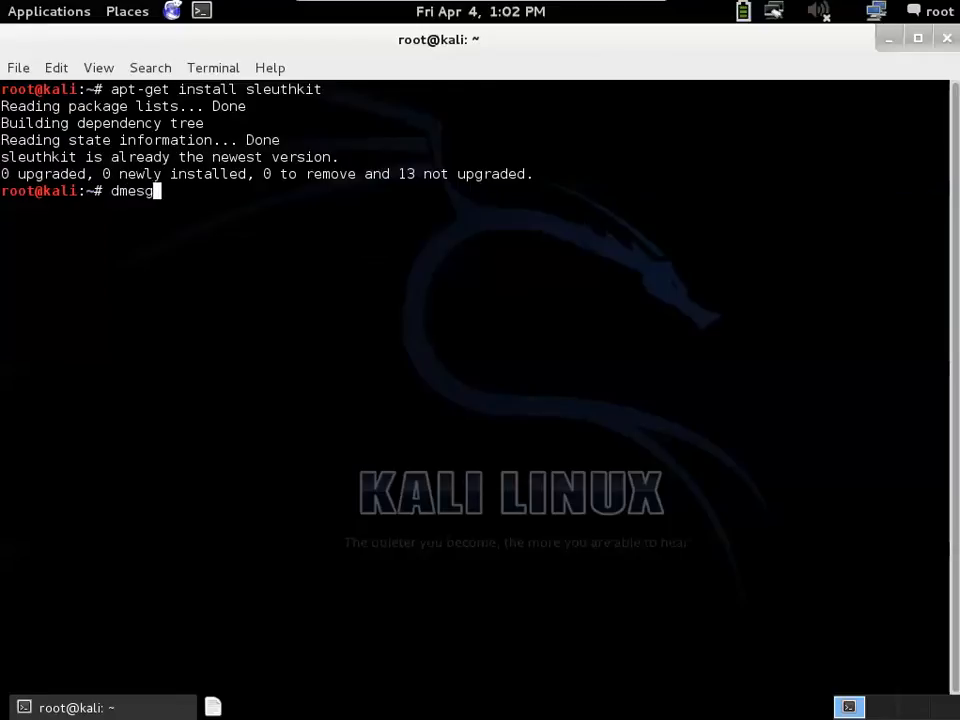
{"action": "key", "text": "Return"}
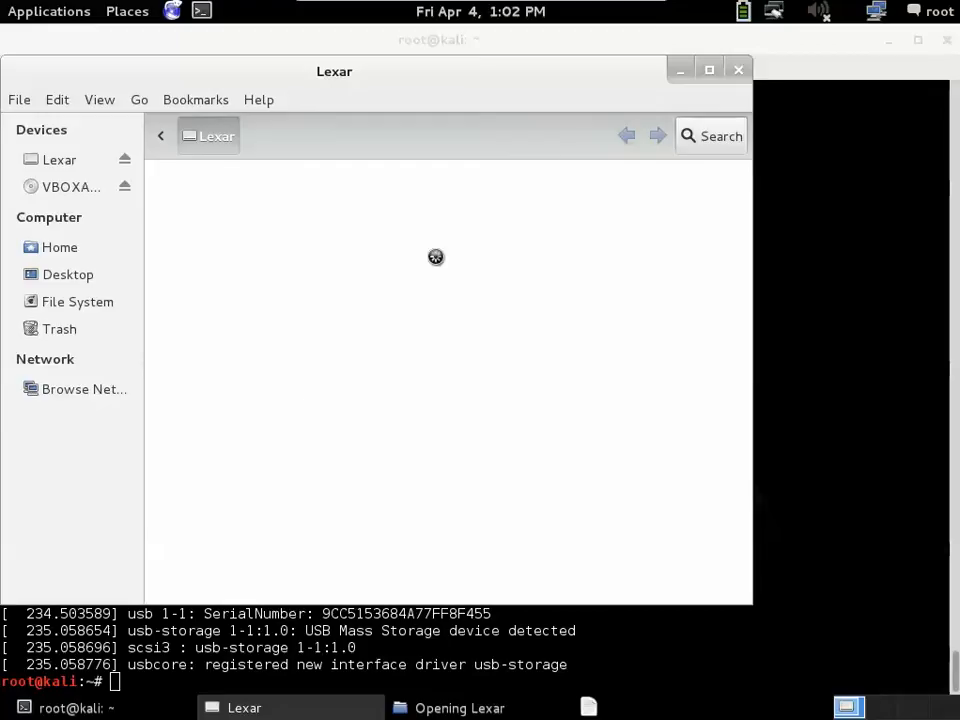
{"action": "mouse_move", "coordinate": [738, 72]}
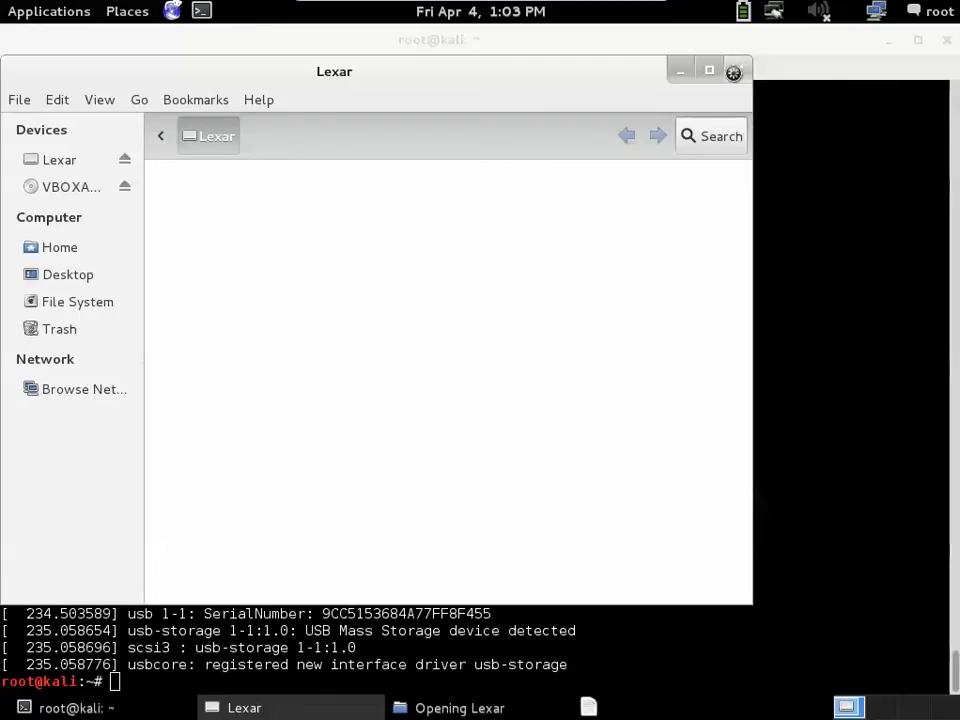
{"action": "left_click", "coordinate": [70, 708]}
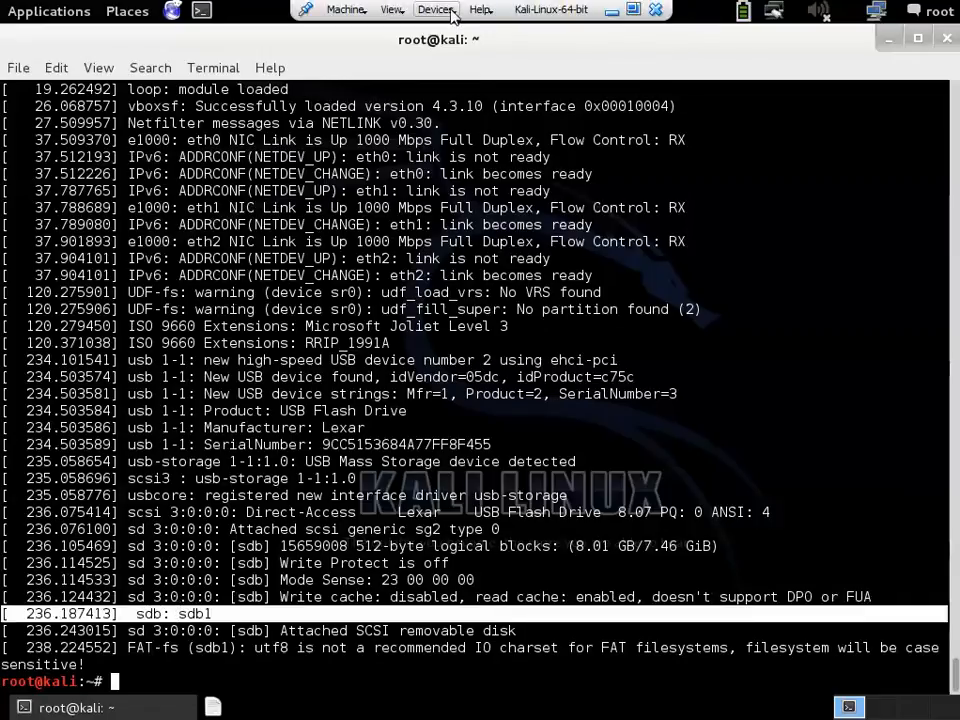
Step: Leave the Kali virtual machine for the Windows host desktop
{"action": "left_click", "coordinate": [436, 10]}
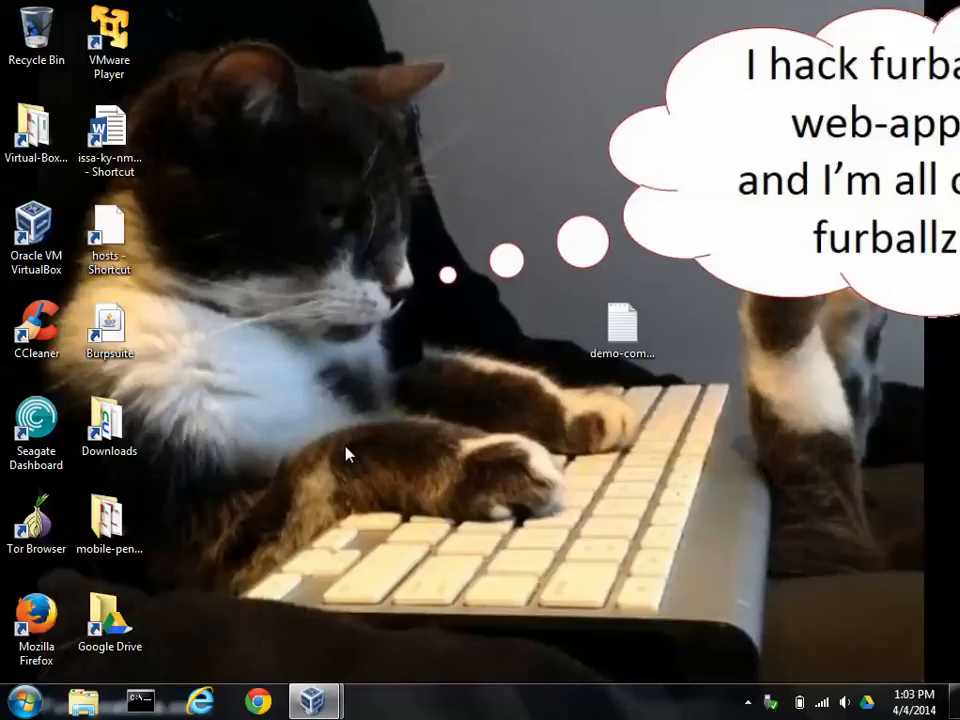
{"action": "mouse_move", "coordinate": [420, 322]}
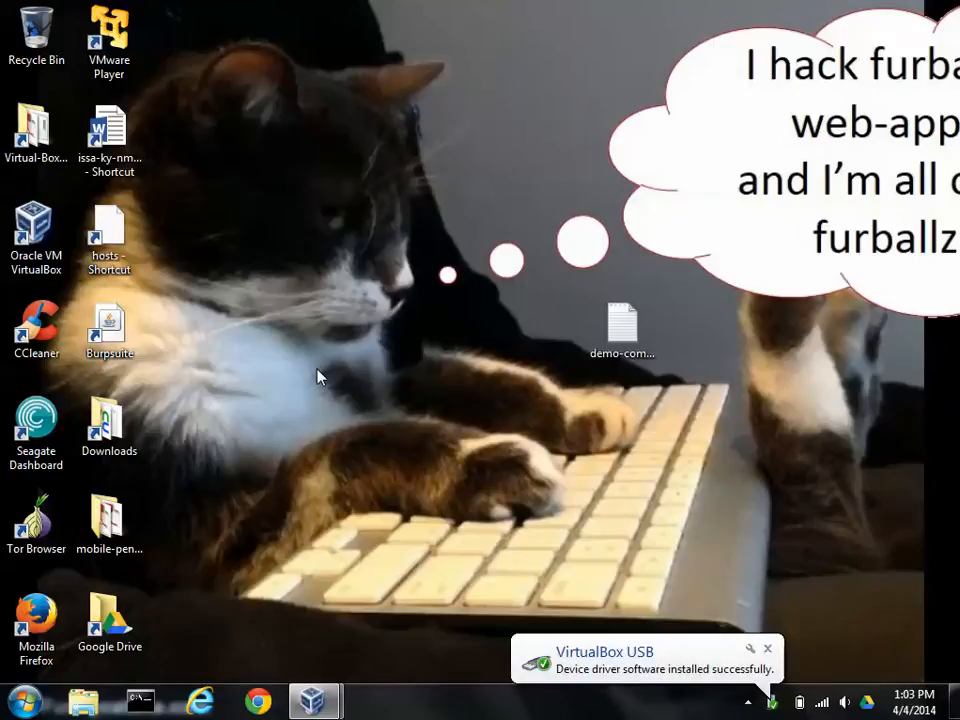
{"action": "mouse_move", "coordinate": [658, 612]}
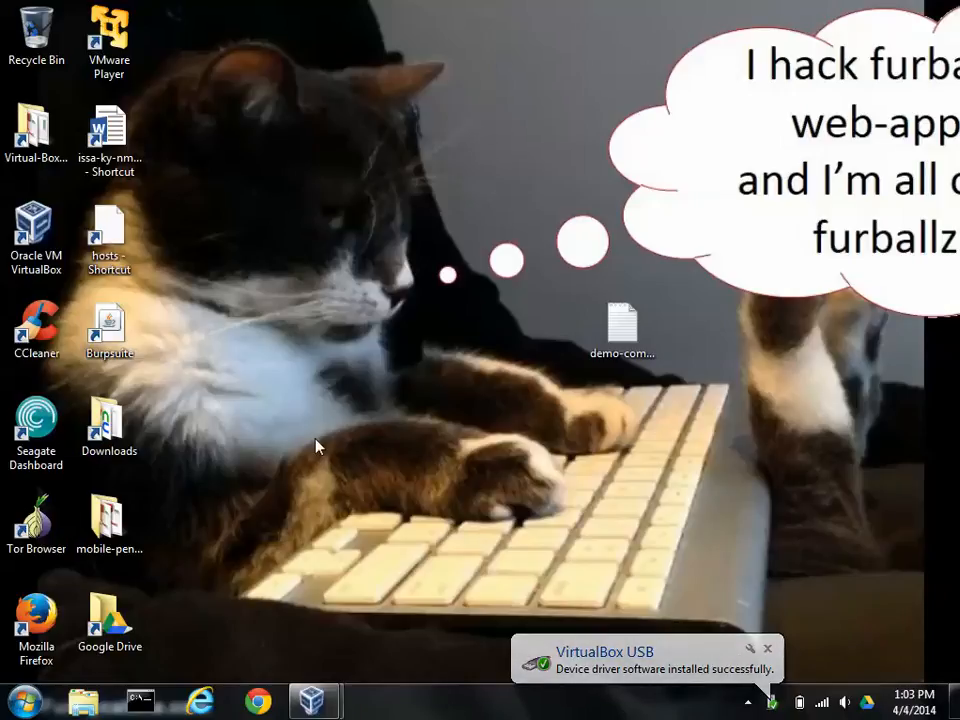
Step: Reach the Format dialog for the Lexar (E:) drive from the Computer window
{"action": "left_click", "coordinate": [22, 700]}
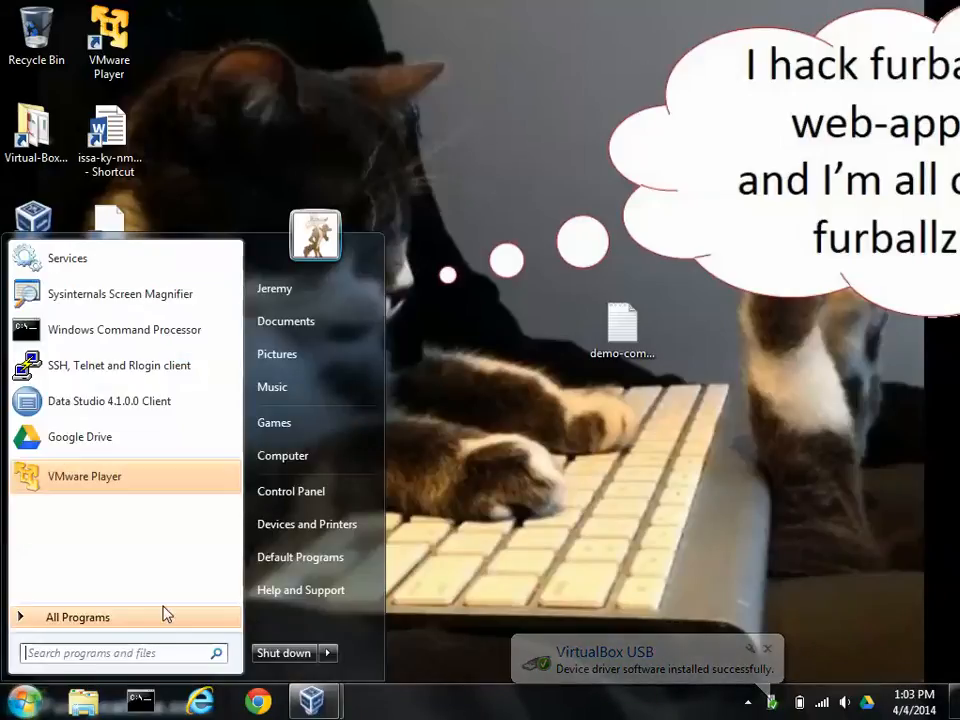
{"action": "right_click", "coordinate": [284, 456]}
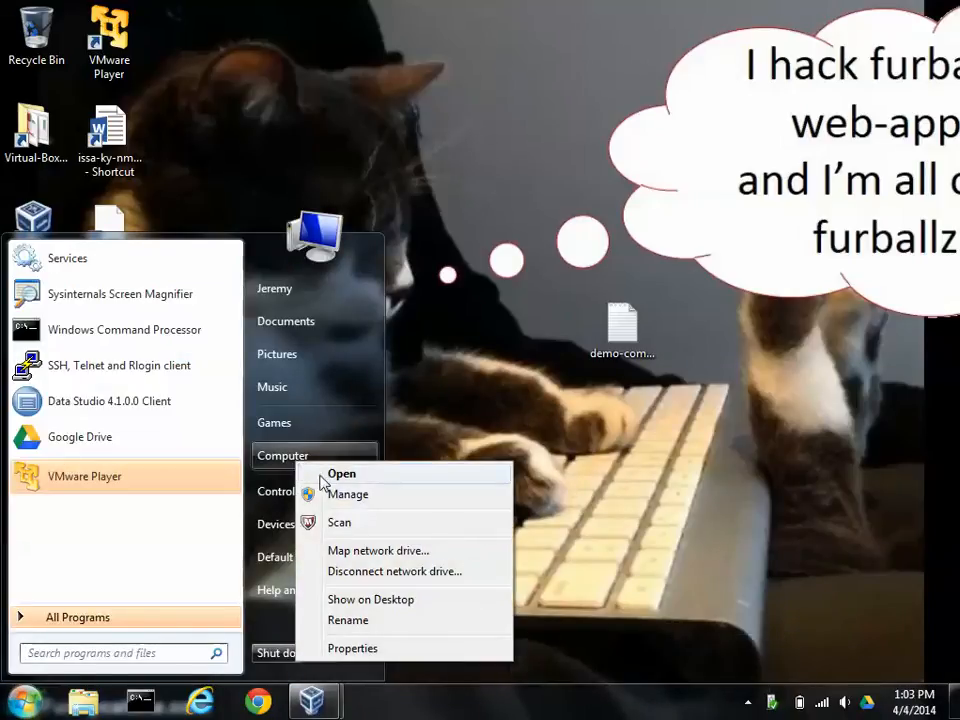
{"action": "left_click", "coordinate": [340, 472]}
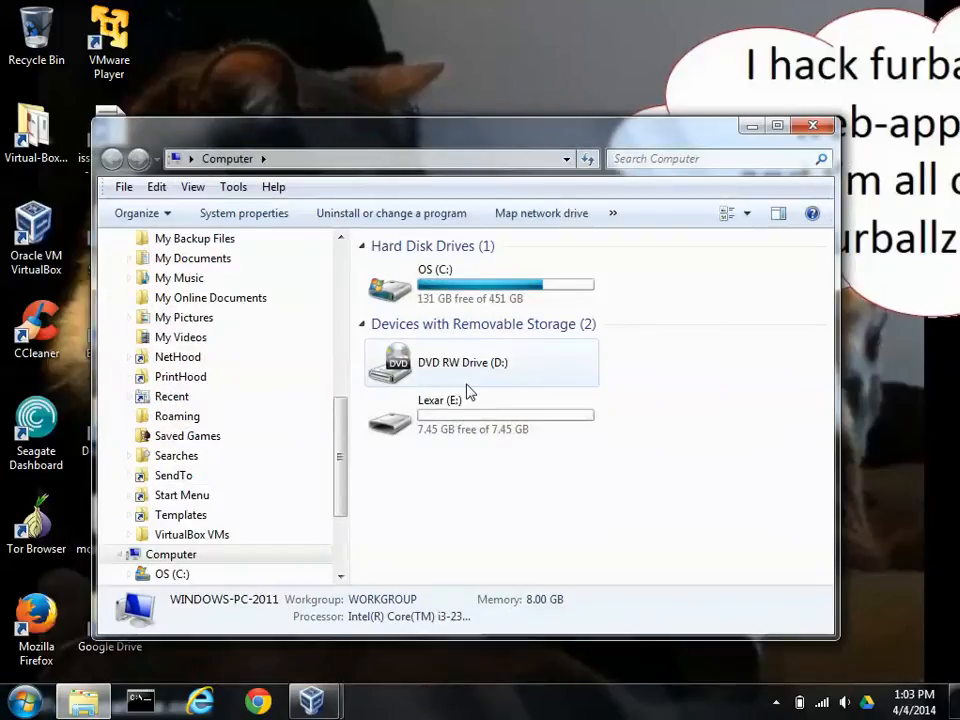
{"action": "right_click", "coordinate": [600, 470]}
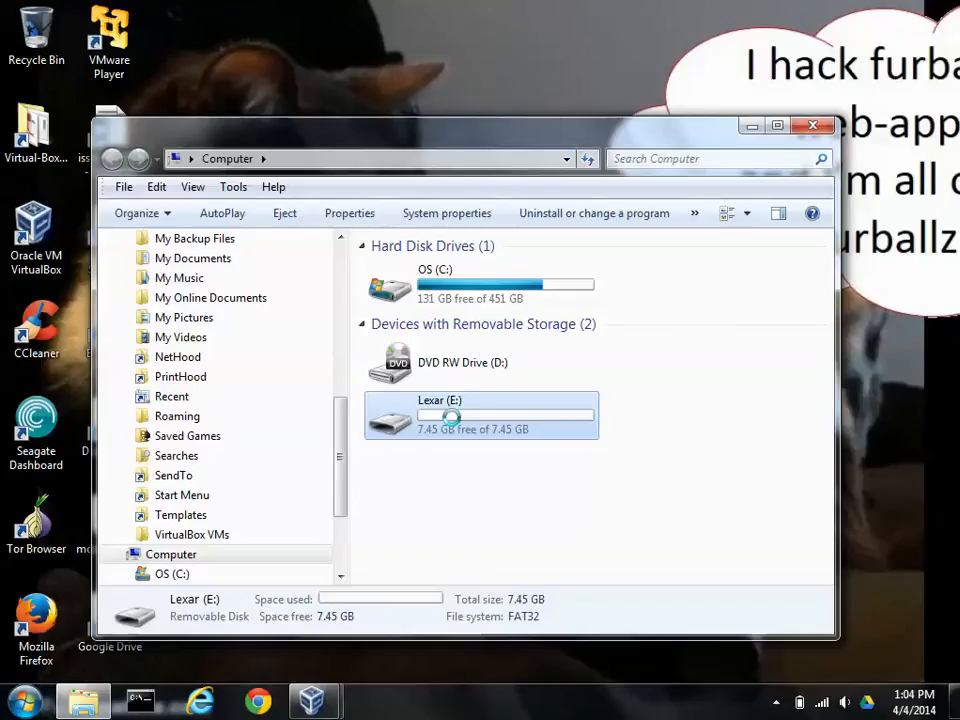
{"action": "right_click", "coordinate": [456, 414]}
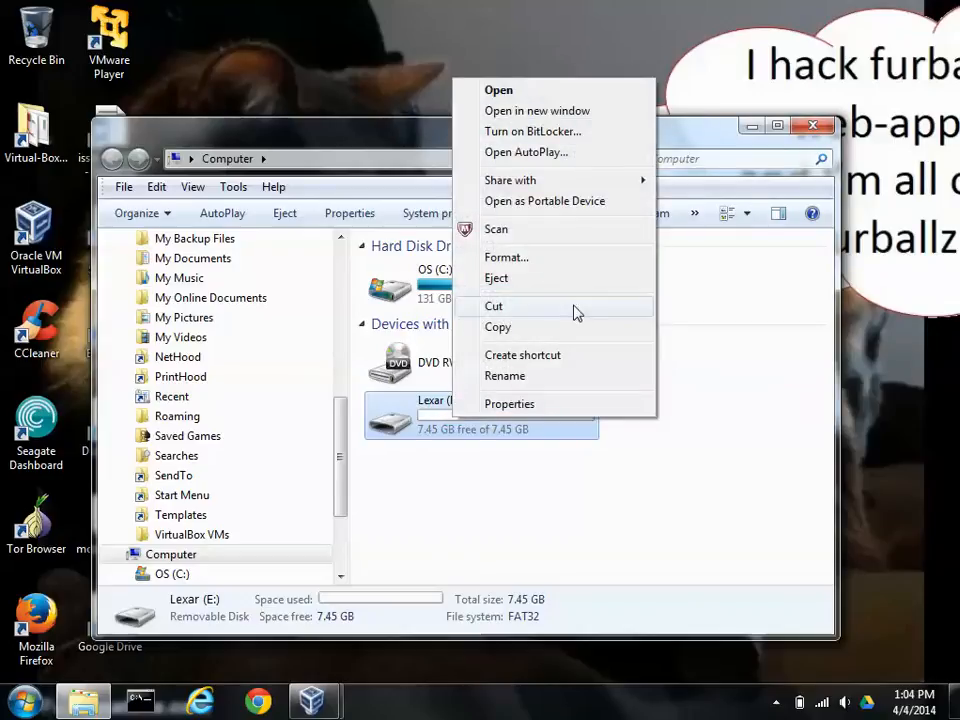
{"action": "left_click", "coordinate": [506, 256]}
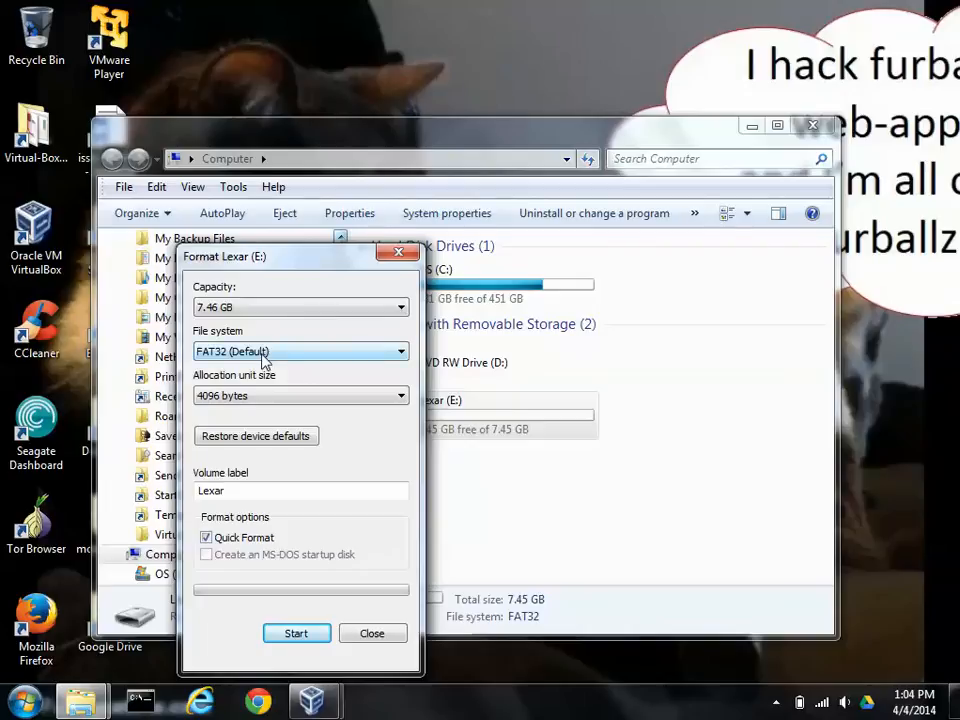
Step: Quick-format the Lexar drive to NTFS, confirming that all data is erased
{"action": "left_click", "coordinate": [400, 352]}
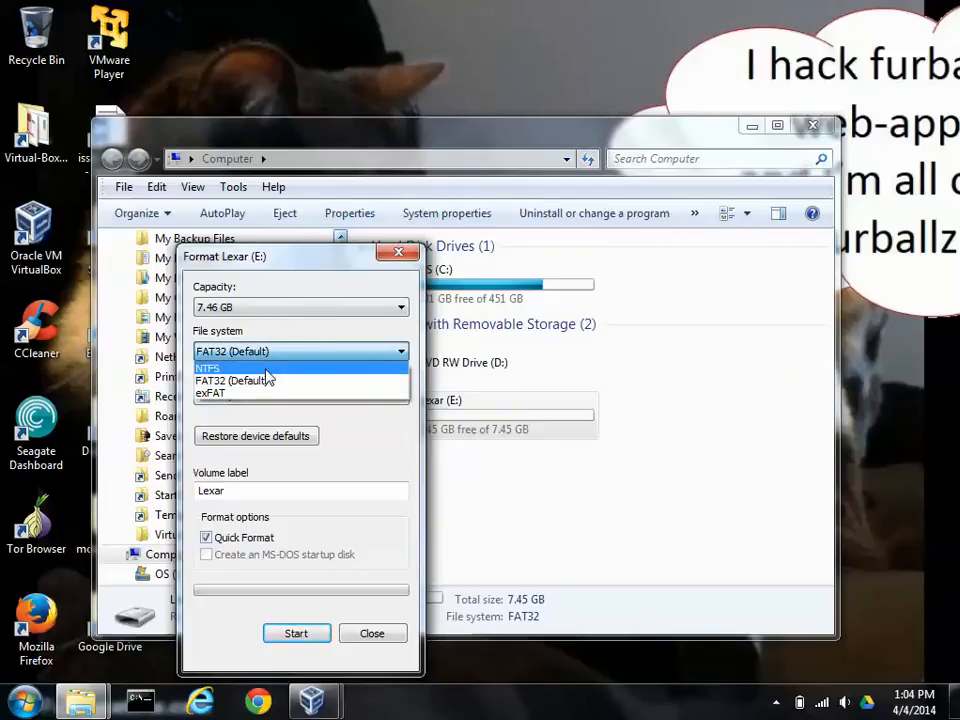
{"action": "left_click", "coordinate": [208, 368]}
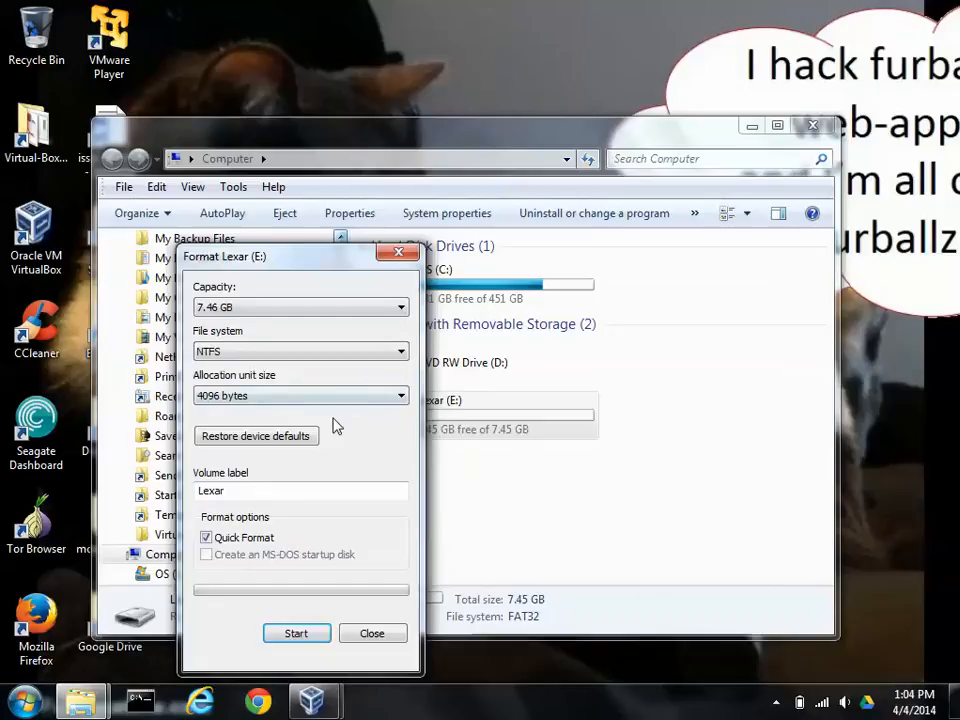
{"action": "mouse_move", "coordinate": [228, 518]}
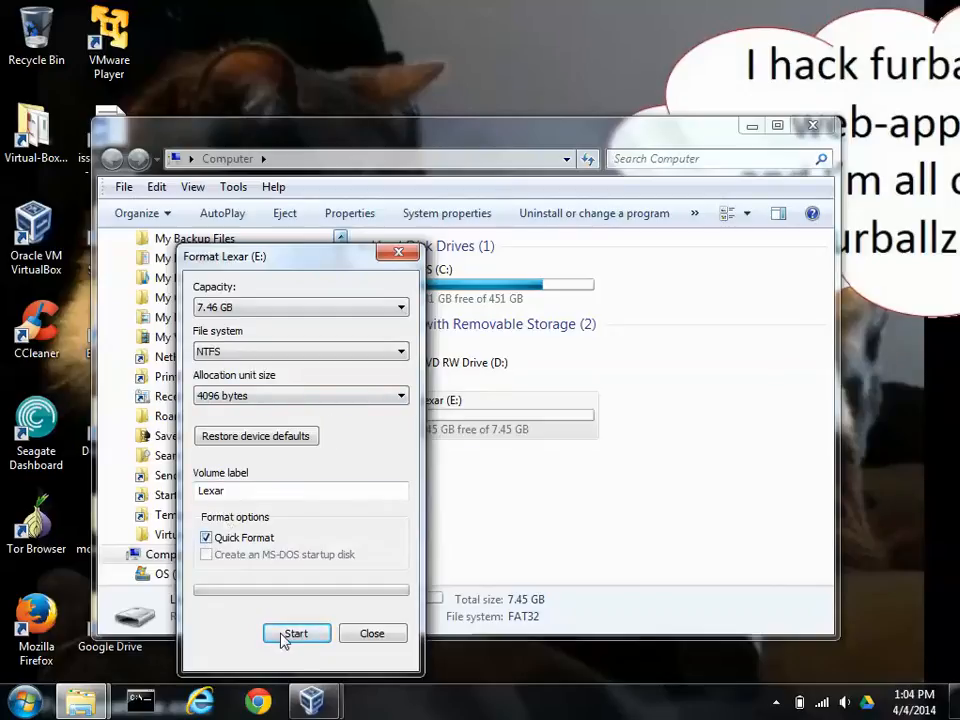
{"action": "left_click", "coordinate": [296, 632]}
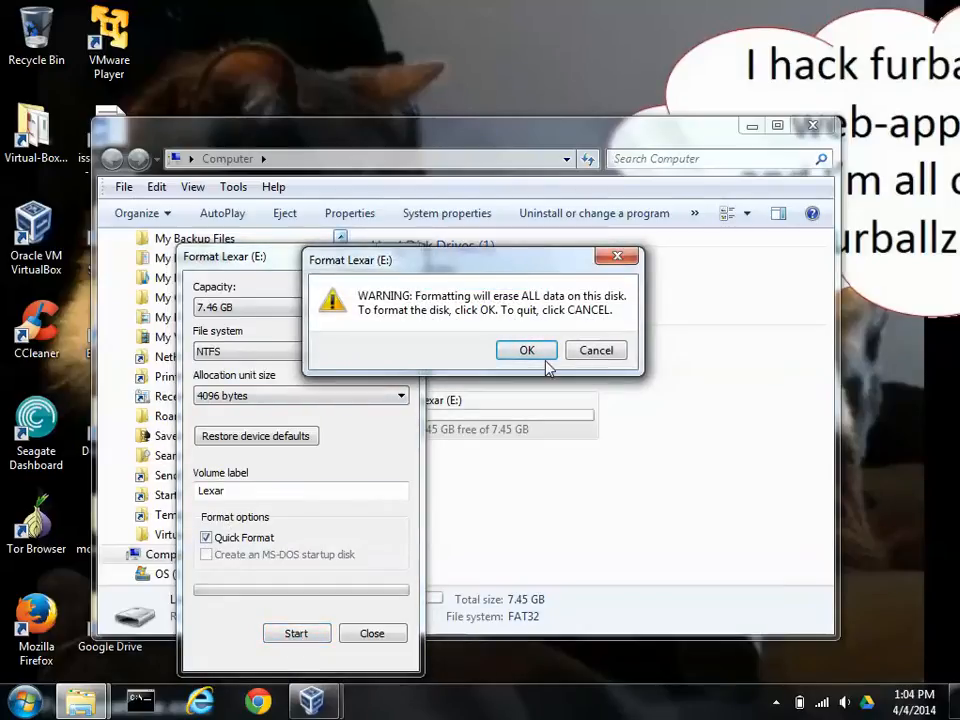
{"action": "left_click", "coordinate": [528, 350]}
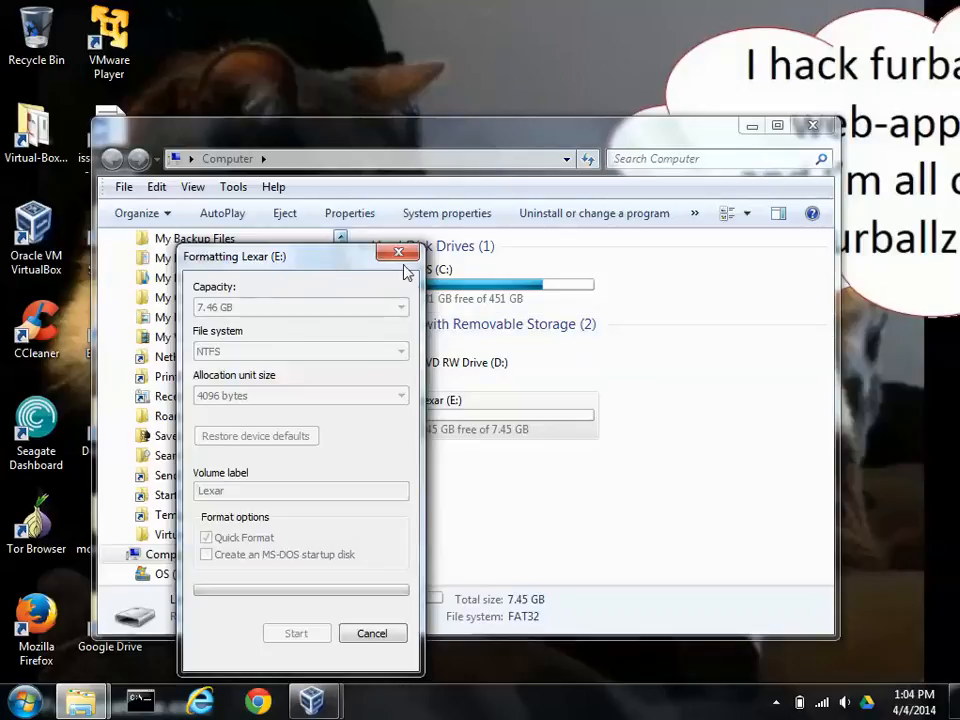
{"action": "mouse_move", "coordinate": [400, 252]}
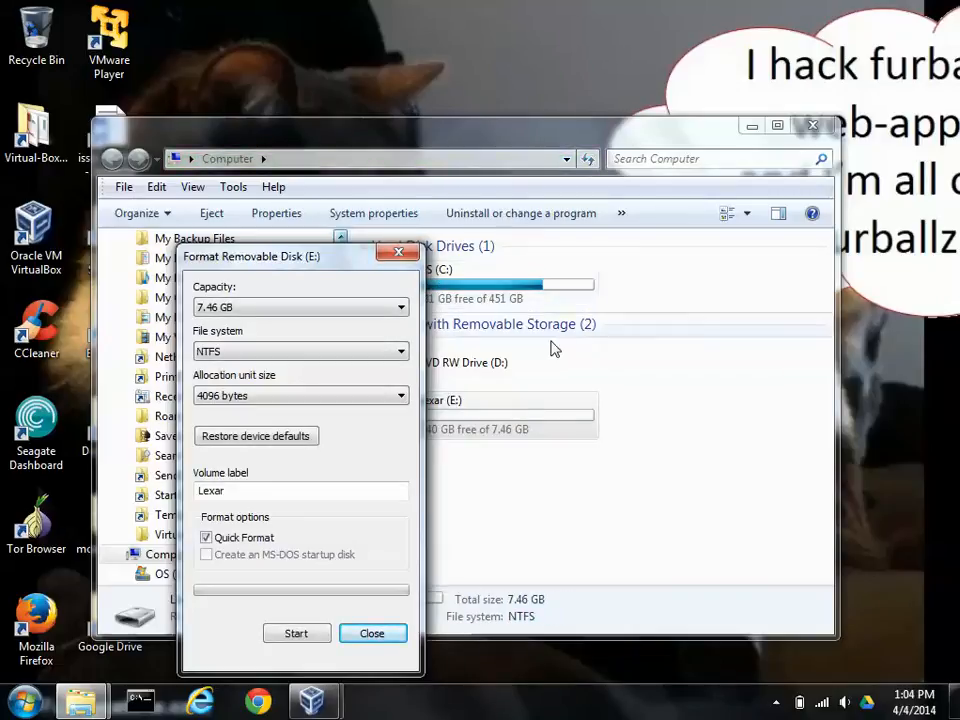
{"action": "mouse_move", "coordinate": [372, 632]}
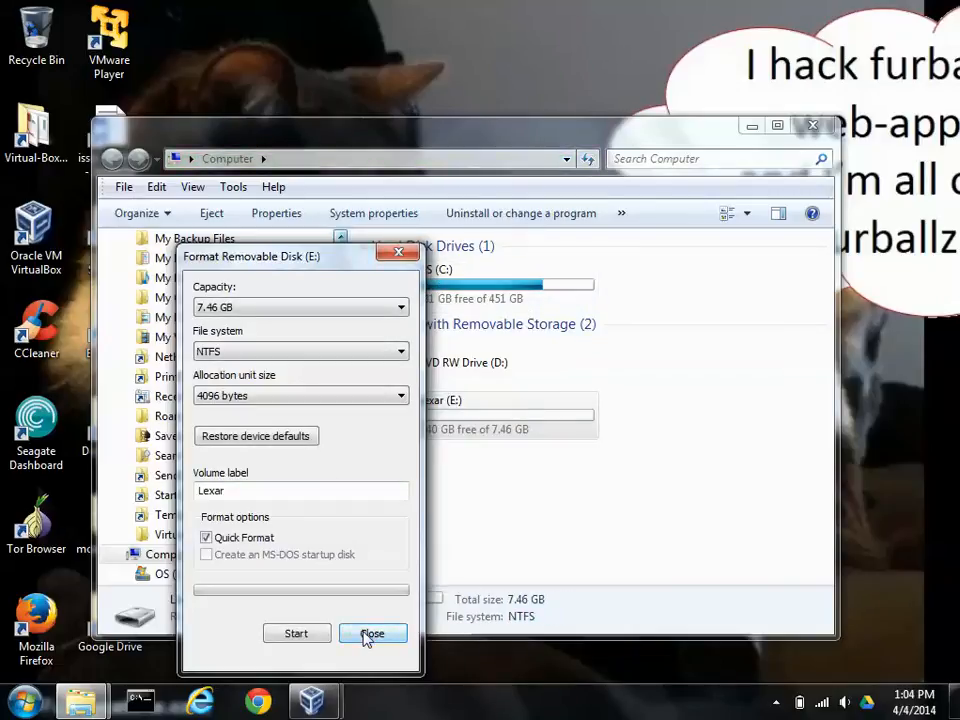
{"action": "left_click", "coordinate": [372, 632]}
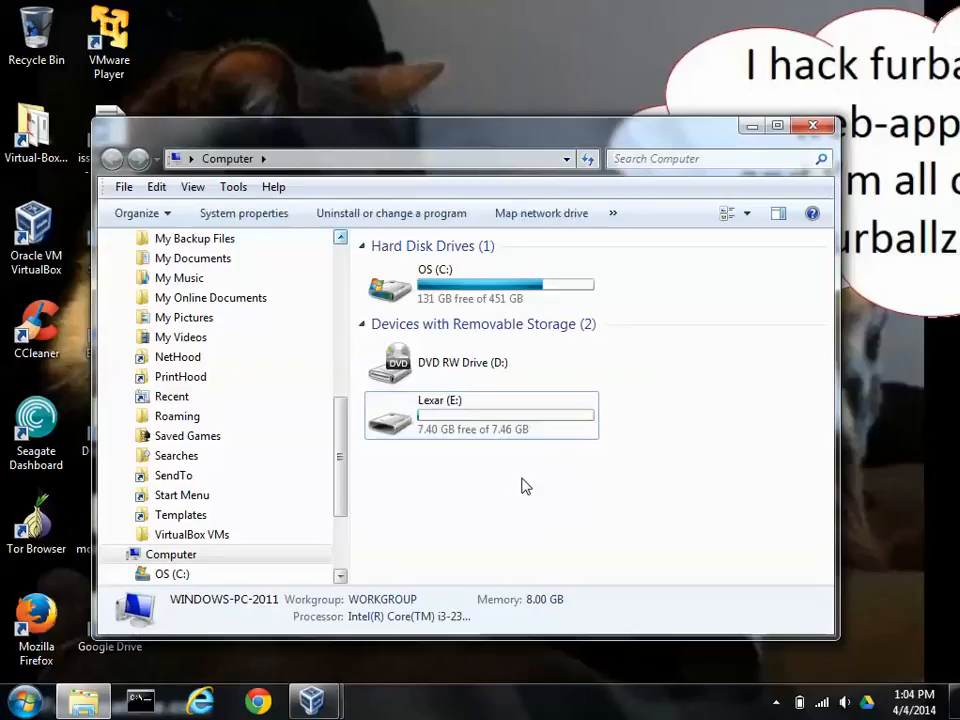
Step: Create two new text documents on the Lexar drive, visible.txt and deleted.txt
{"action": "double_click", "coordinate": [480, 412]}
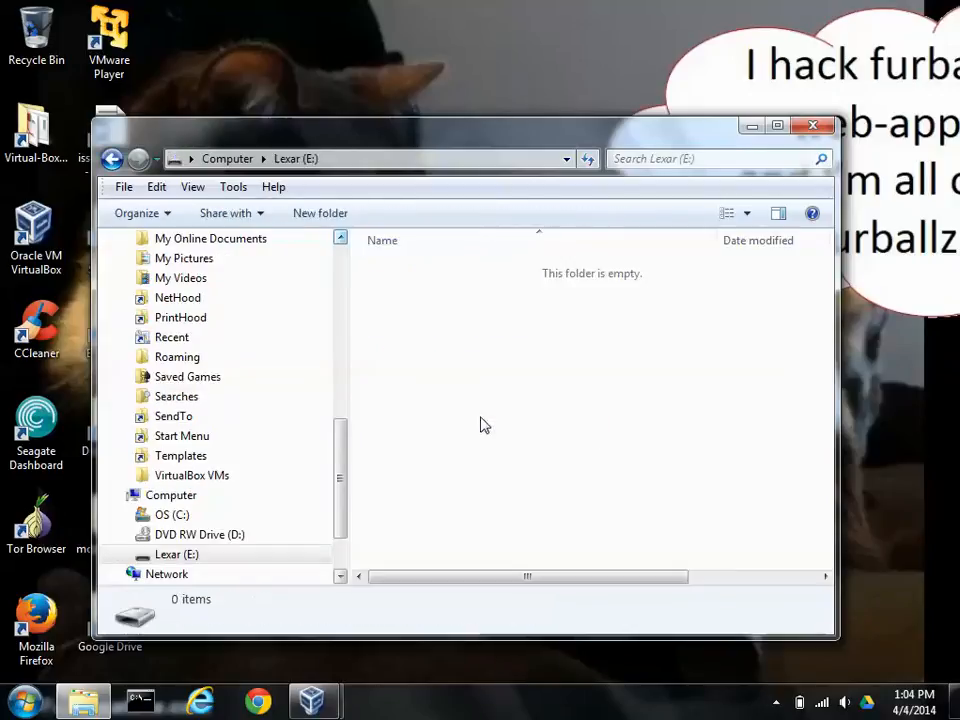
{"action": "right_click", "coordinate": [486, 424]}
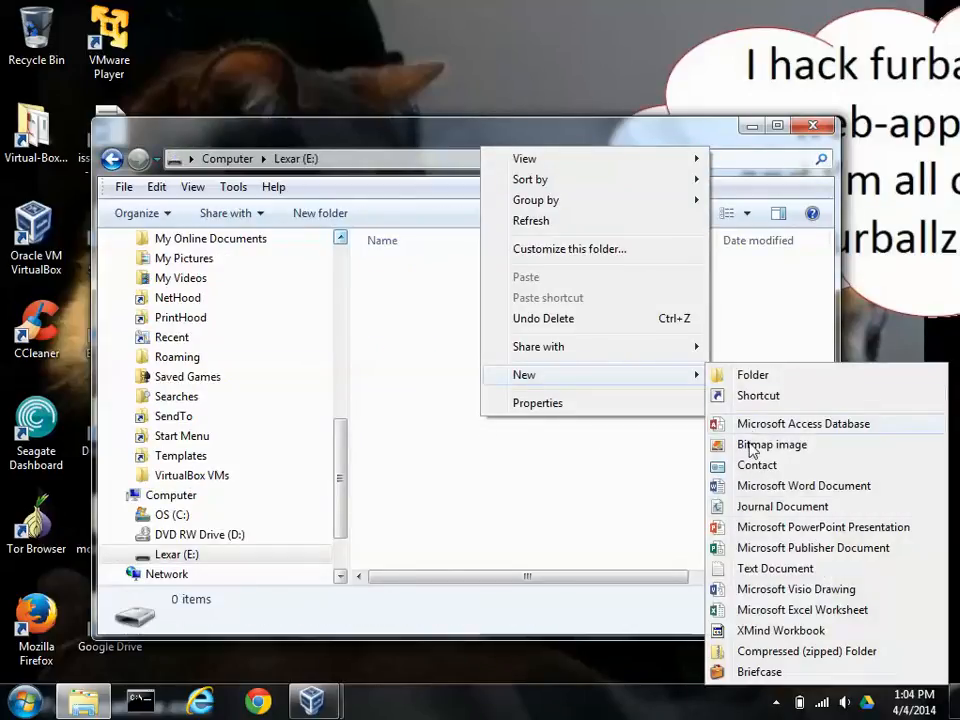
{"action": "left_click", "coordinate": [776, 568]}
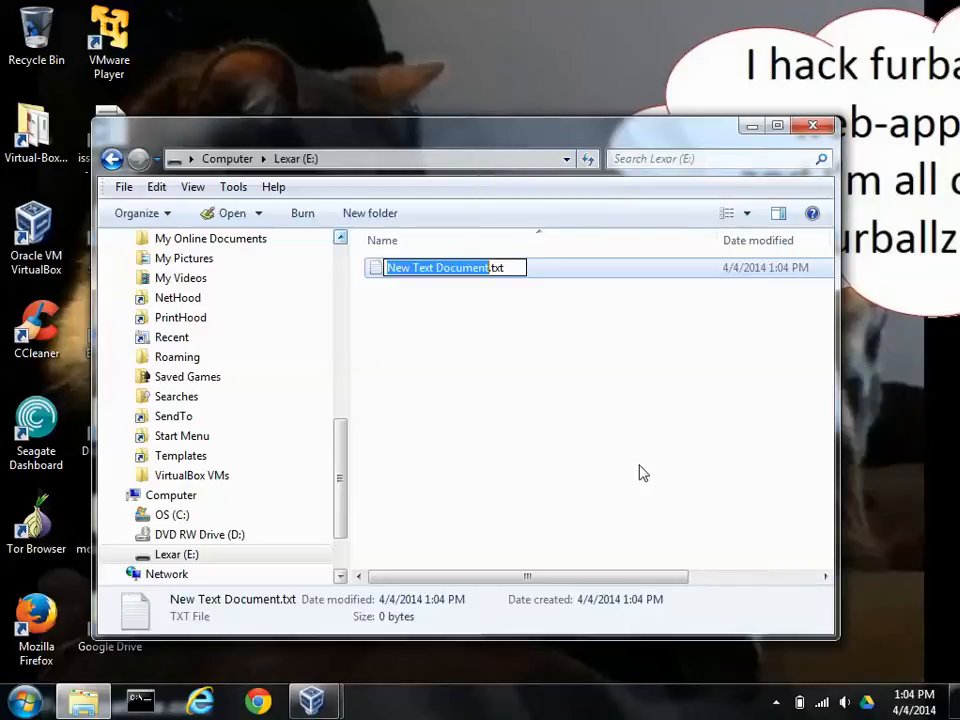
{"action": "type", "text": "visible.txt"}
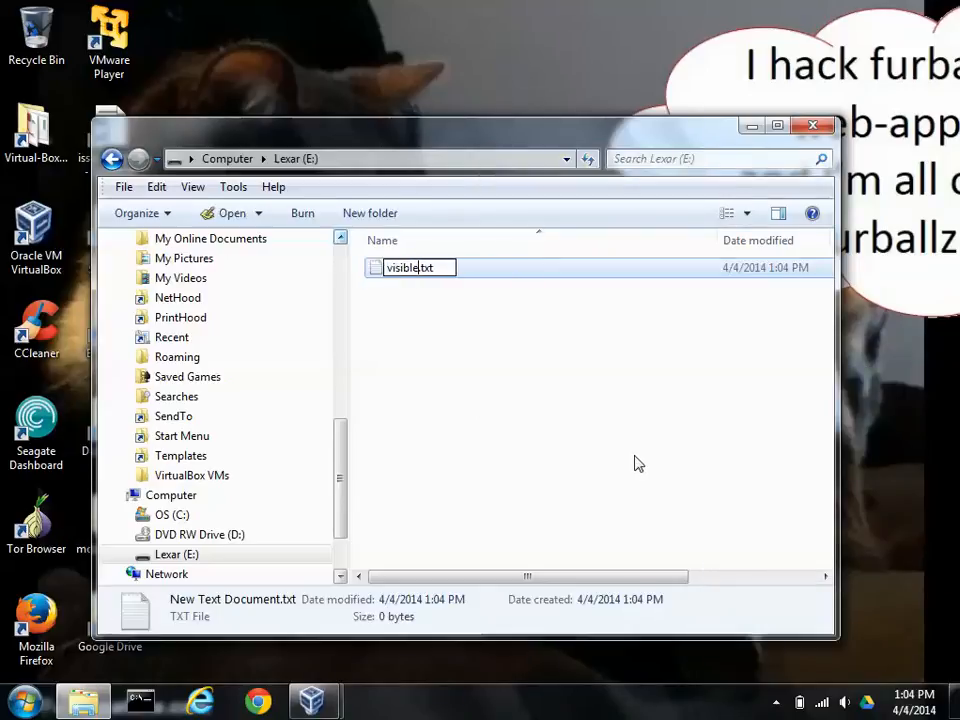
{"action": "mouse_move", "coordinate": [490, 420]}
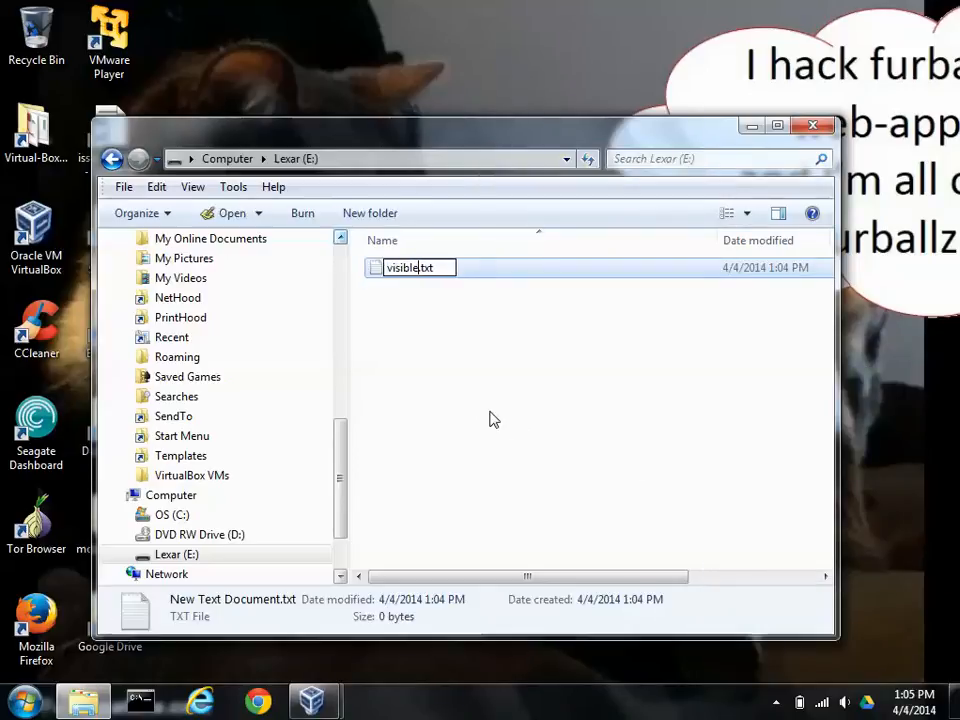
{"action": "right_click", "coordinate": [490, 420]}
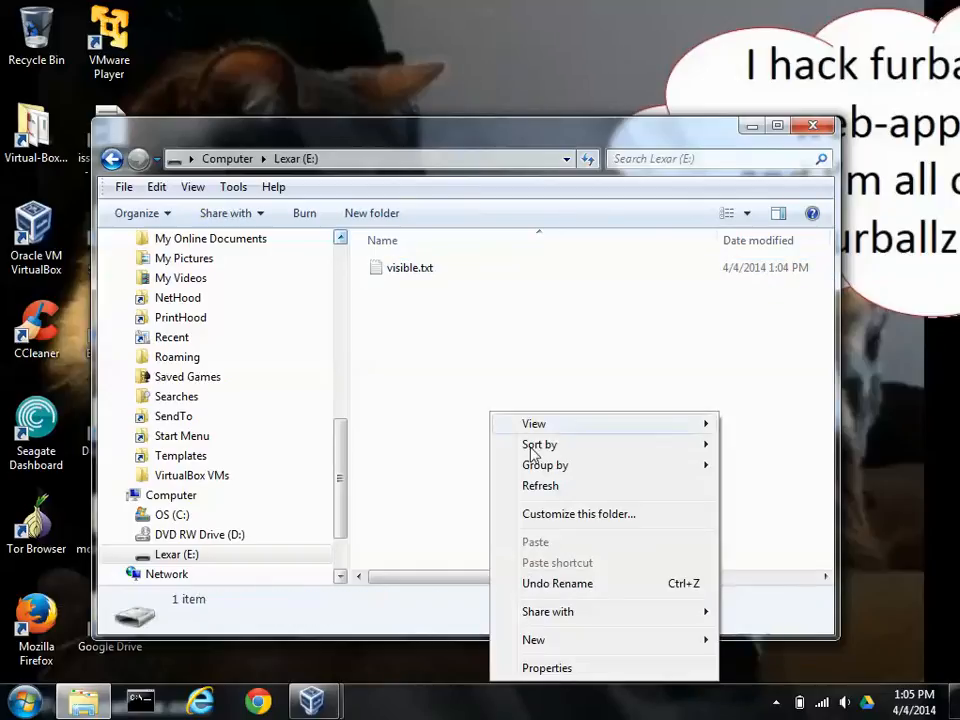
{"action": "left_click", "coordinate": [532, 640]}
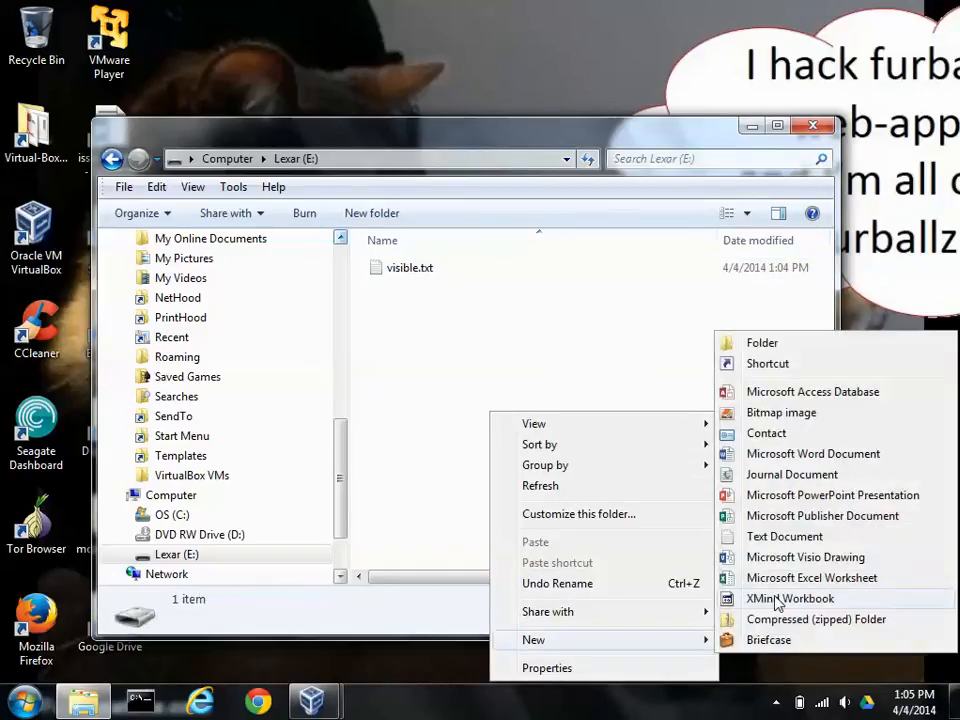
{"action": "left_click", "coordinate": [784, 536]}
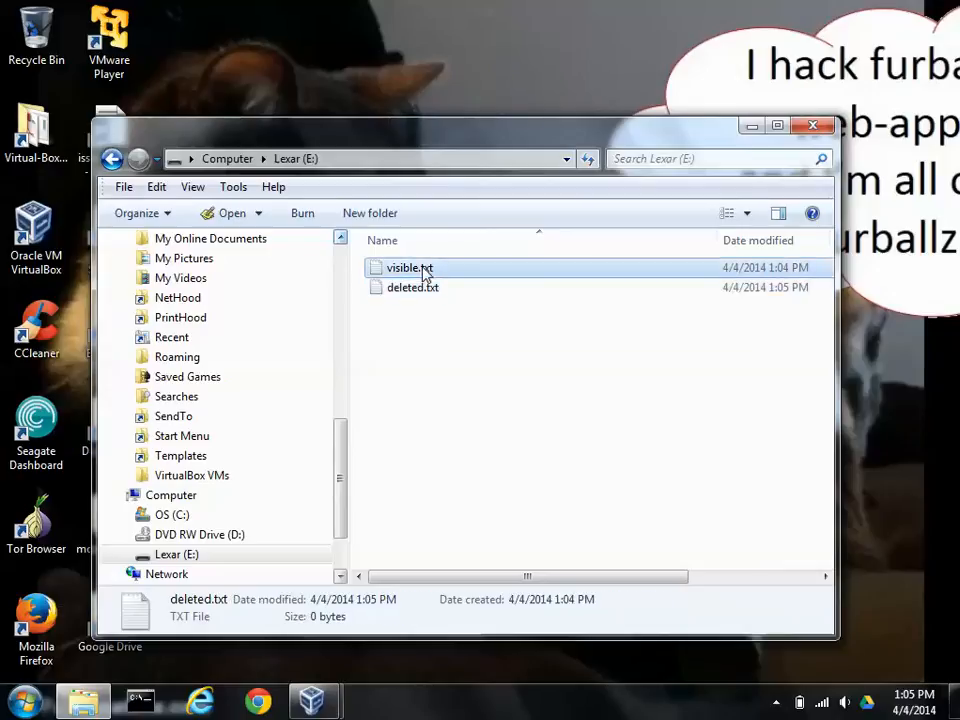
Step: Write 'Hi. I should be visible.' into visible.txt
{"action": "double_click", "coordinate": [402, 268]}
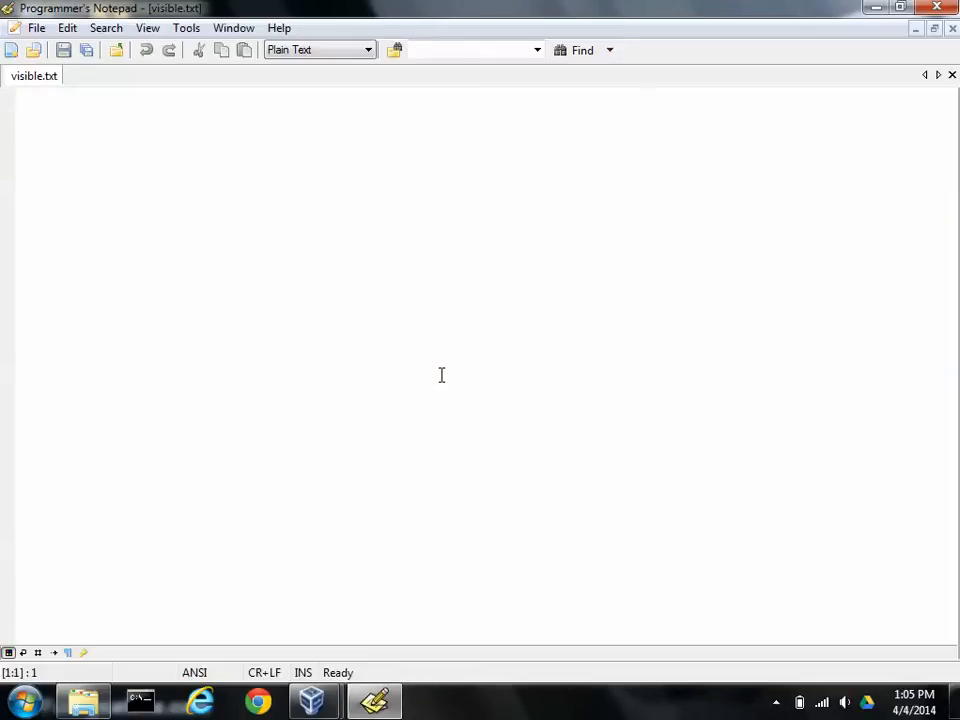
{"action": "type", "text": "Hi. I should be"}
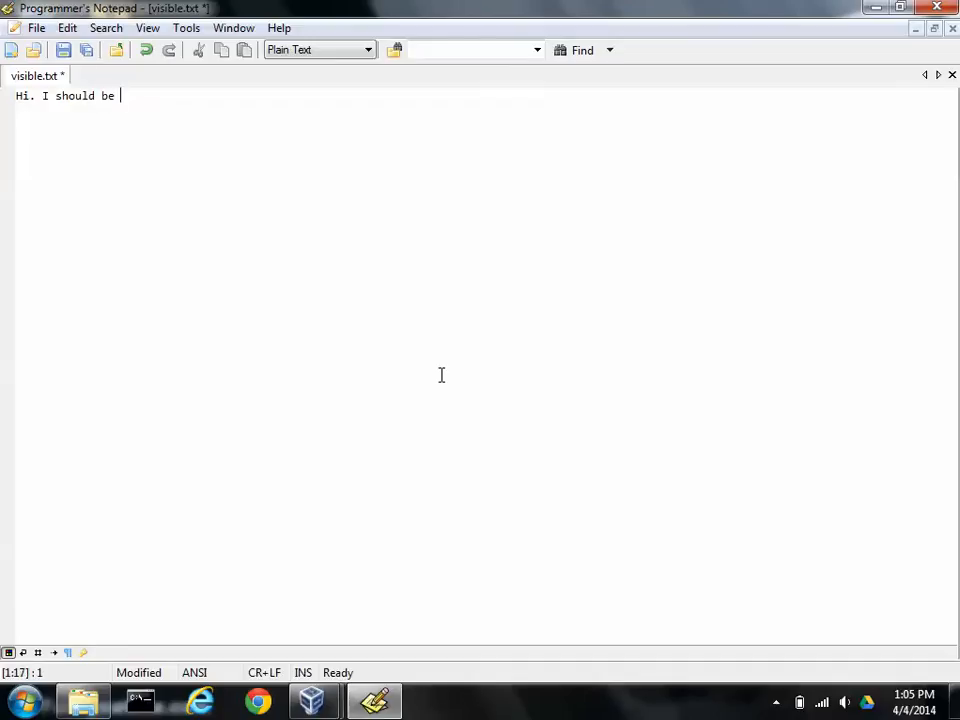
{"action": "type", "text": "visible."}
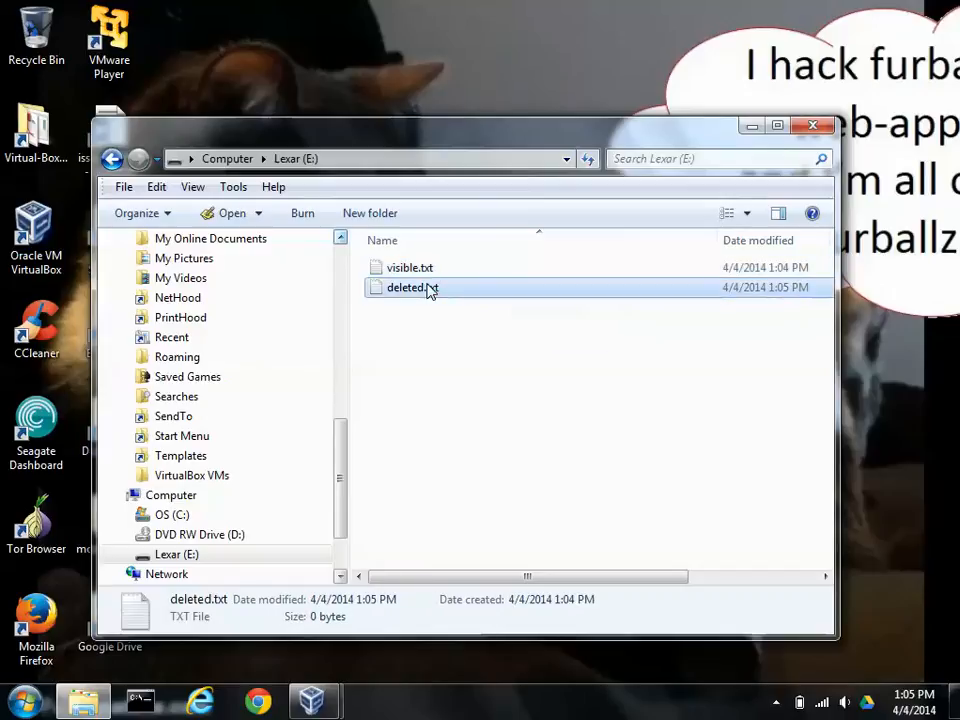
Step: Write 'Hello. You cant see me. Im deleted.' into deleted.txt, save it, then permanently delete it
{"action": "double_click", "coordinate": [404, 288]}
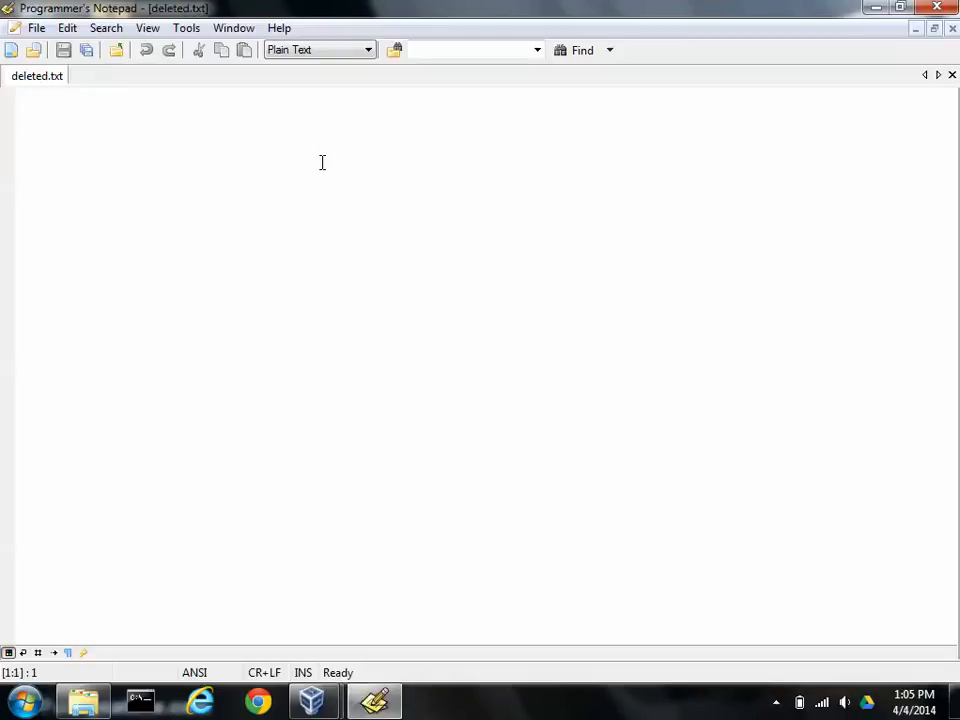
{"action": "type", "text": "Hello"}
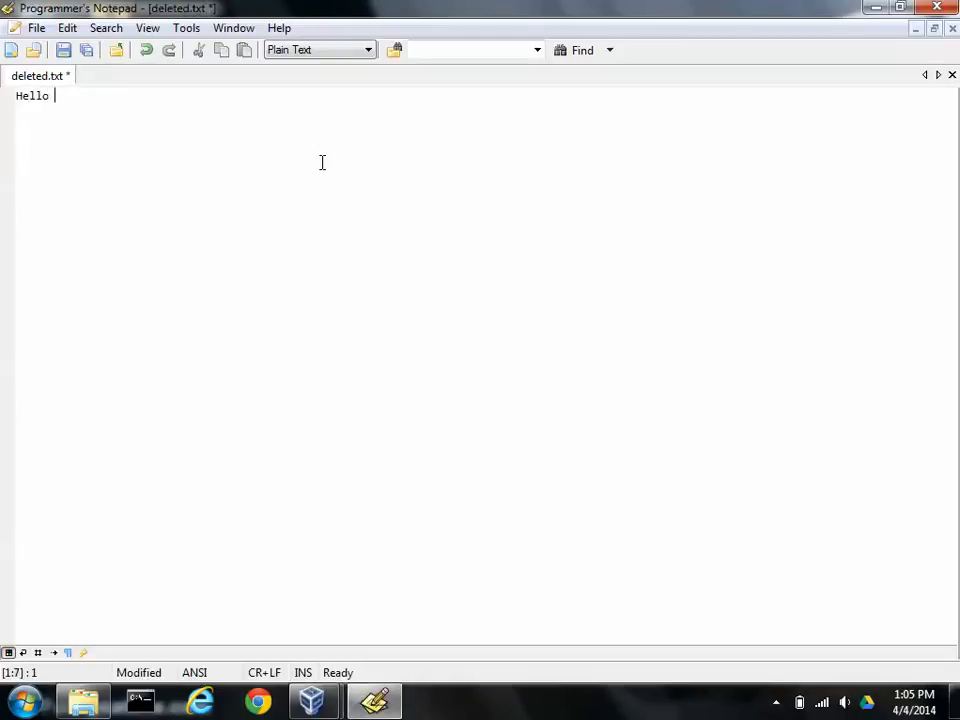
{"action": "type", "text": ". You"}
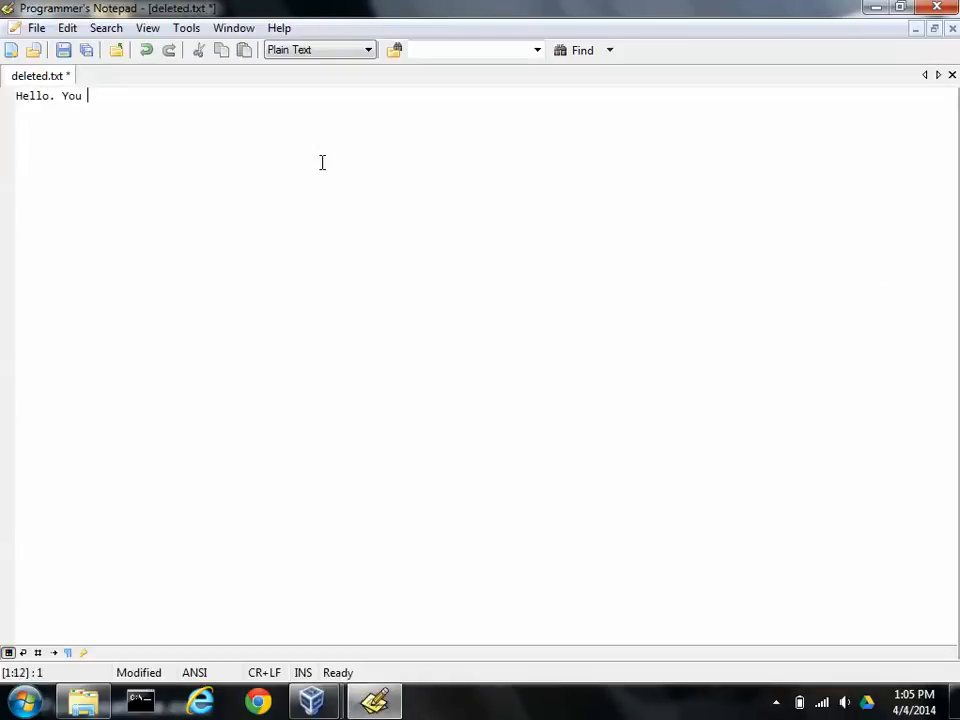
{"action": "type", "text": "cant see me. I"}
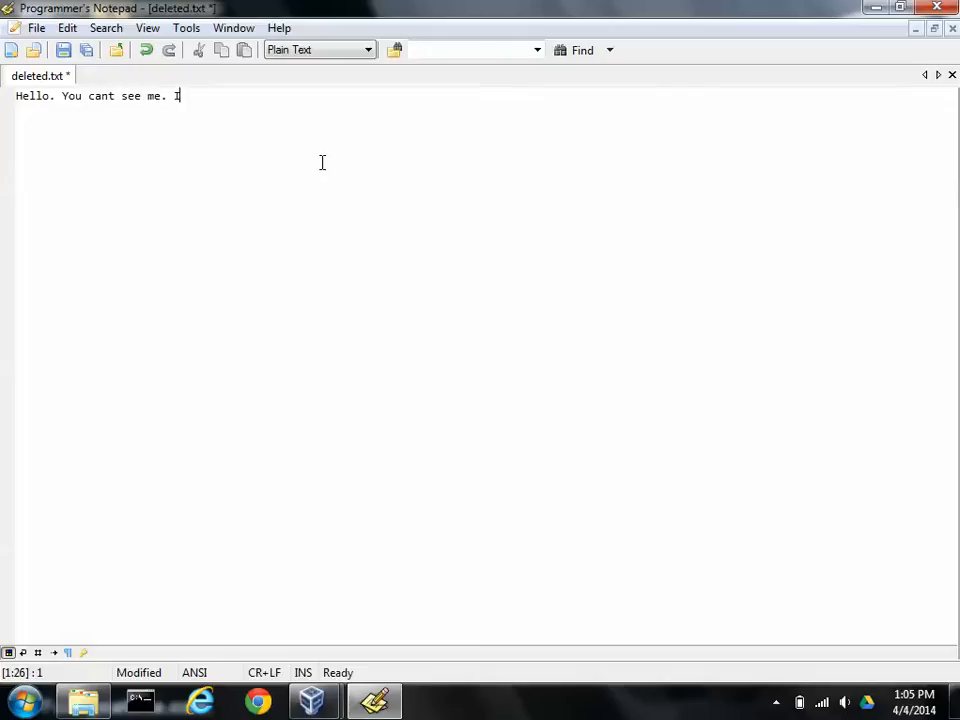
{"action": "type", "text": "m deleted"}
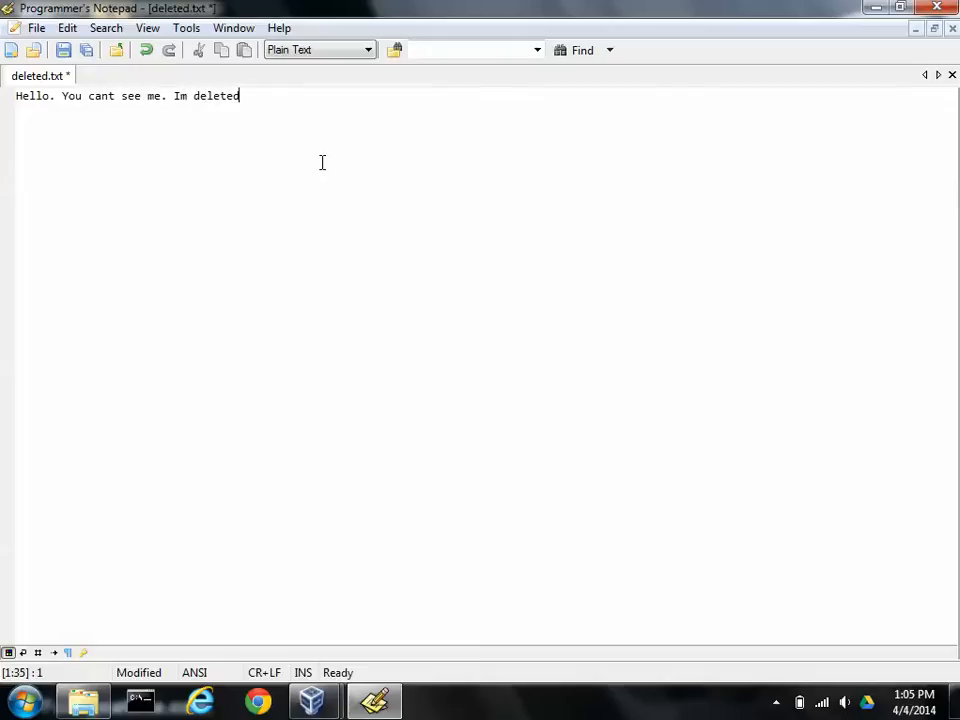
{"action": "type", "text": "."}
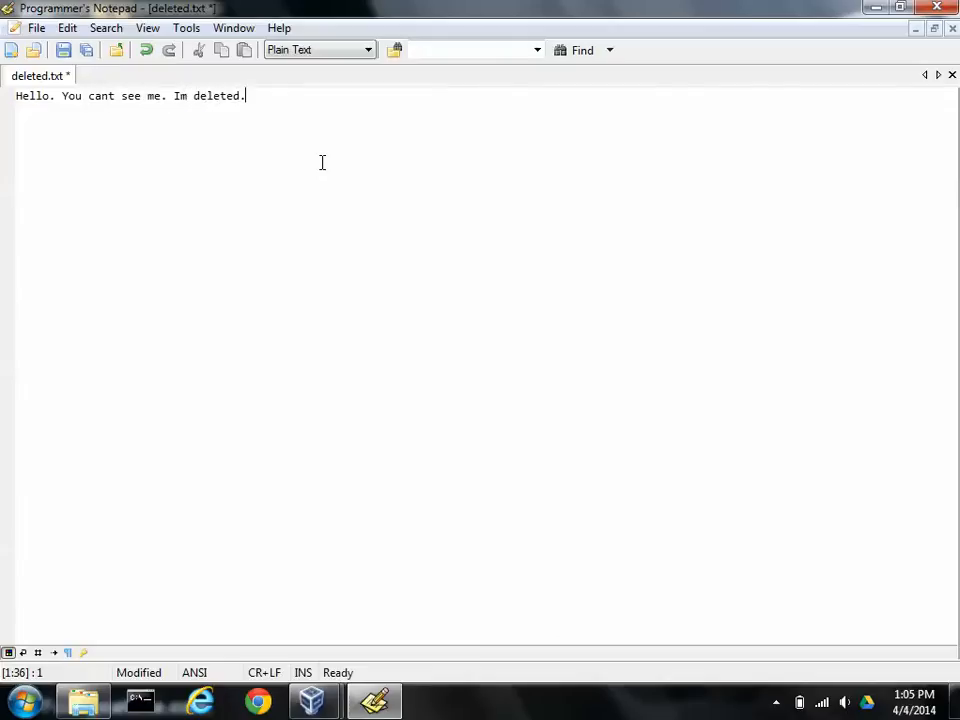
{"action": "mouse_move", "coordinate": [236, 170]}
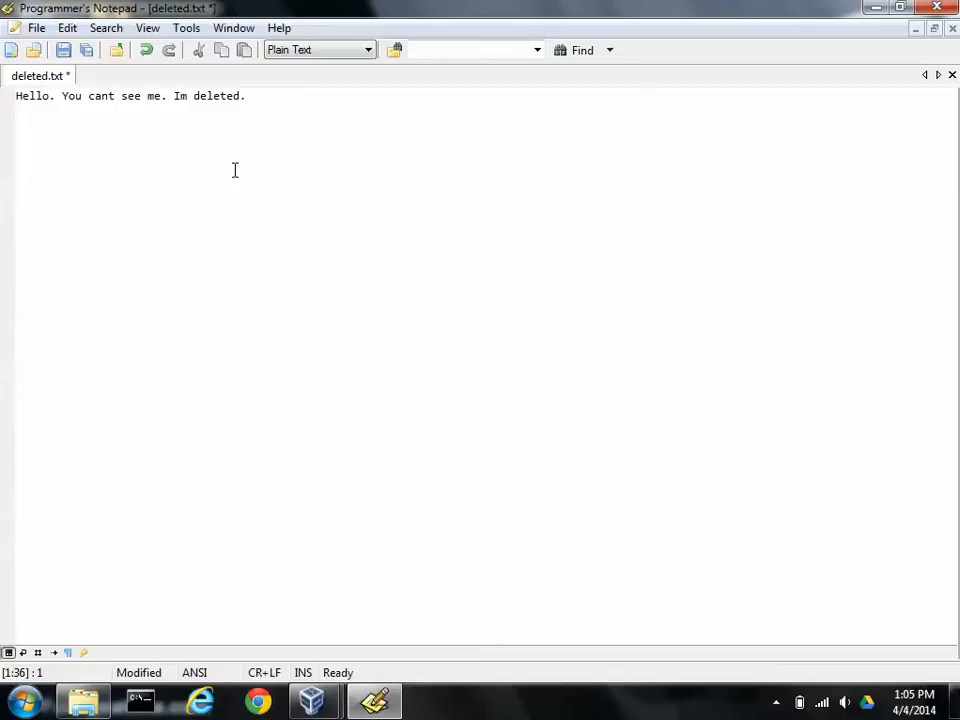
{"action": "left_click", "coordinate": [244, 96]}
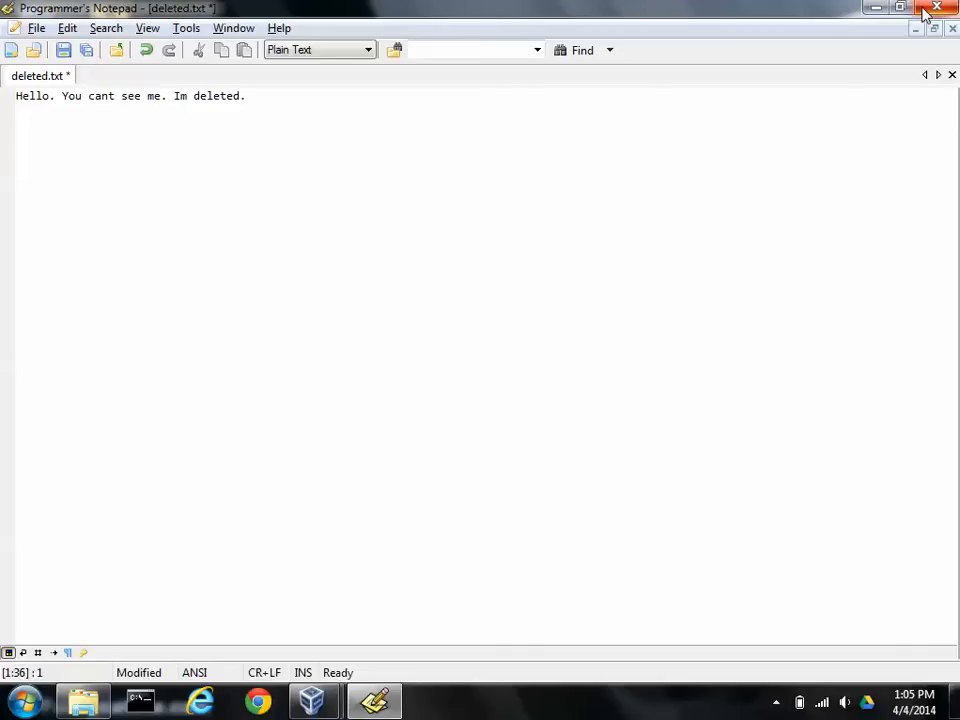
{"action": "left_click", "coordinate": [936, 8]}
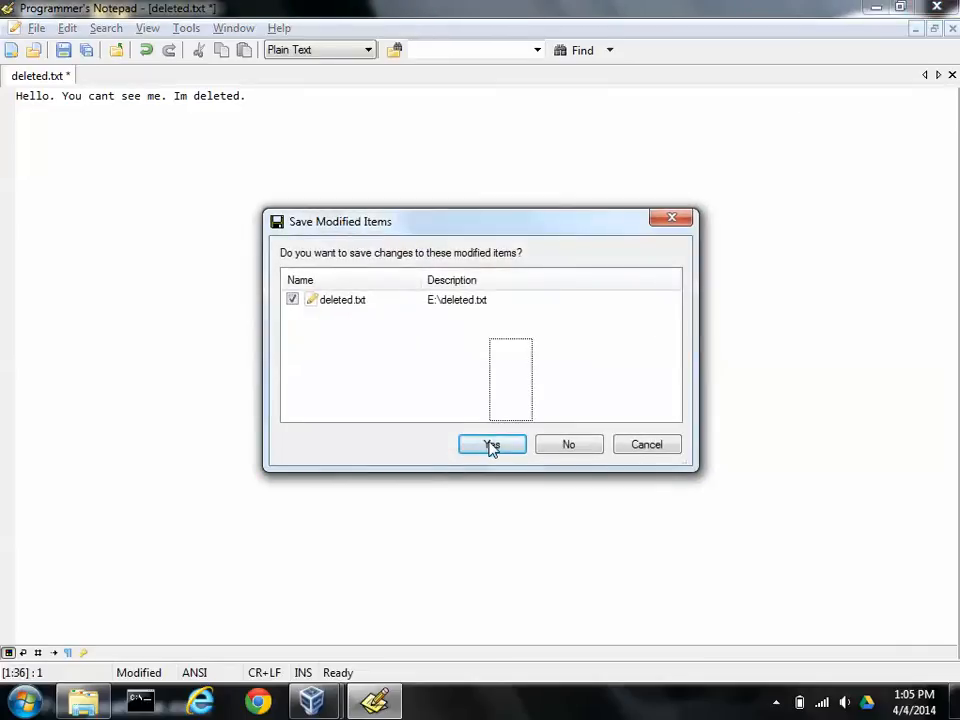
{"action": "left_click", "coordinate": [492, 444]}
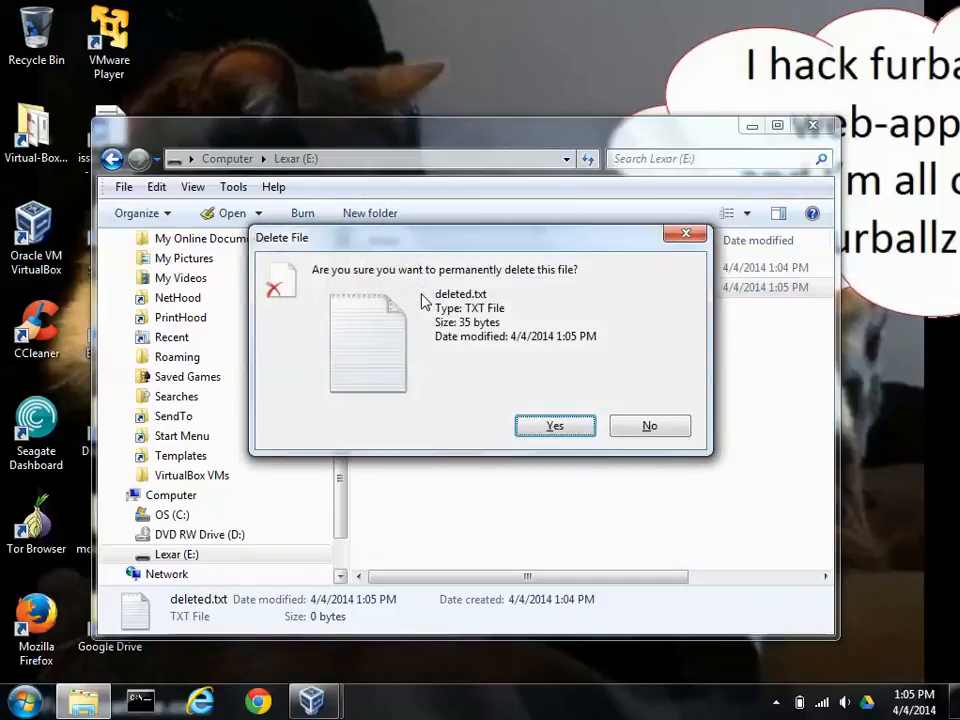
{"action": "left_click", "coordinate": [554, 424]}
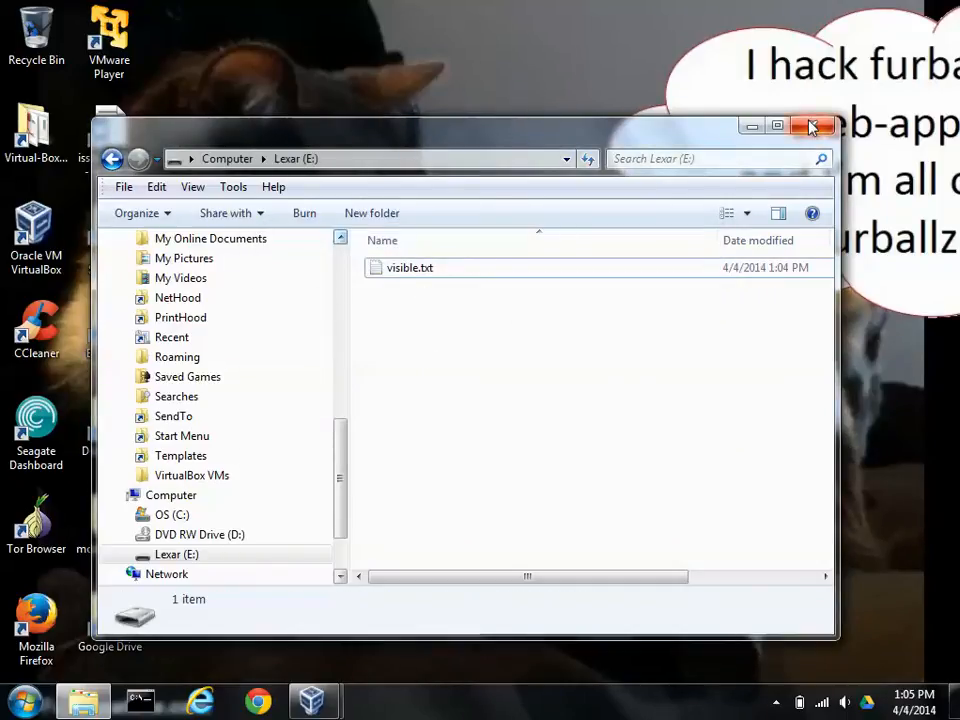
Step: Close the Lexar drive window before returning to the Kali VM
{"action": "left_click", "coordinate": [812, 126]}
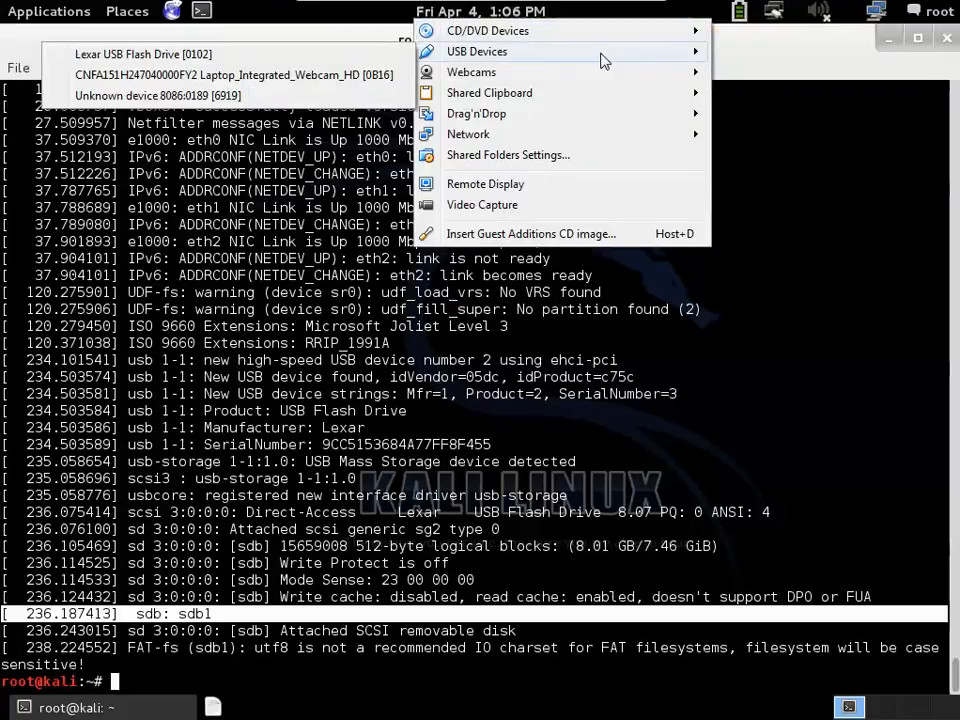
{"action": "mouse_move", "coordinate": [476, 52]}
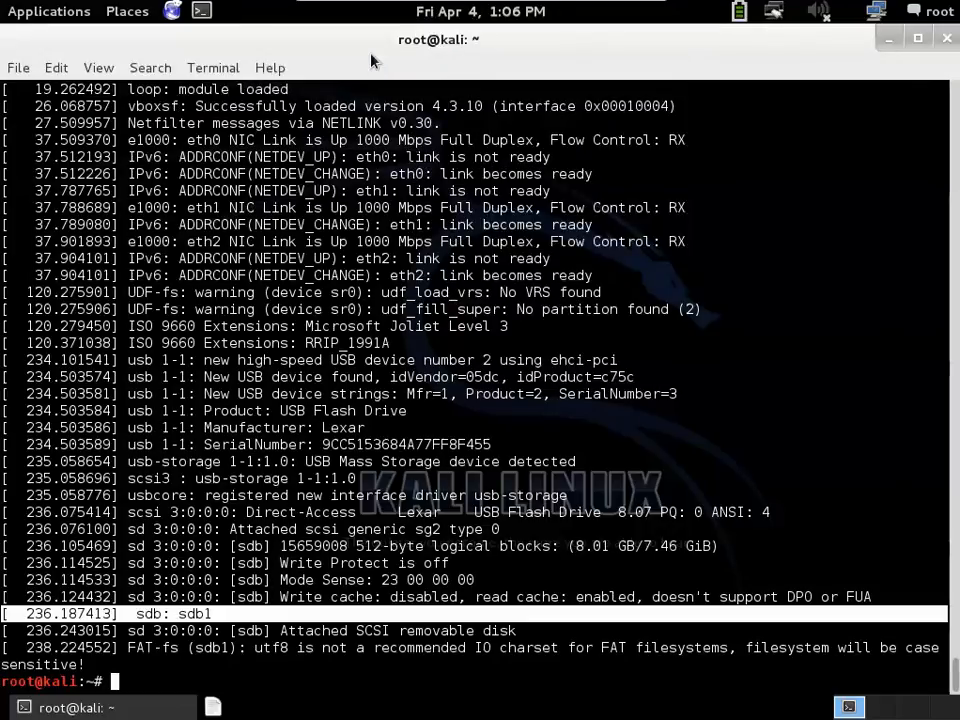
{"action": "mouse_move", "coordinate": [324, 326]}
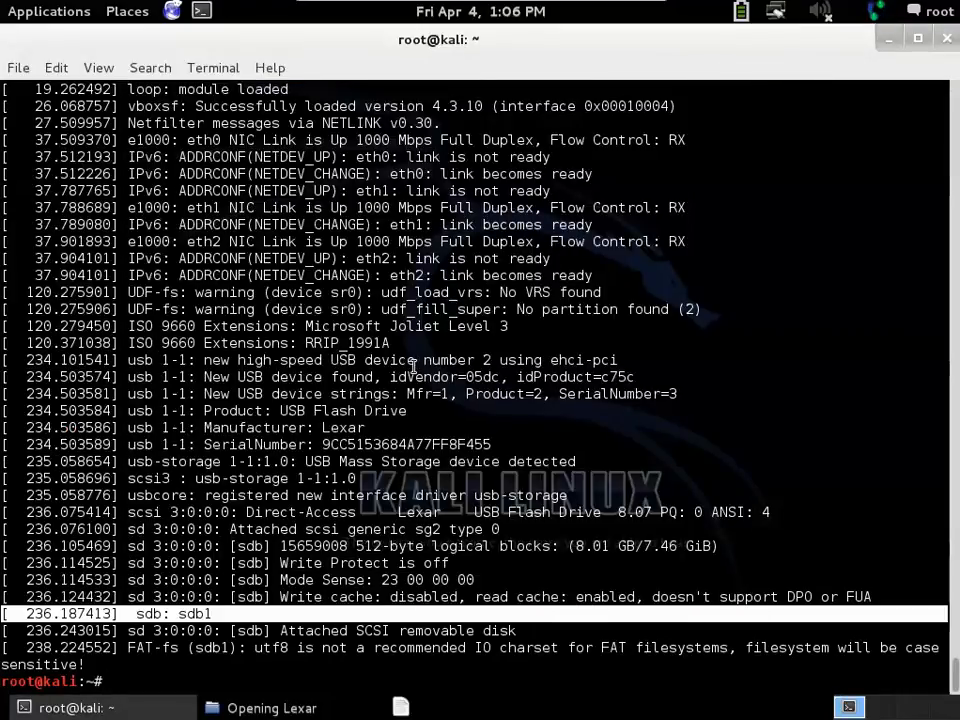
Step: Pick sdb from the kernel log, then run 'ls /dev/sdb' and 'ls -l /dev/sdb' to confirm the block device
{"action": "type", "text": "dme"}
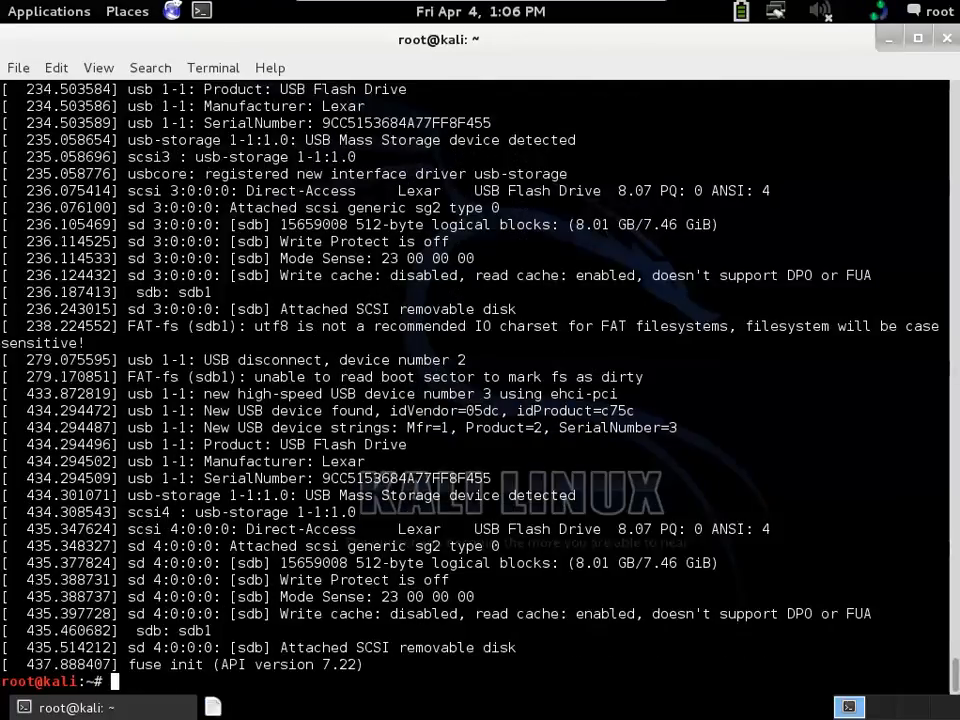
{"action": "double_click", "coordinate": [150, 630]}
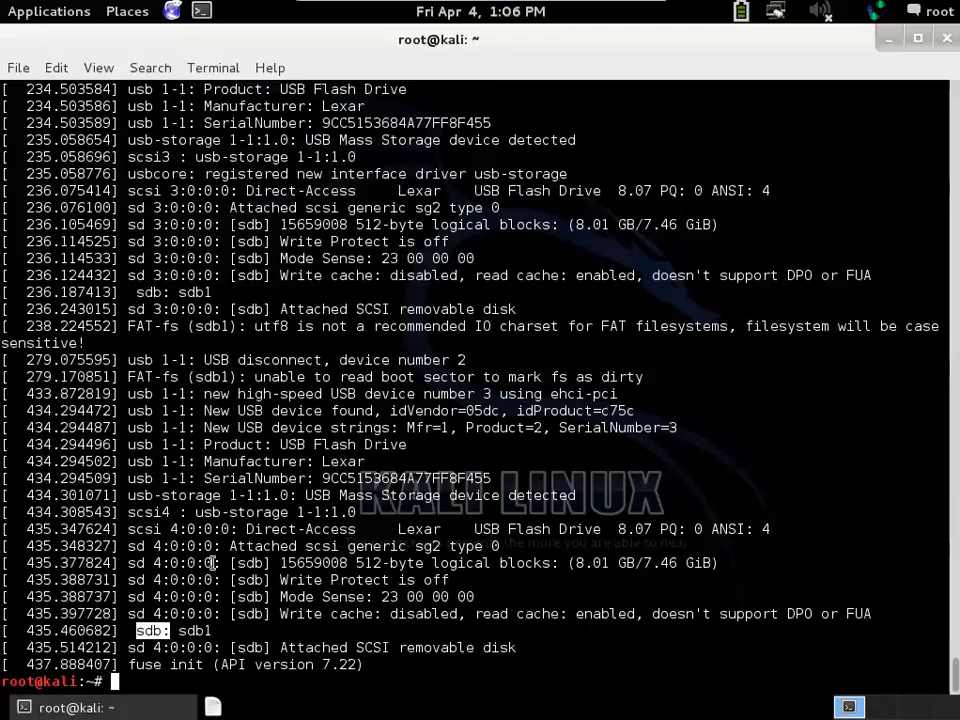
{"action": "mouse_move", "coordinate": [340, 364]}
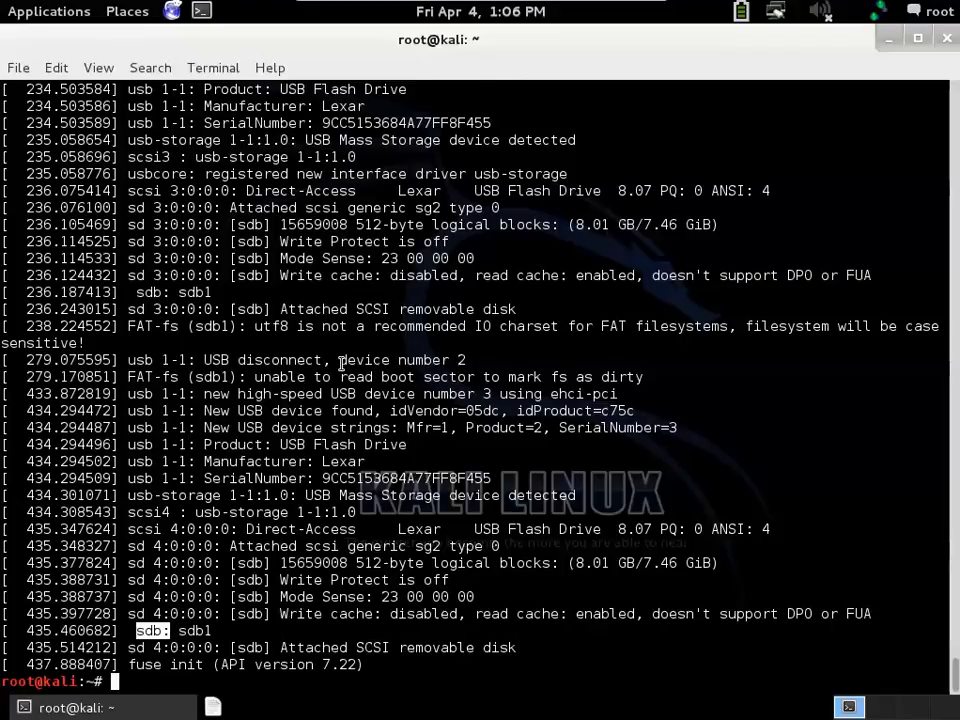
{"action": "type", "text": "ls"}
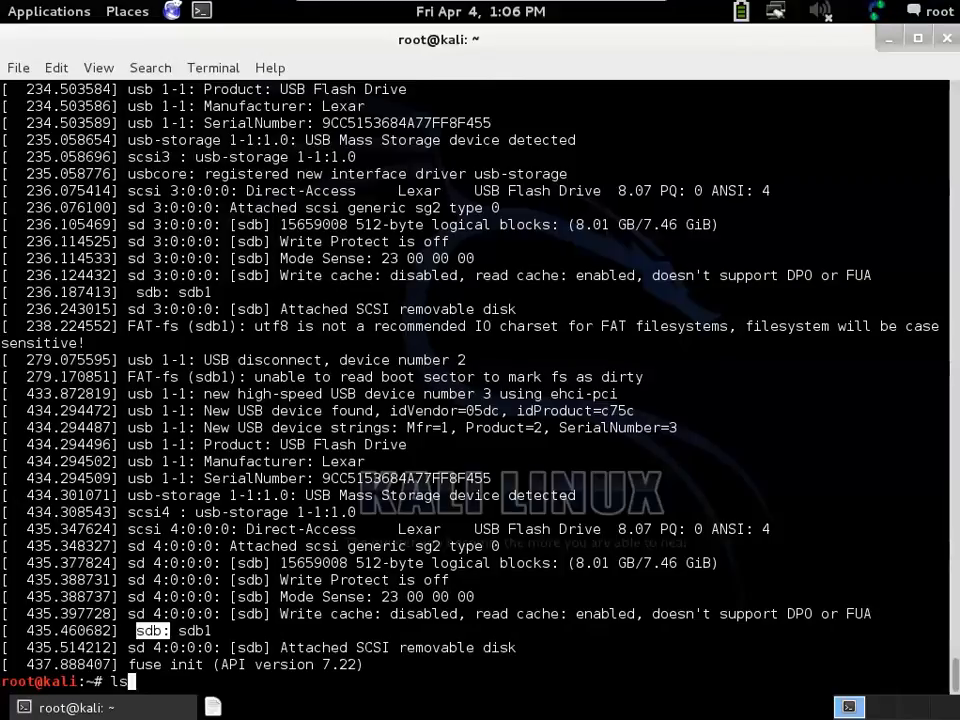
{"action": "type", "text": "/dev/"}
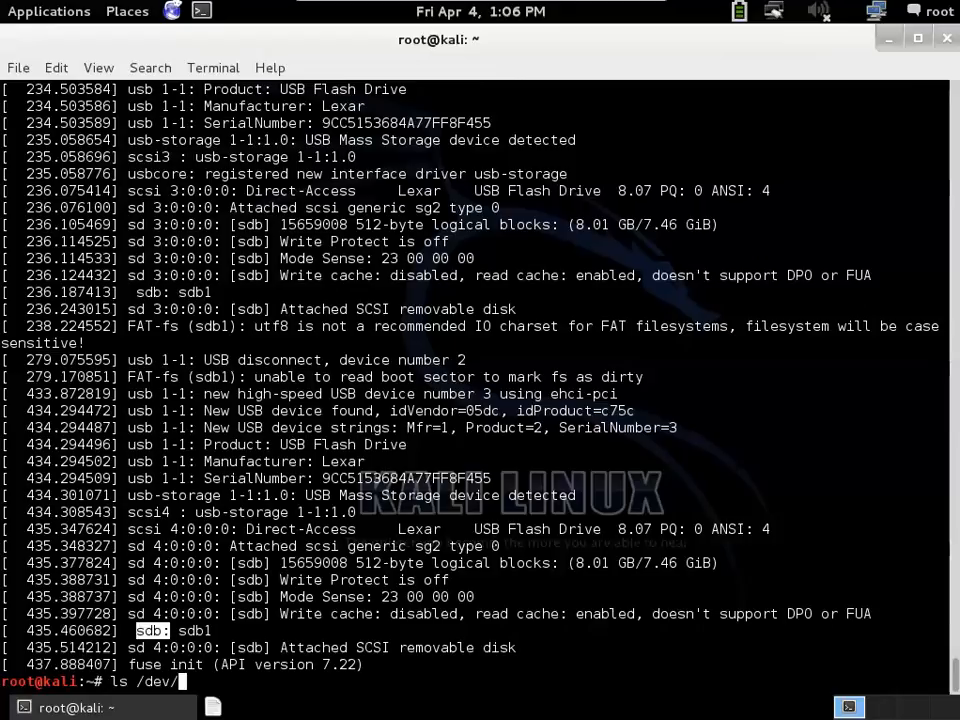
{"action": "key", "text": "Return"}
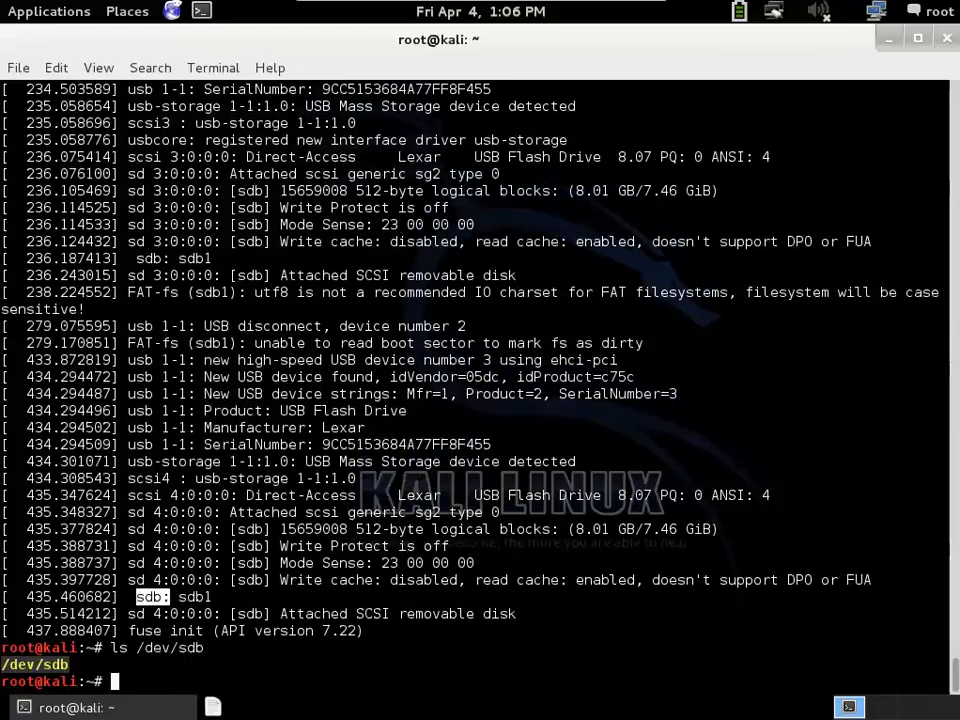
{"action": "type", "text": "ls /dev/sdb"}
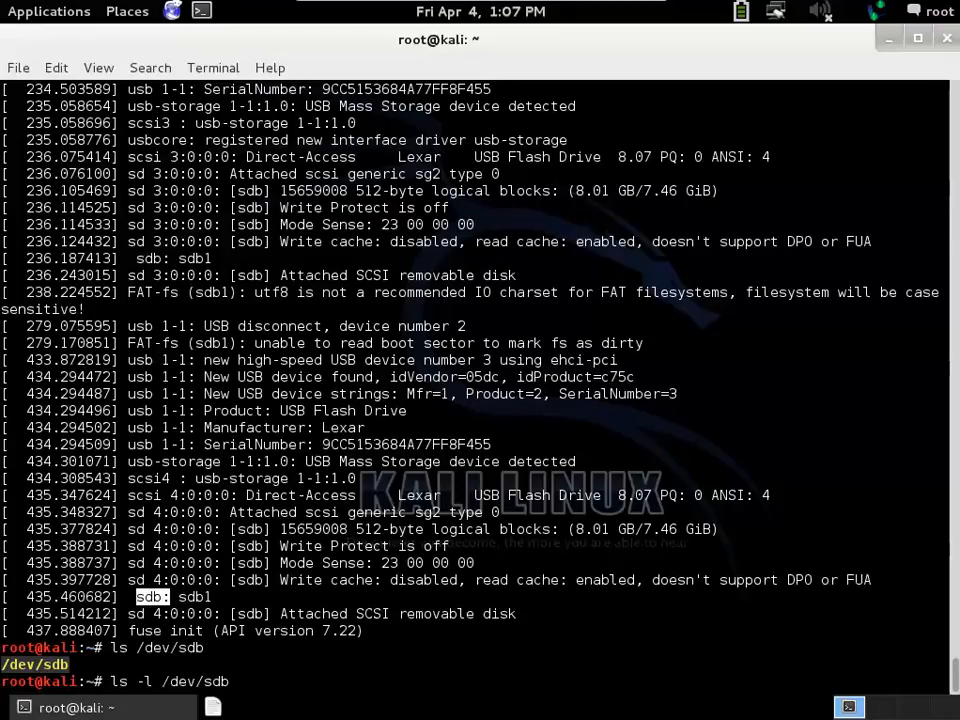
{"action": "key", "text": "Return"}
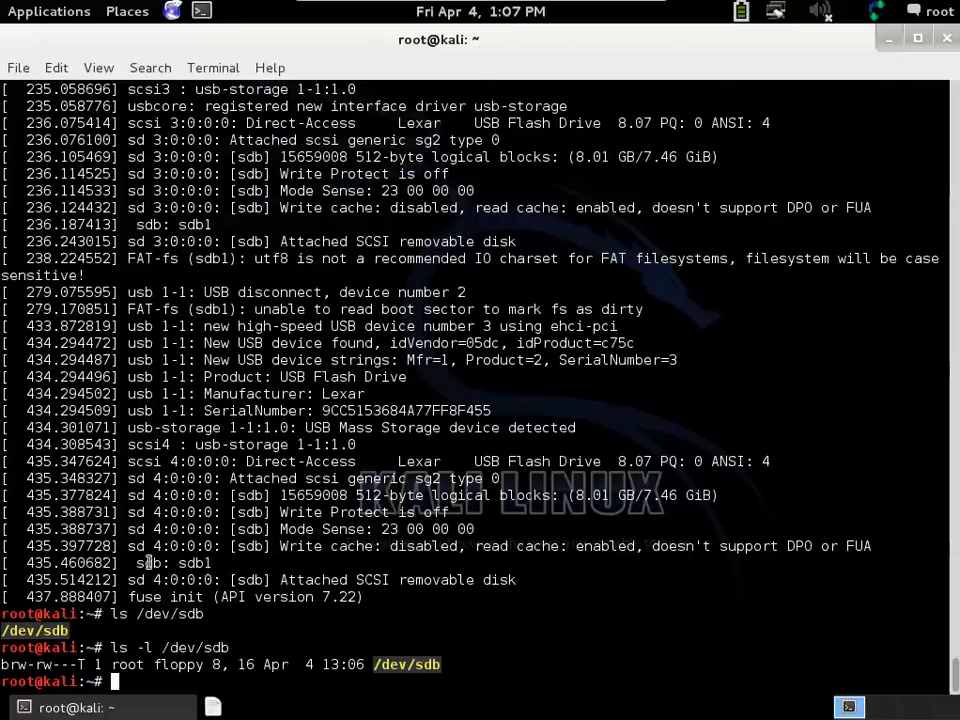
{"action": "mouse_move", "coordinate": [228, 504]}
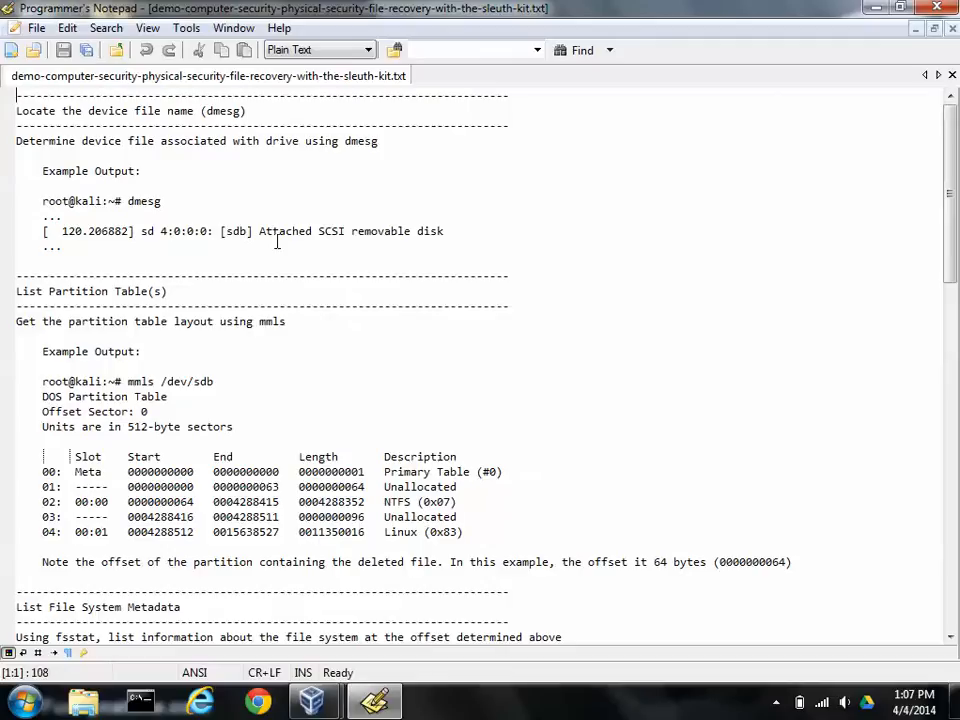
{"action": "mouse_move", "coordinate": [112, 200]}
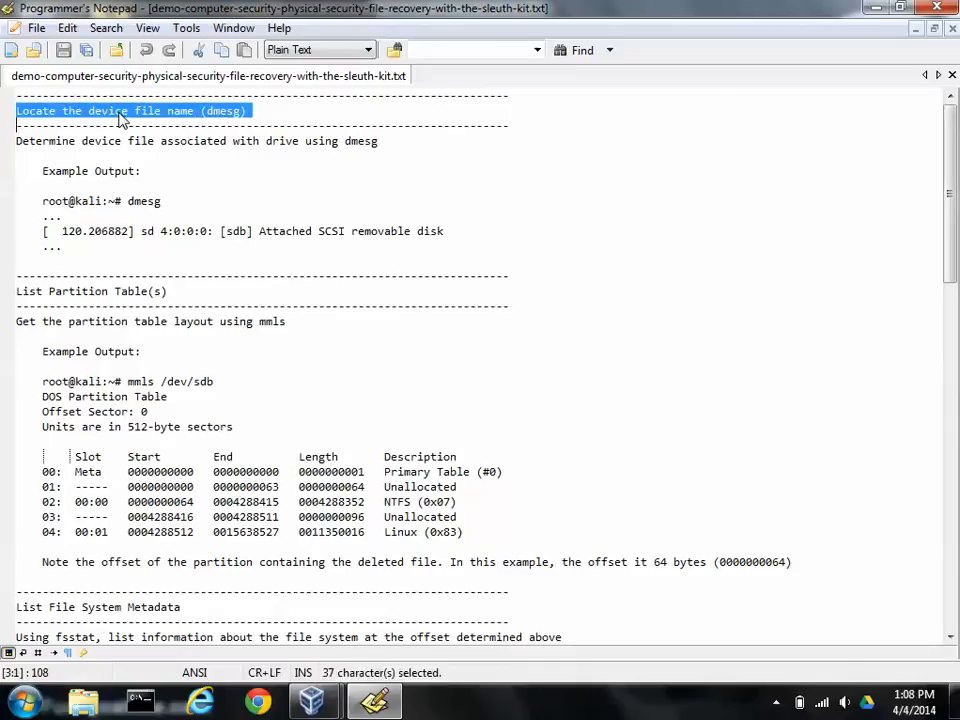
{"action": "mouse_move", "coordinate": [72, 342]}
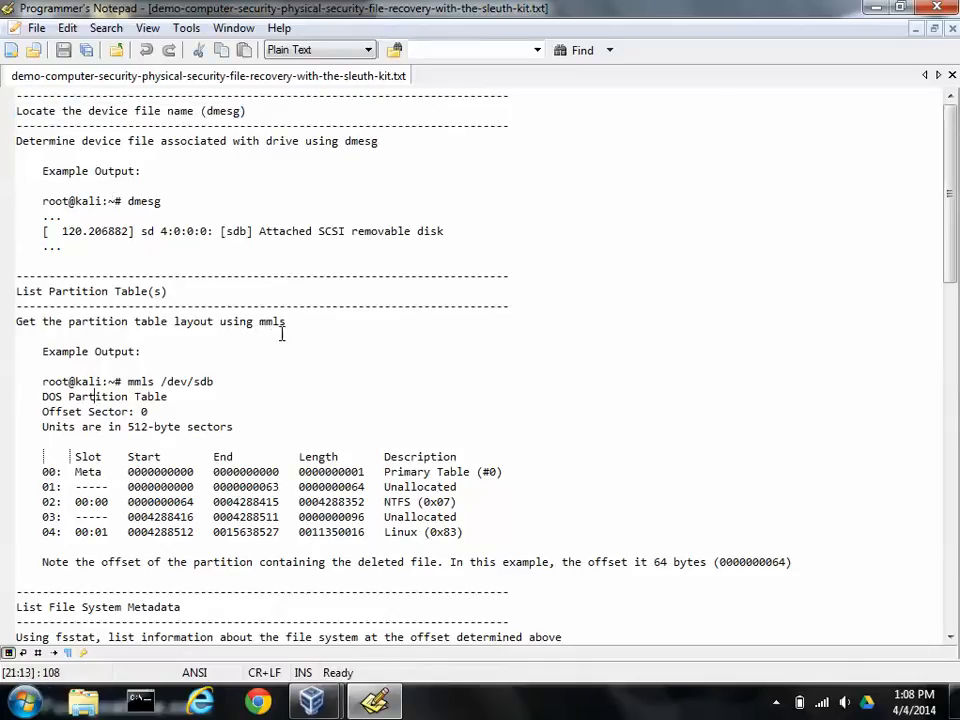
Step: Select the mmls command in the recovery notes file
{"action": "double_click", "coordinate": [268, 320]}
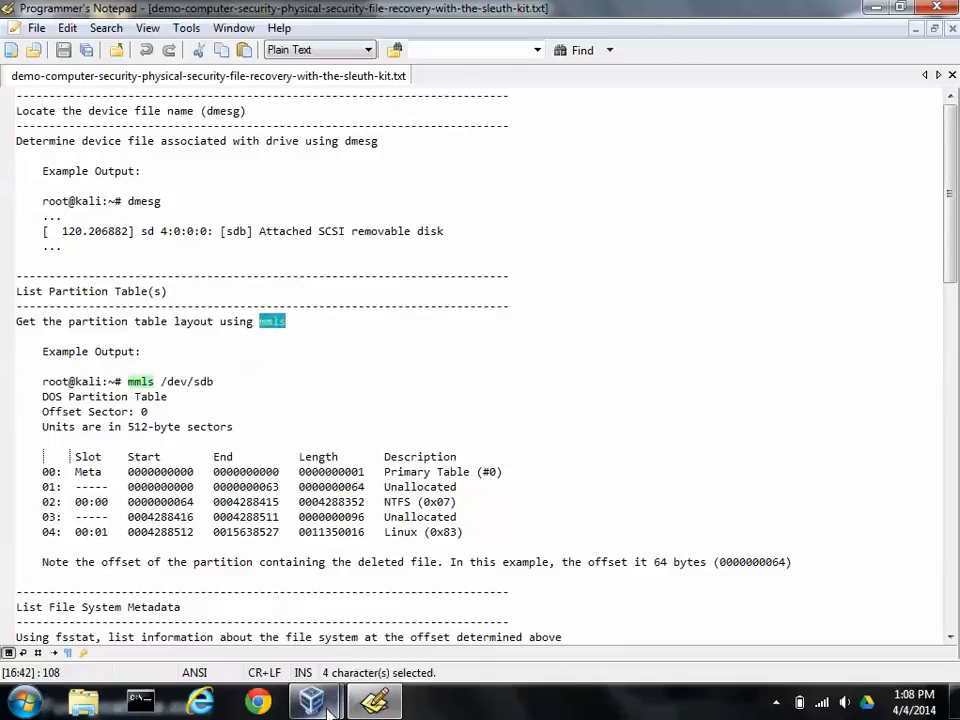
{"action": "mouse_move", "coordinate": [314, 700]}
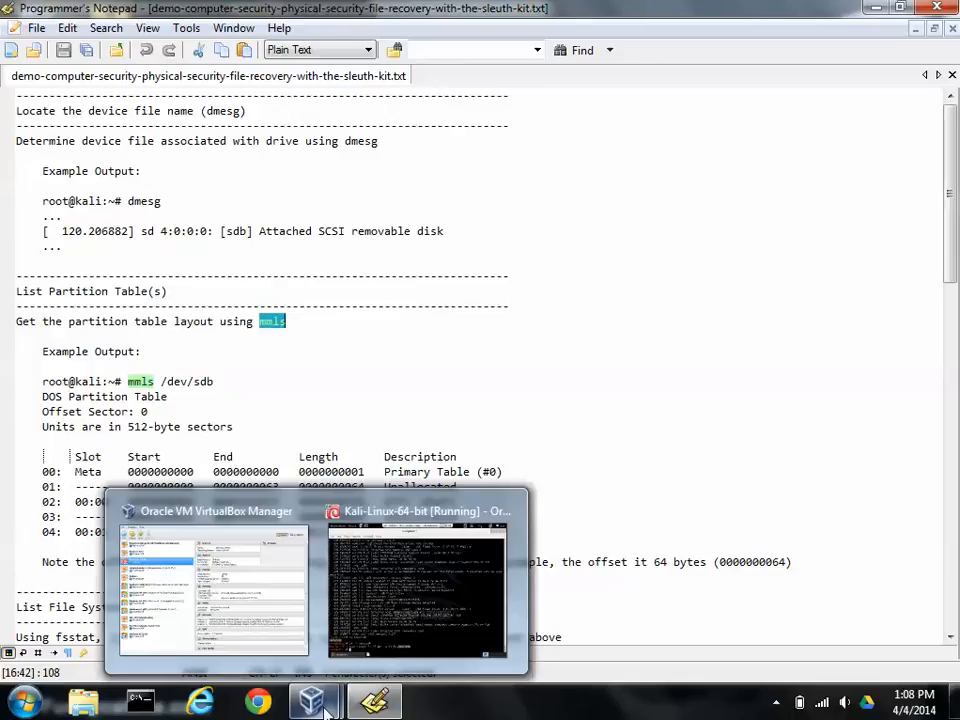
Step: Run mmls /dev/sdb in a cleared terminal, listing the NTFS partition at sector 2168
{"action": "left_click", "coordinate": [416, 590]}
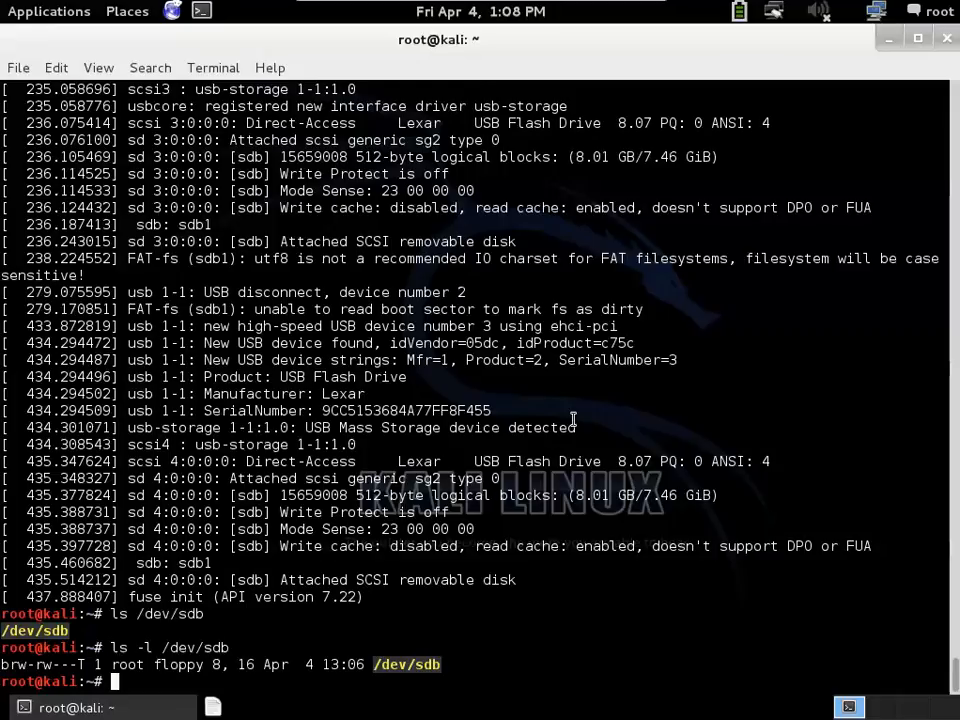
{"action": "key", "text": "ctrl+l"}
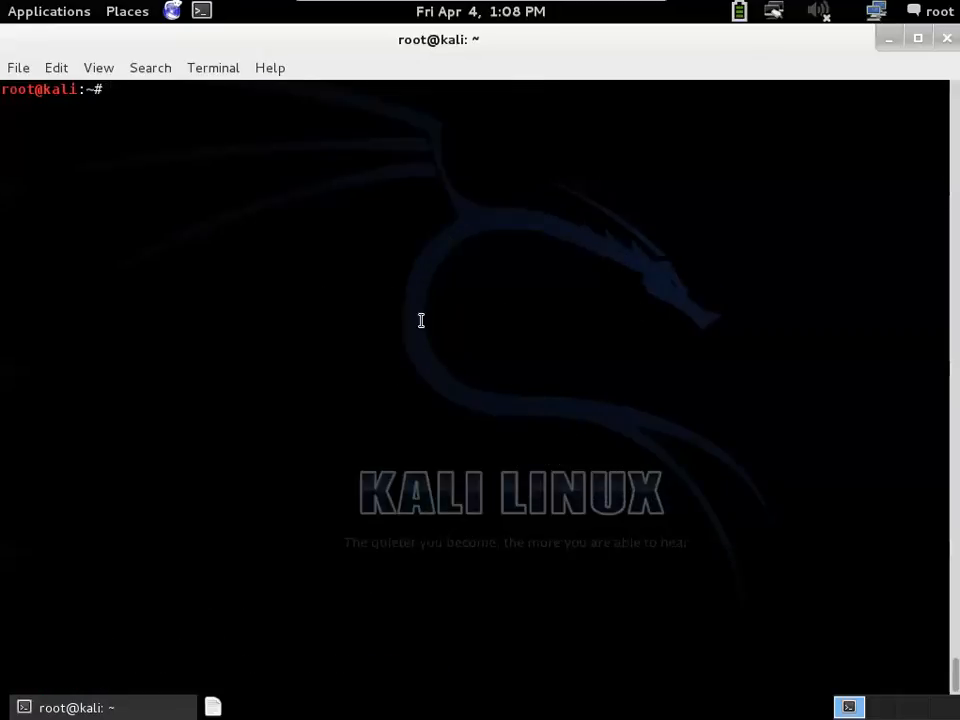
{"action": "type", "text": "mmls"}
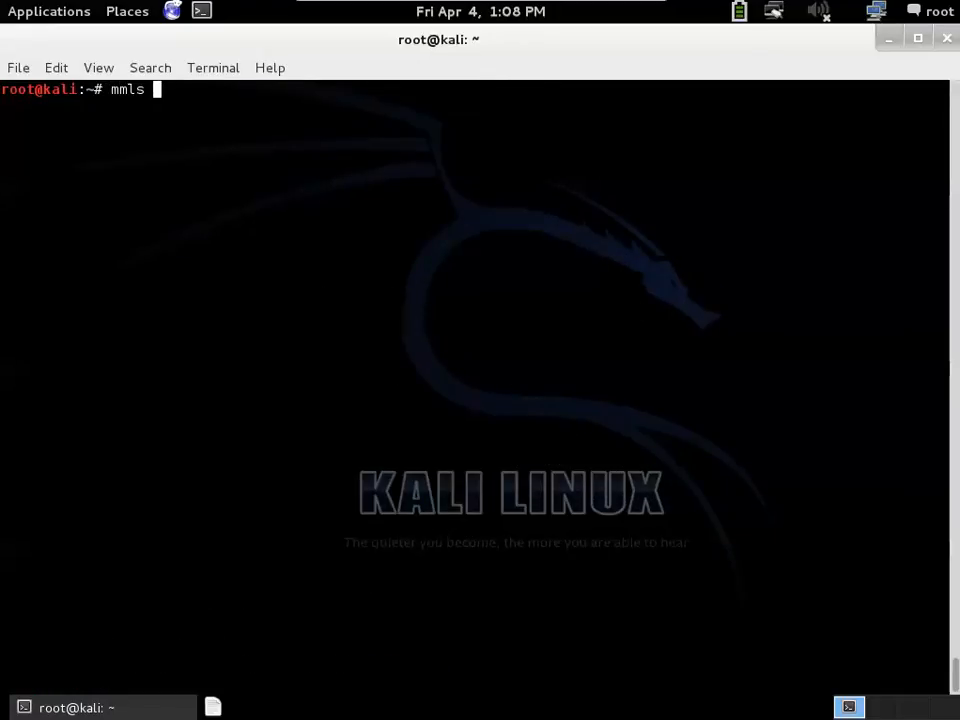
{"action": "type", "text": "/dev/"}
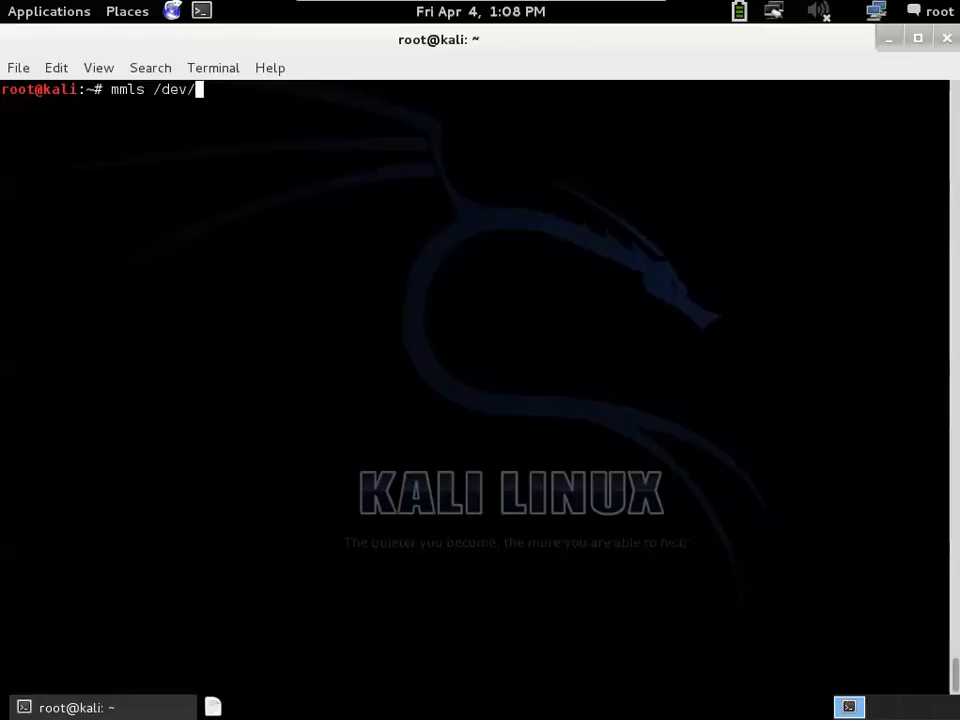
{"action": "type", "text": "sd"}
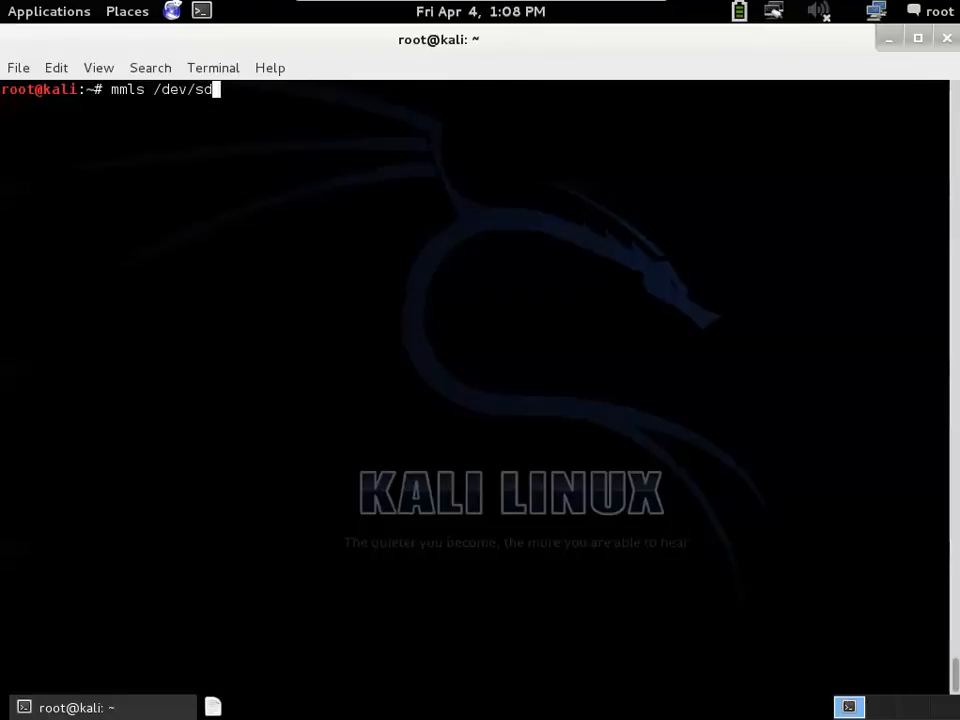
{"action": "type", "text": "b"}
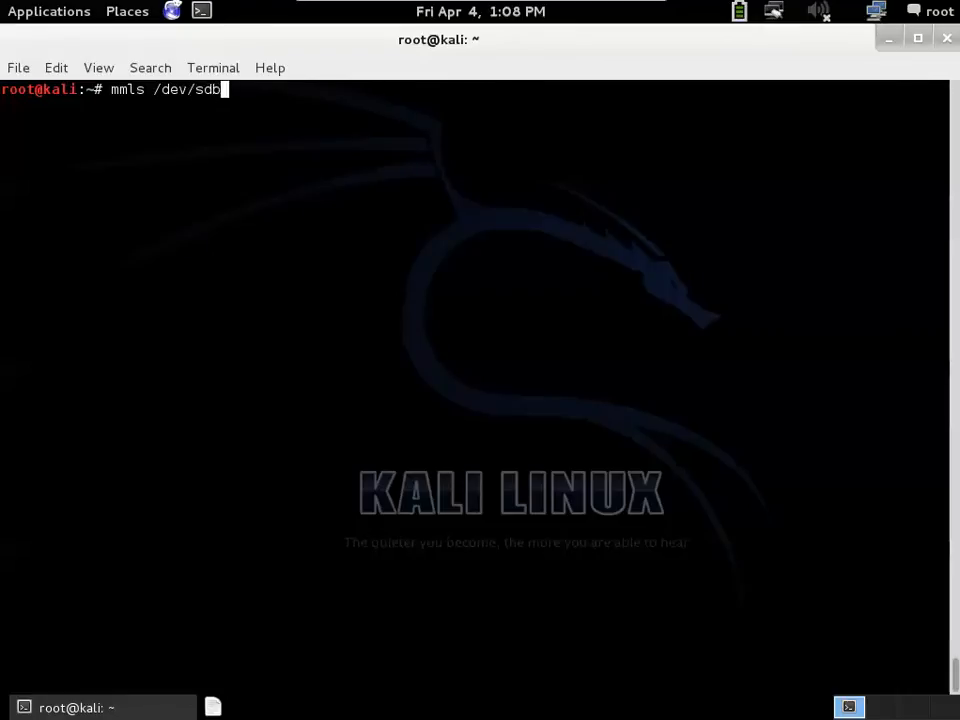
{"action": "key", "text": "Return"}
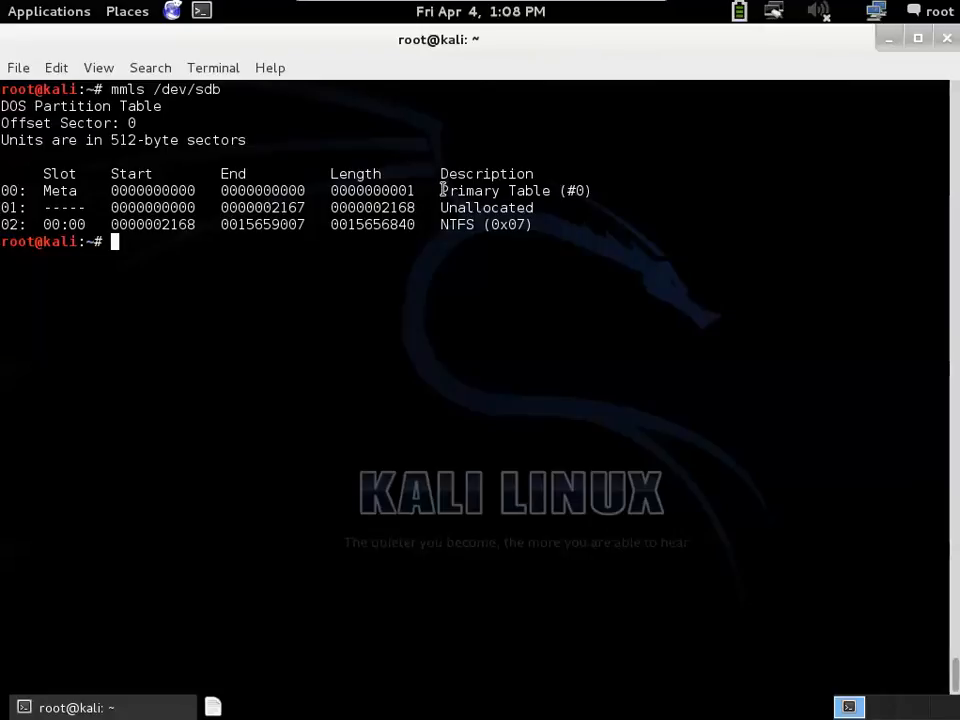
{"action": "mouse_move", "coordinate": [448, 210]}
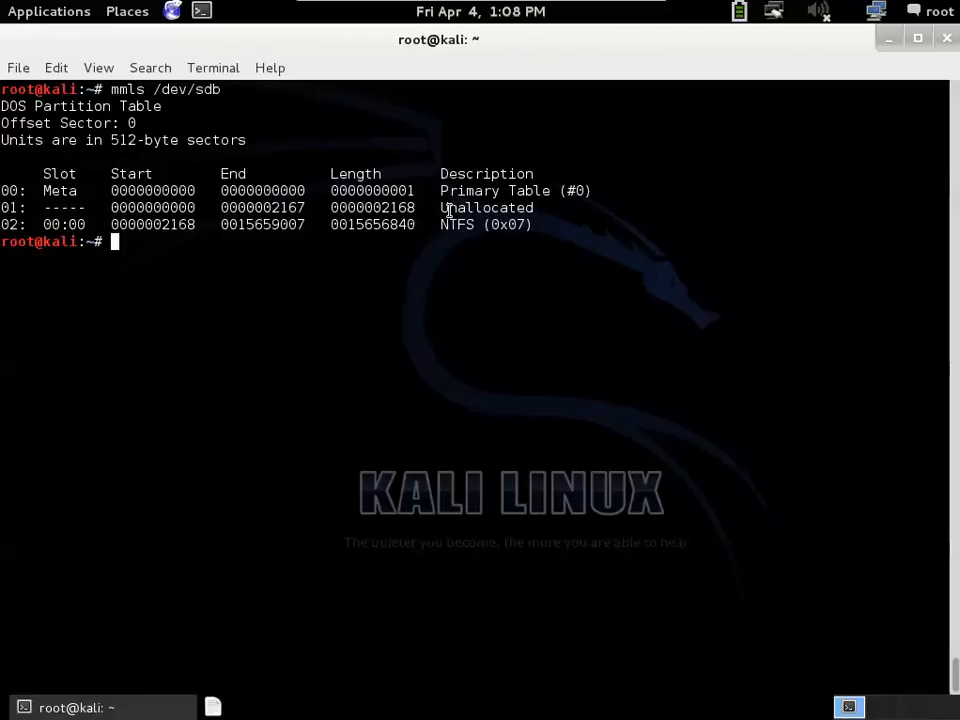
{"action": "mouse_move", "coordinate": [418, 220]}
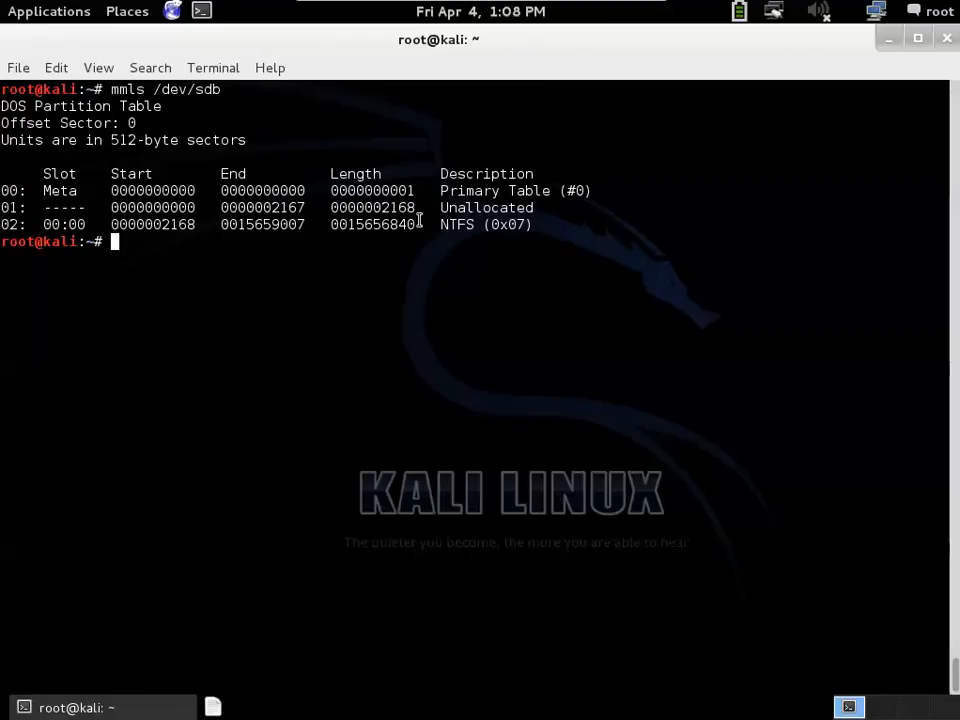
{"action": "mouse_move", "coordinate": [450, 224]}
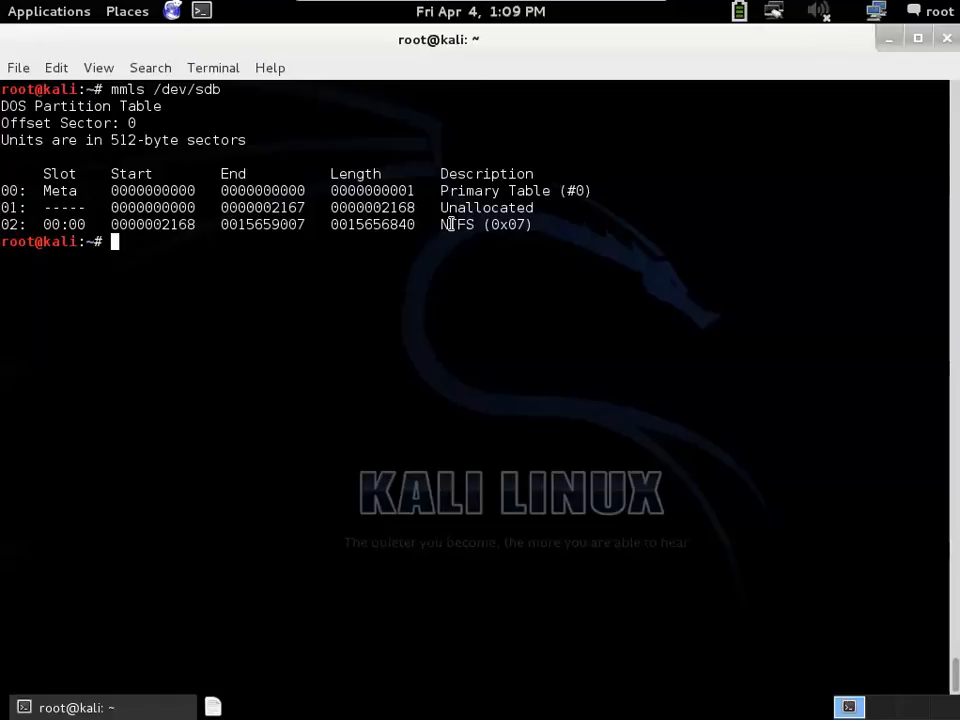
{"action": "mouse_move", "coordinate": [504, 236]}
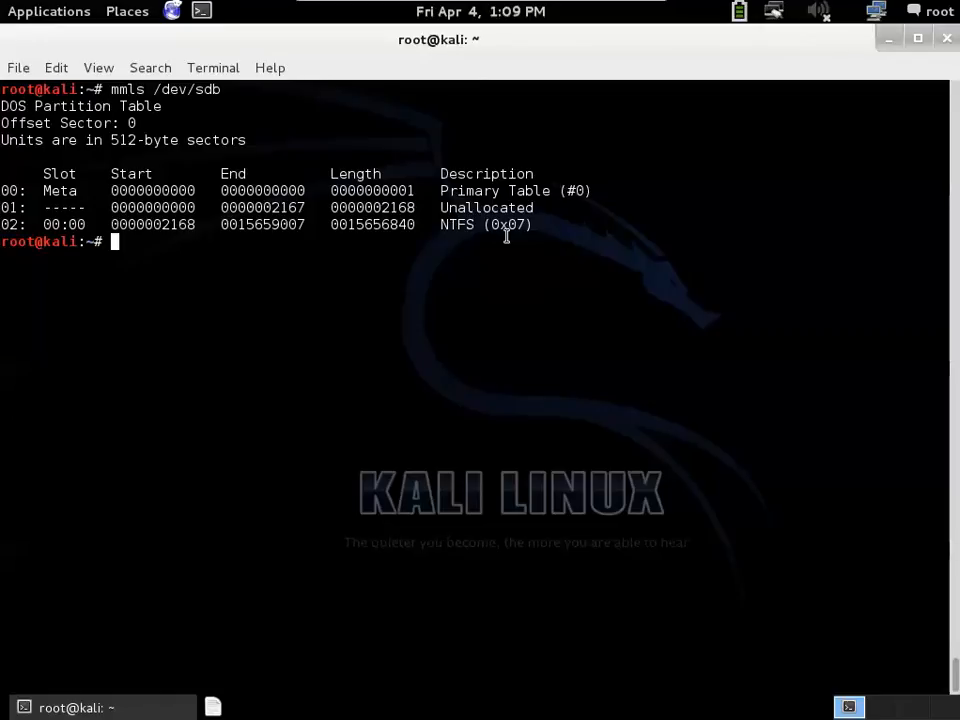
{"action": "mouse_move", "coordinate": [320, 258]}
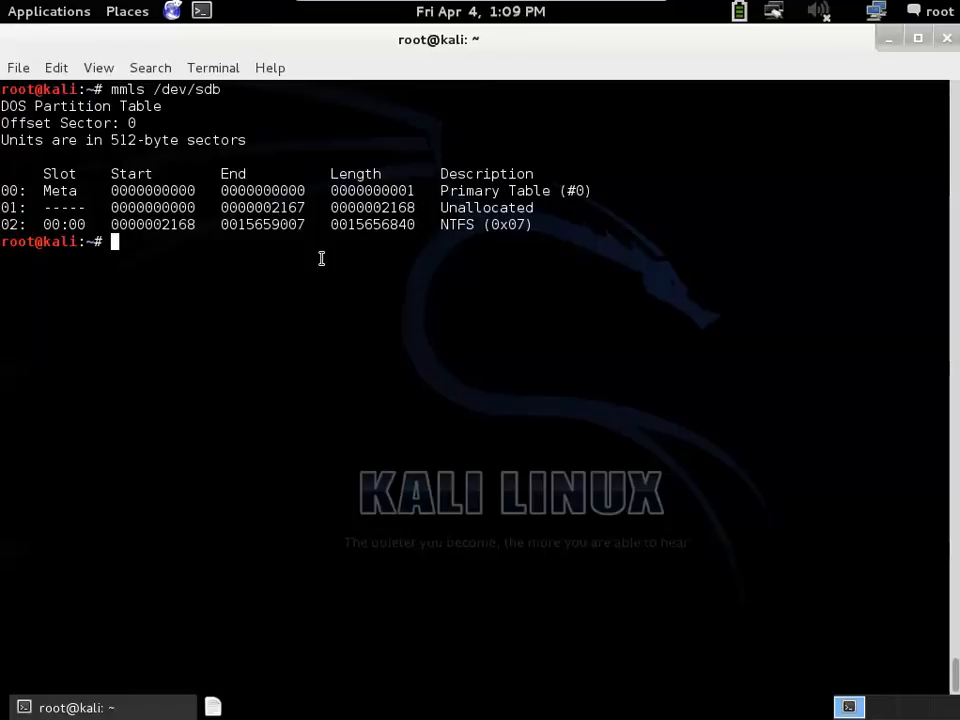
{"action": "mouse_move", "coordinate": [424, 224]}
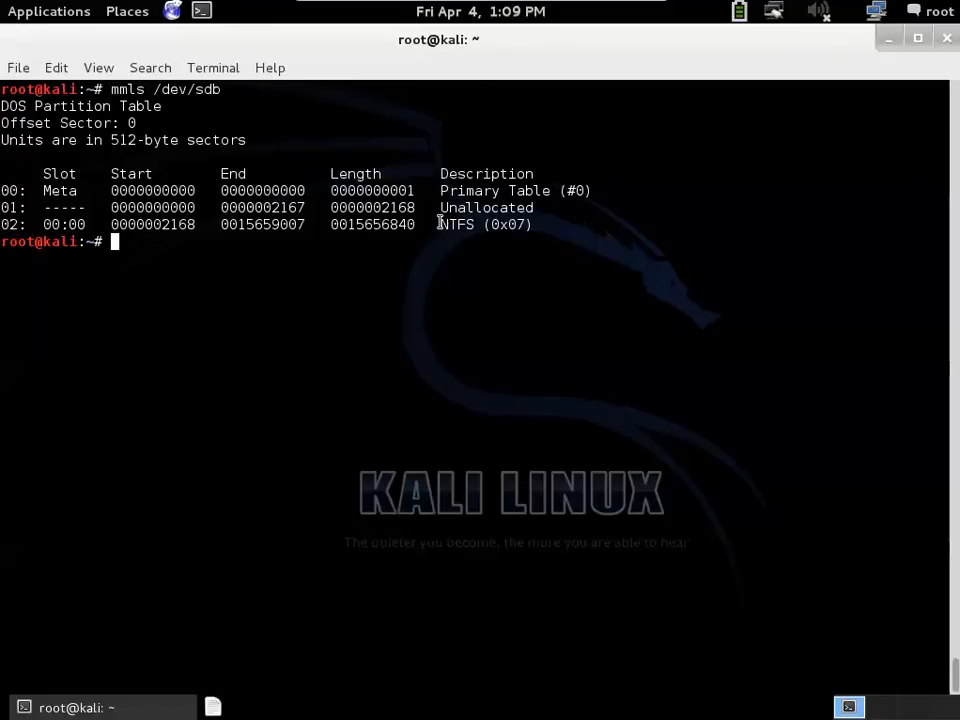
{"action": "mouse_move", "coordinate": [182, 180]}
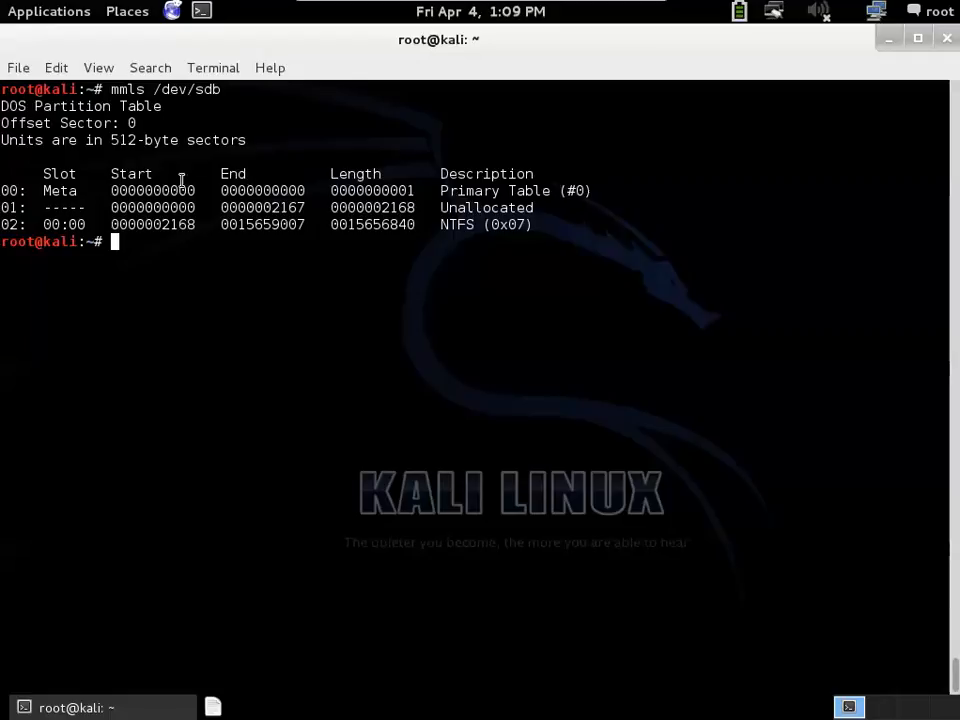
{"action": "mouse_move", "coordinate": [170, 206]}
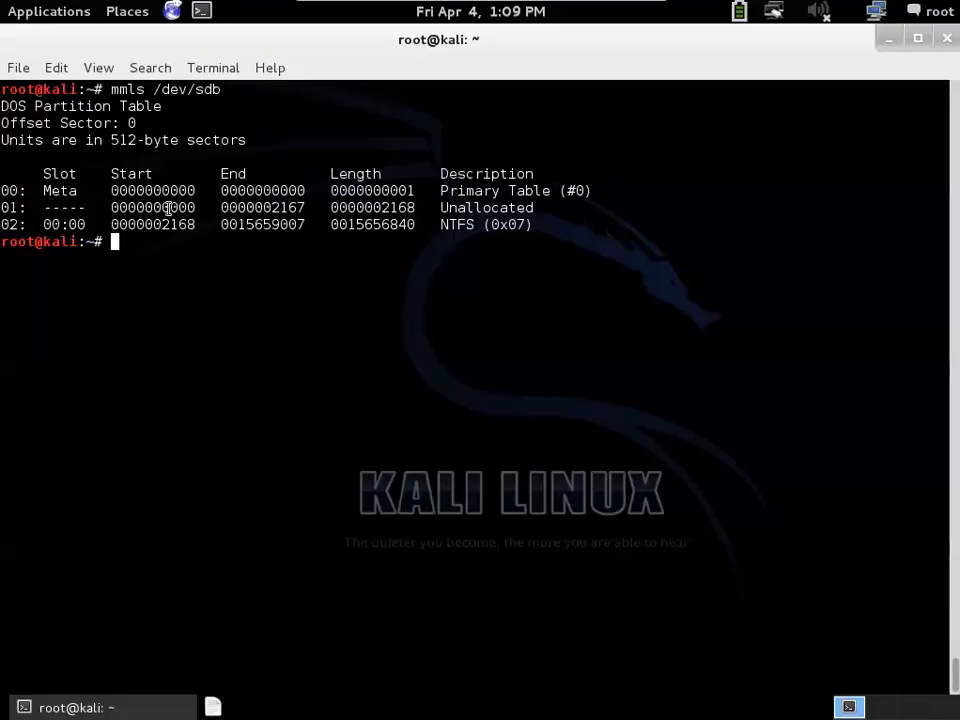
{"action": "mouse_move", "coordinate": [160, 224]}
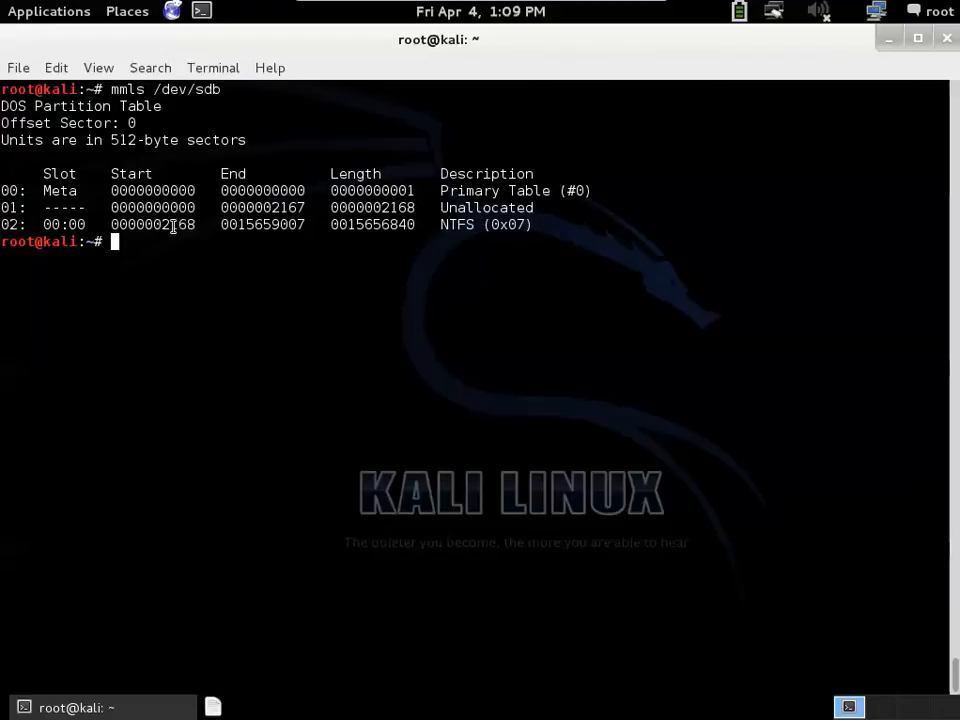
{"action": "double_click", "coordinate": [152, 224]}
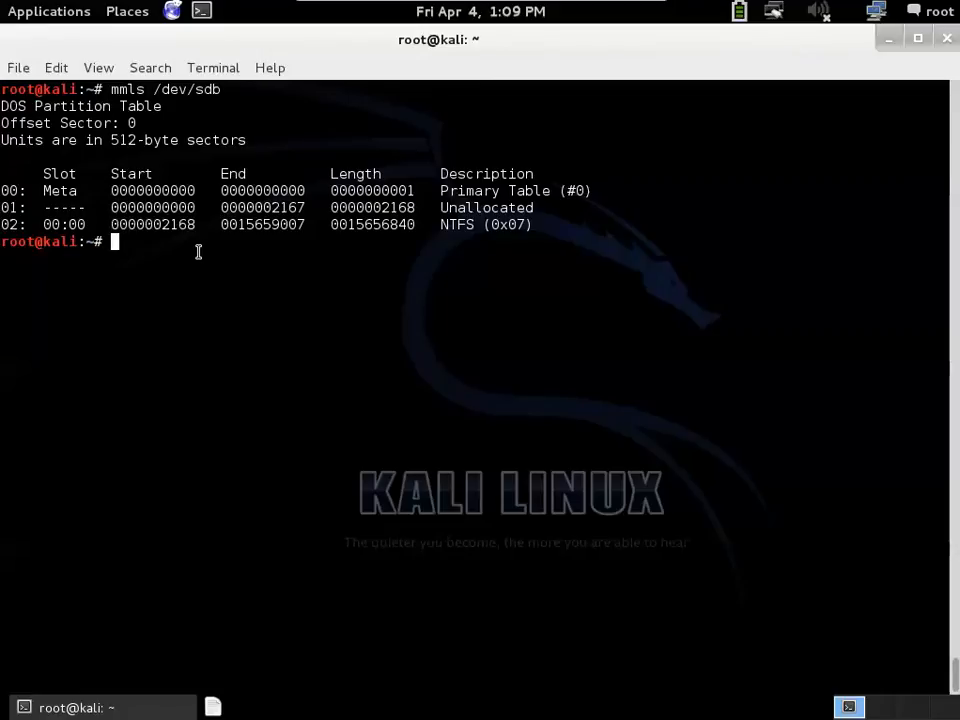
{"action": "mouse_move", "coordinate": [480, 12]}
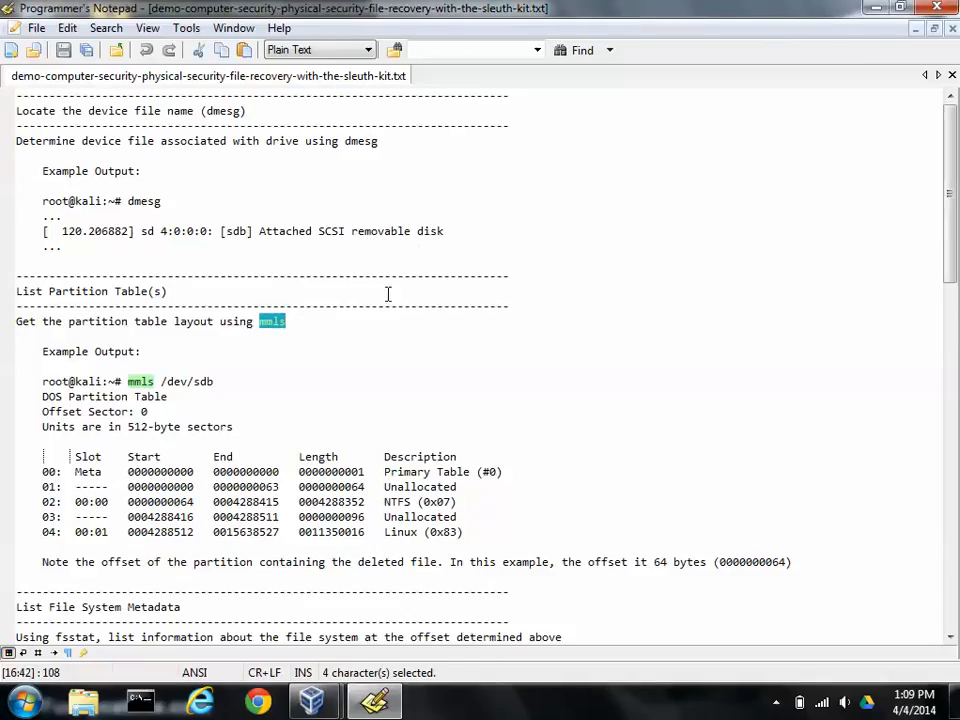
Step: Scroll the notes to the 'List File System Metadata' section and pick out fsstat
{"action": "left_click", "coordinate": [320, 364]}
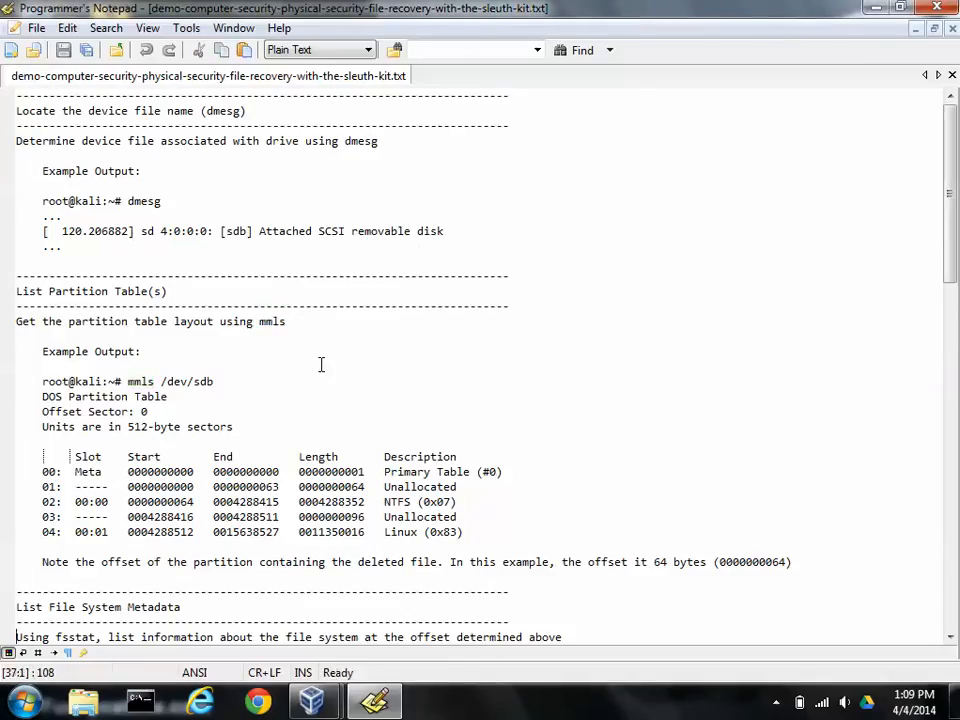
{"action": "scroll", "scroll_direction": "down", "scroll_amount": 3}
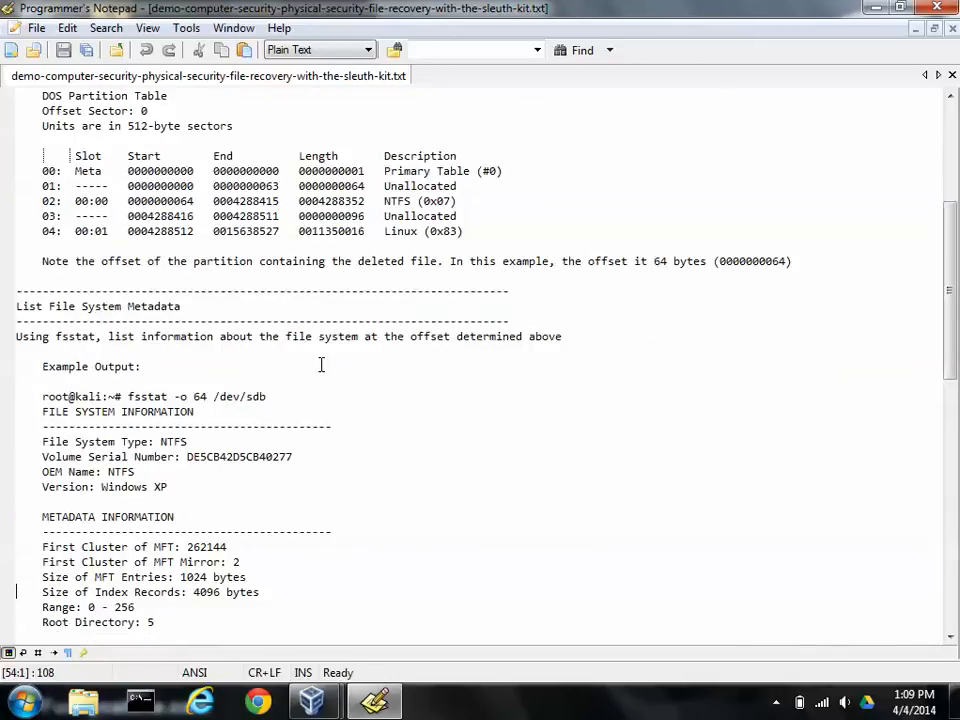
{"action": "scroll", "scroll_direction": "down", "scroll_amount": 3}
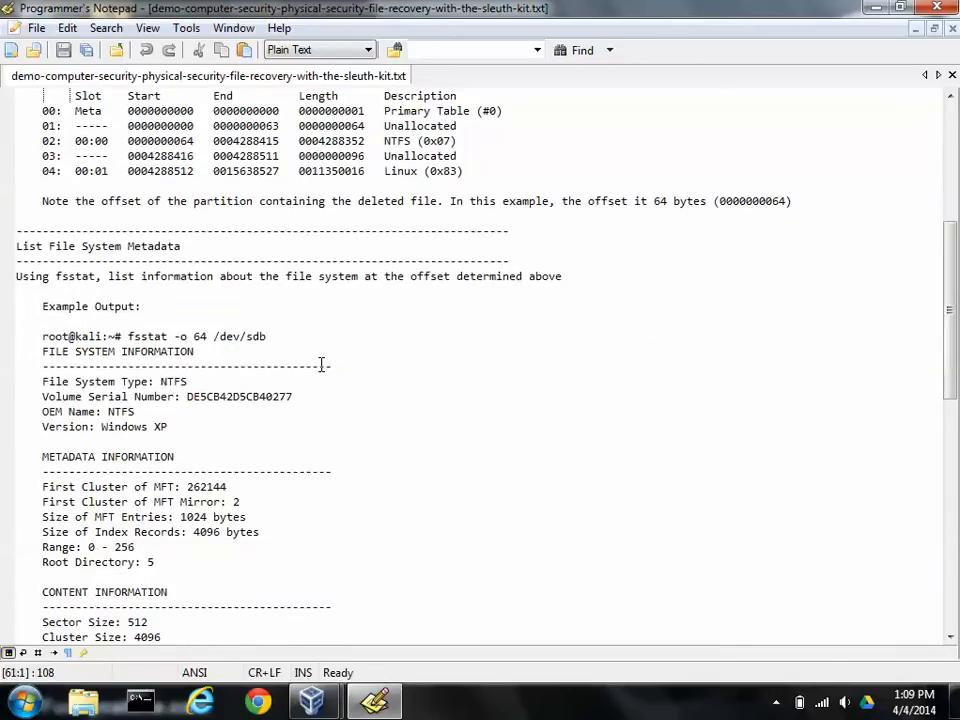
{"action": "scroll", "scroll_direction": "down", "scroll_amount": 3}
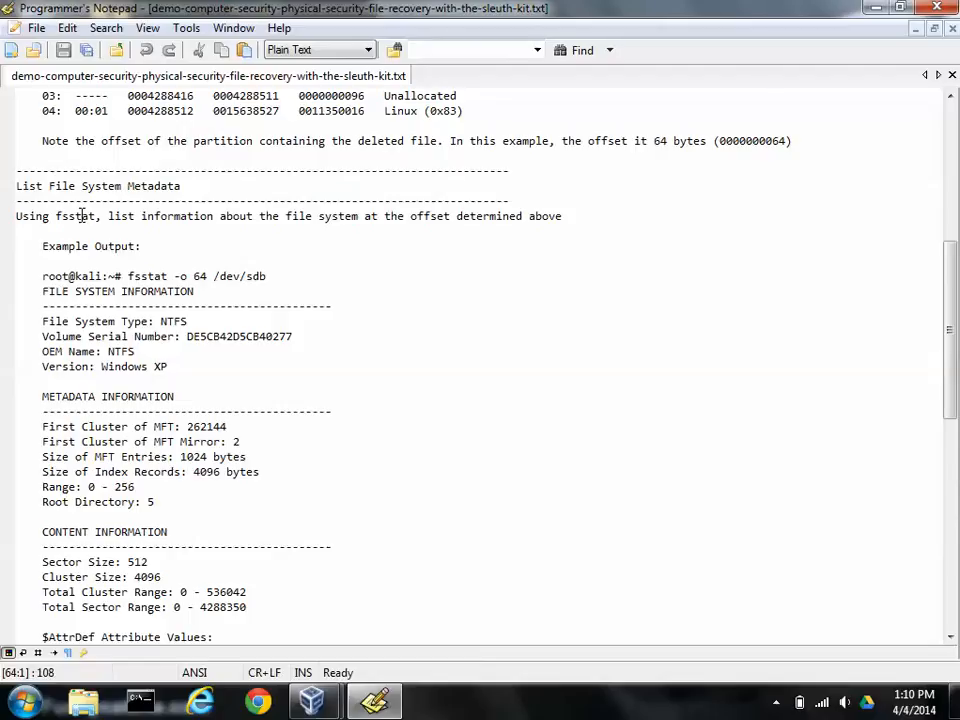
{"action": "double_click", "coordinate": [76, 216]}
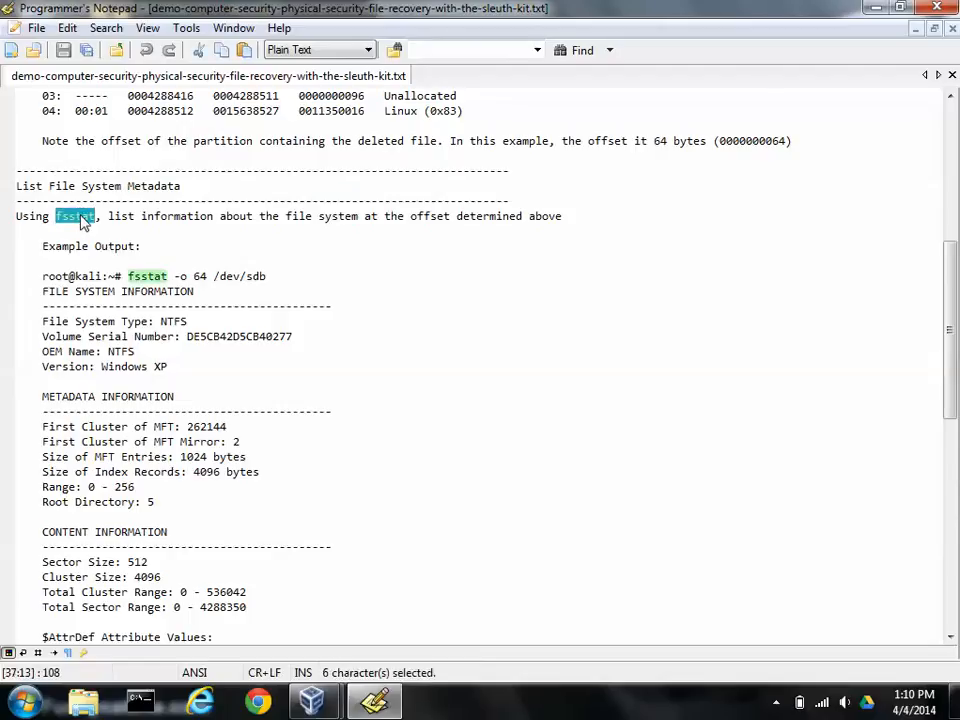
{"action": "mouse_move", "coordinate": [182, 248]}
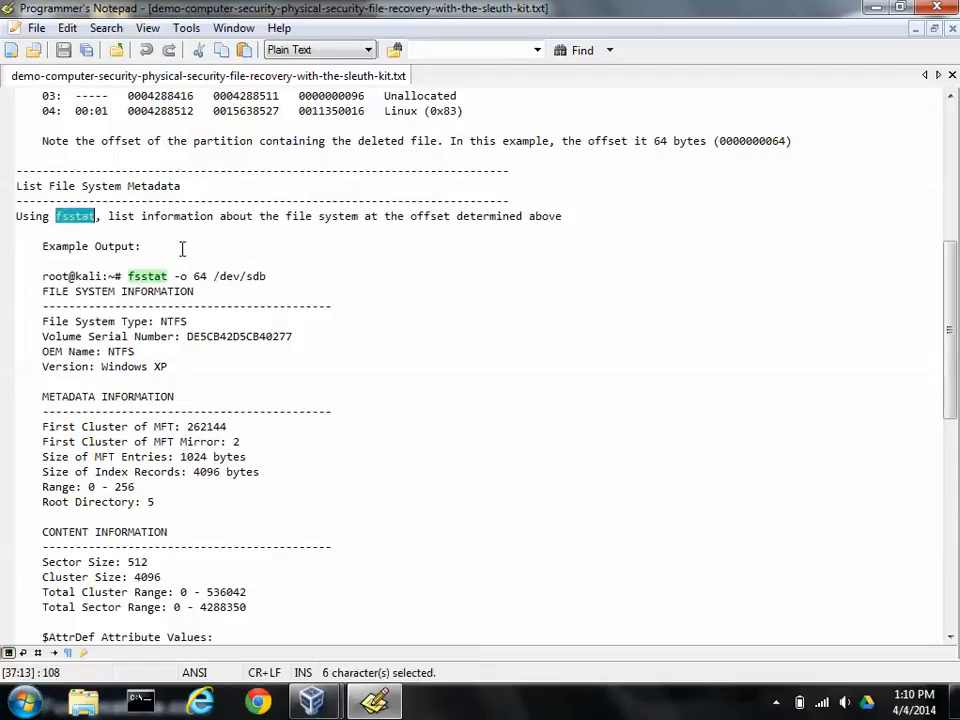
{"action": "mouse_move", "coordinate": [260, 250]}
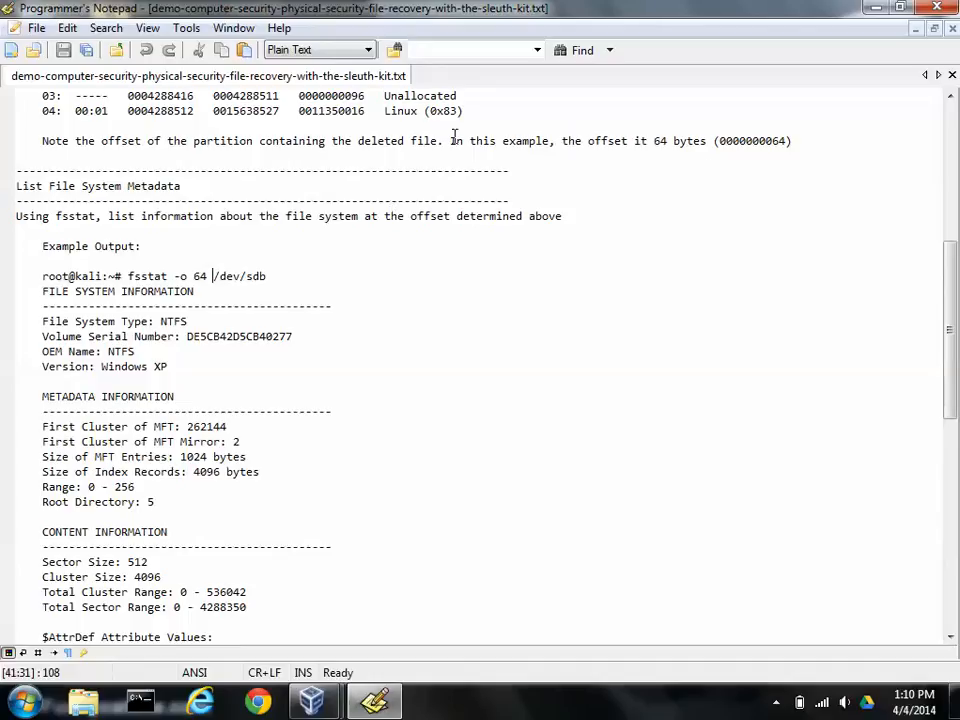
{"action": "mouse_move", "coordinate": [312, 700]}
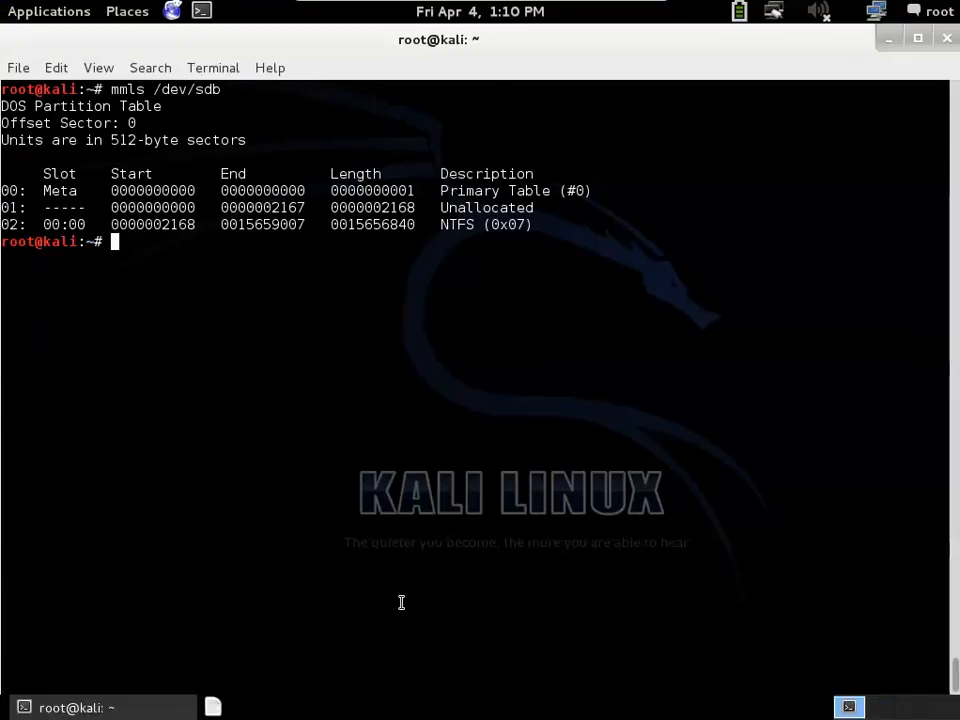
Step: Run fsstat -o 2168 /dev/sdb to report the Lexar NTFS volume's MFT and cluster details
{"action": "type", "text": "fsstt"}
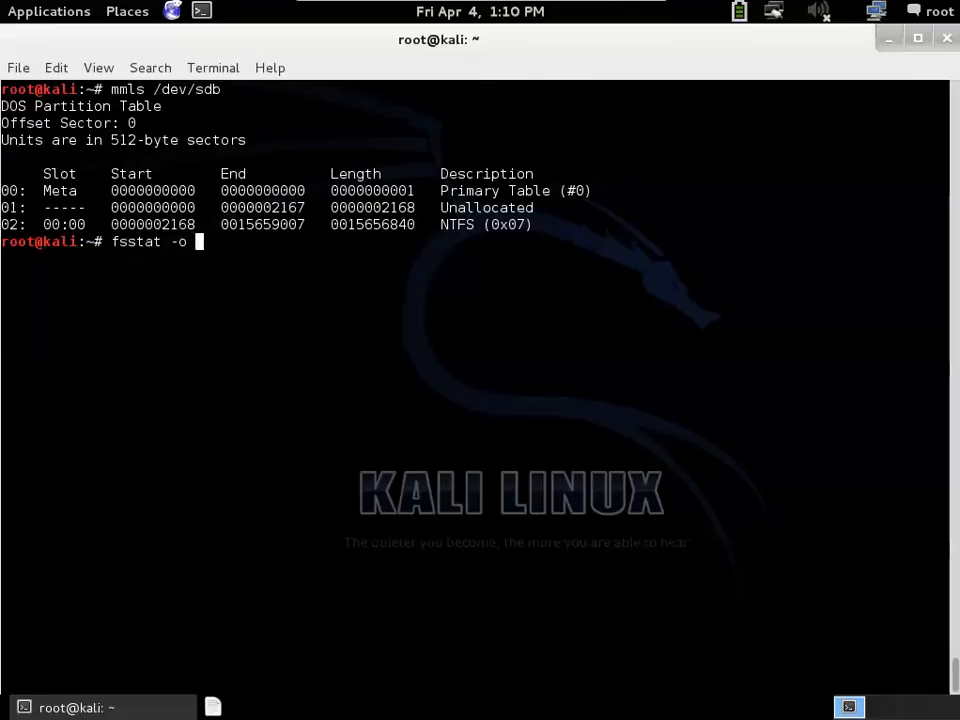
{"action": "type", "text": "216"}
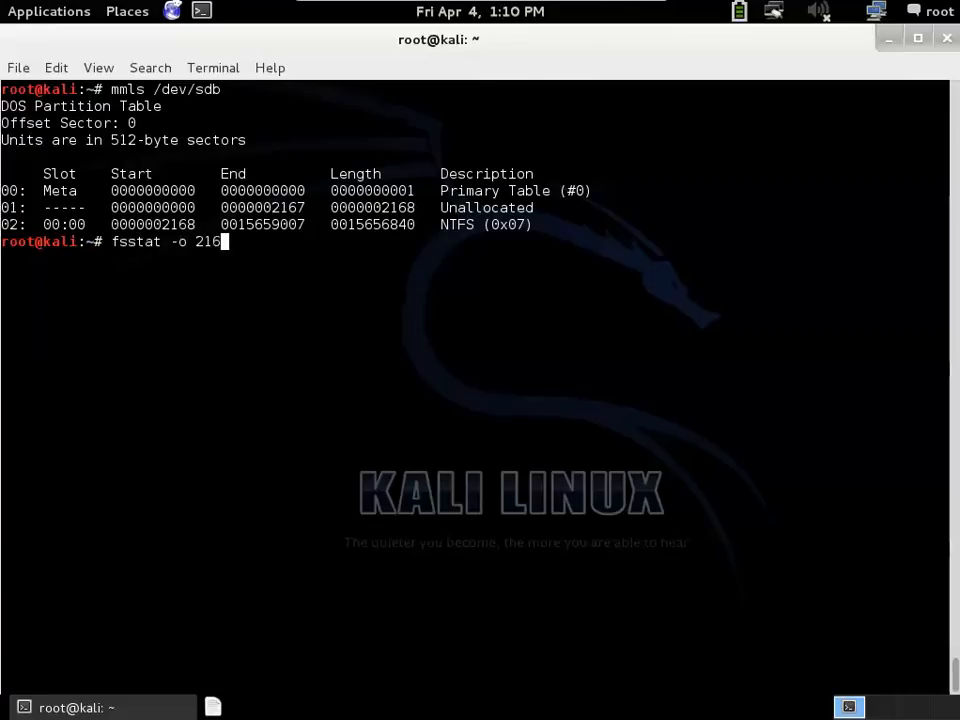
{"action": "type", "text": "8 /d"}
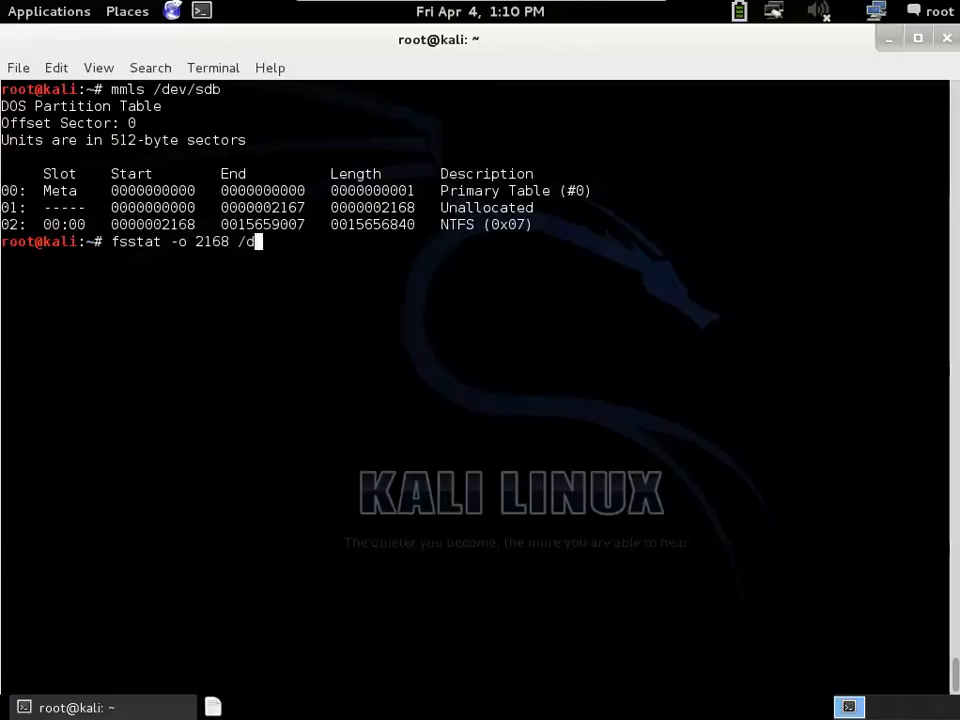
{"action": "type", "text": "ev/sd"}
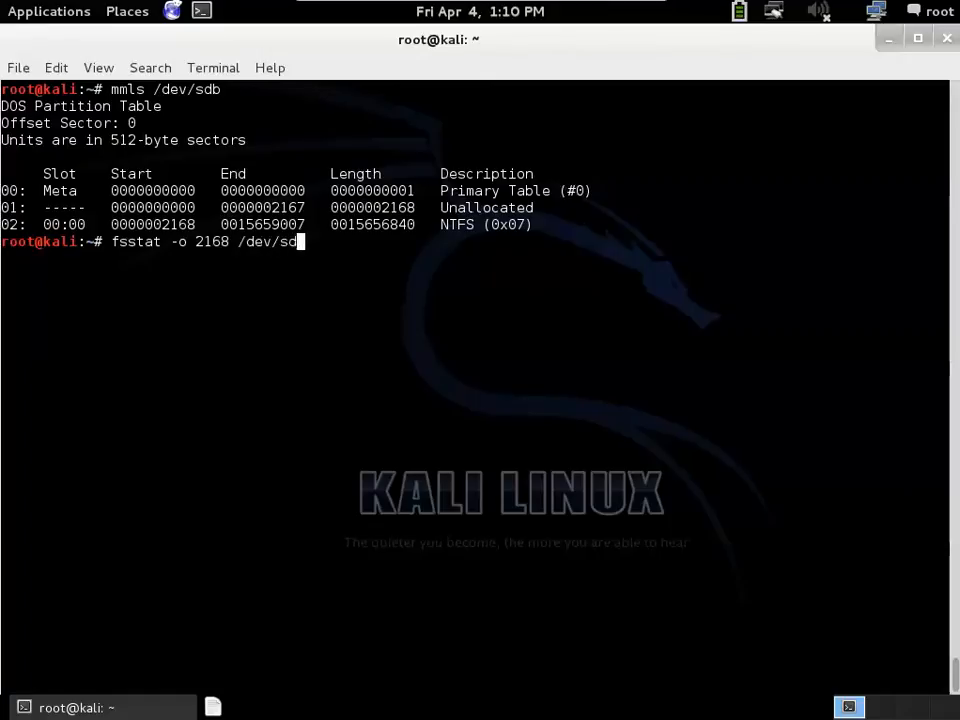
{"action": "key", "text": "Return"}
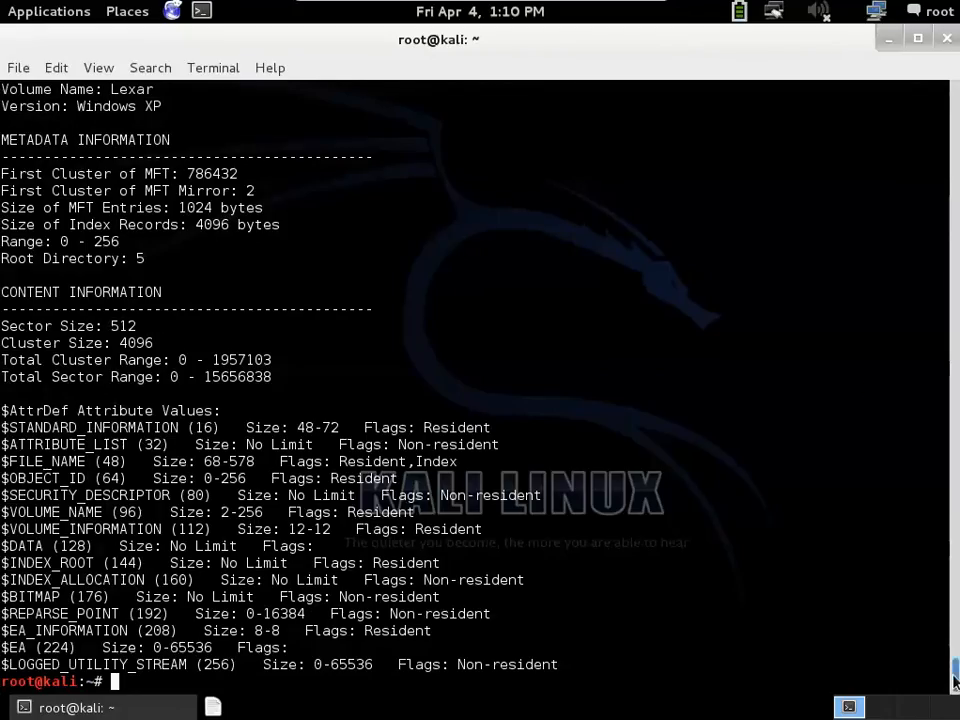
{"action": "scroll", "scroll_direction": "up", "scroll_amount": 3}
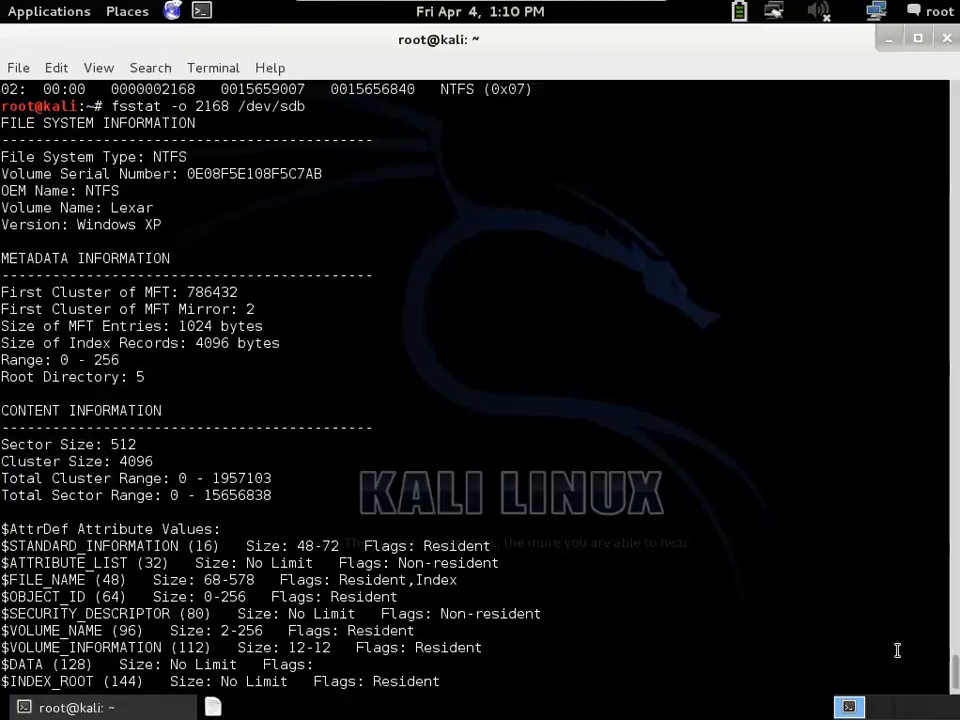
{"action": "mouse_move", "coordinate": [168, 150]}
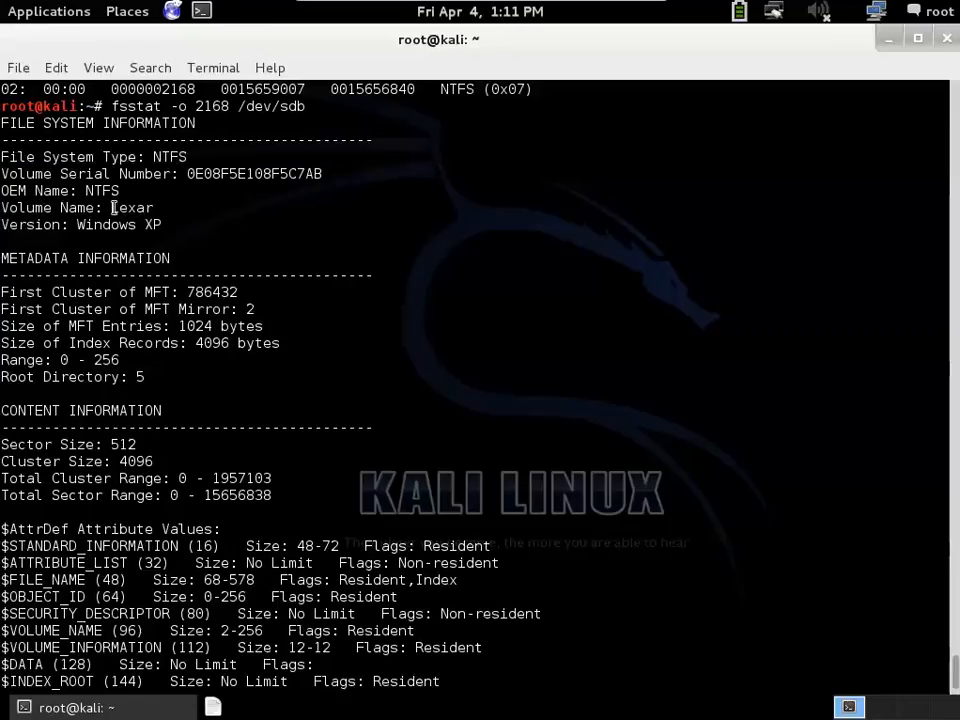
{"action": "mouse_move", "coordinate": [60, 304]}
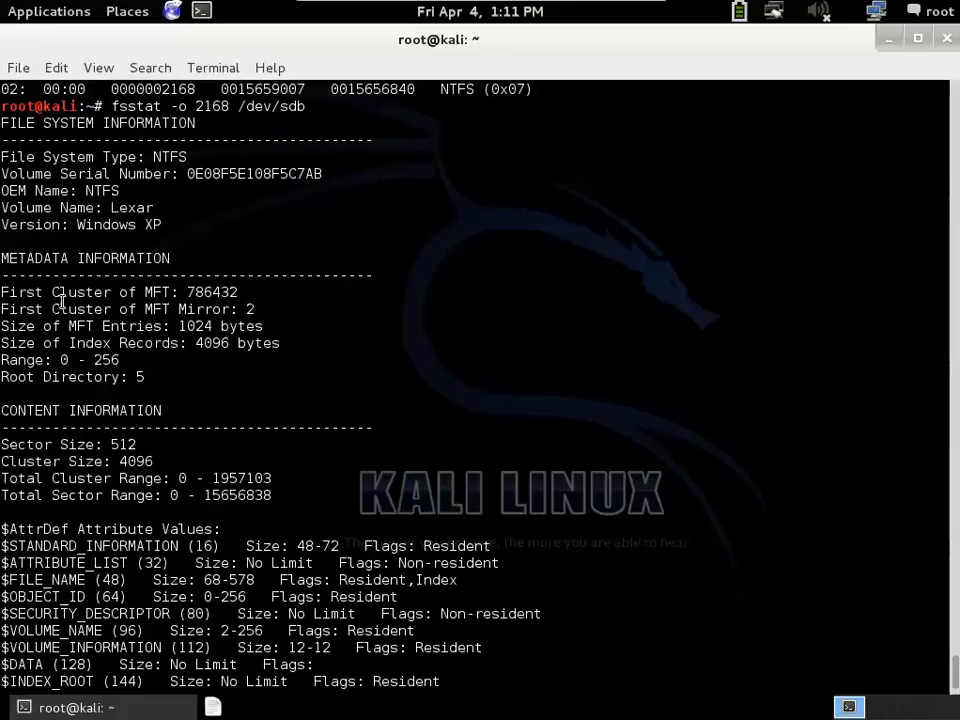
{"action": "mouse_move", "coordinate": [164, 190]}
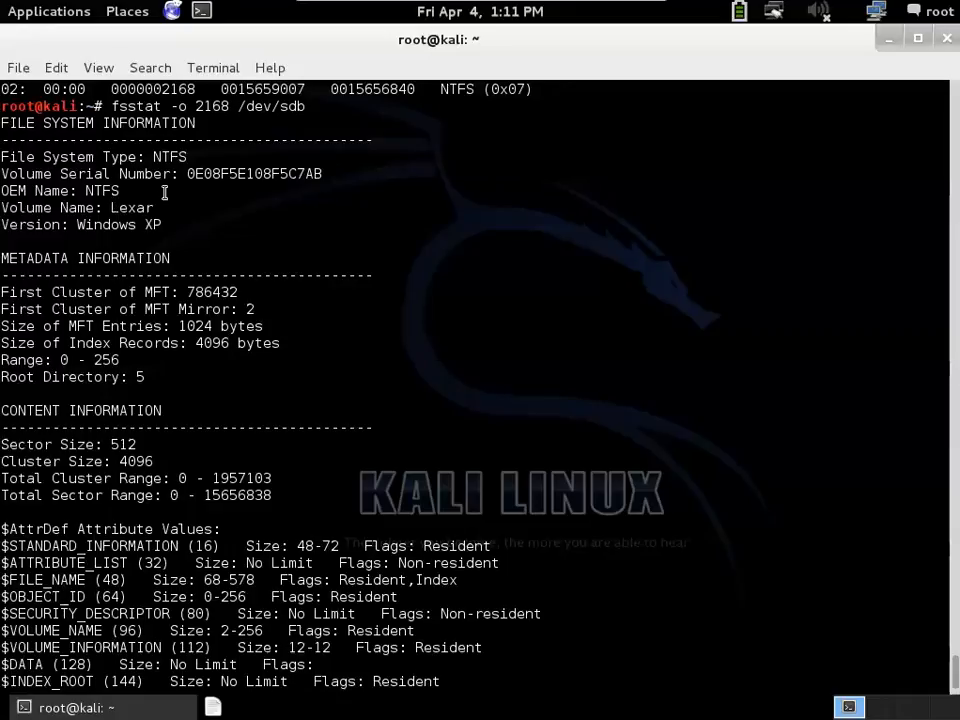
{"action": "mouse_move", "coordinate": [88, 336]}
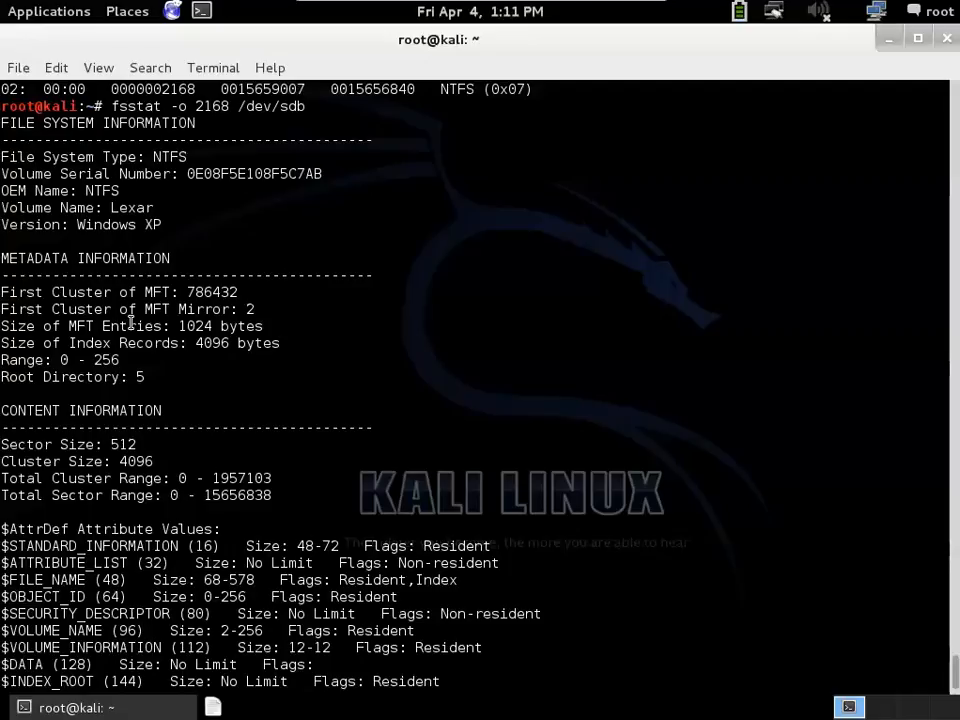
{"action": "mouse_move", "coordinate": [4, 292]}
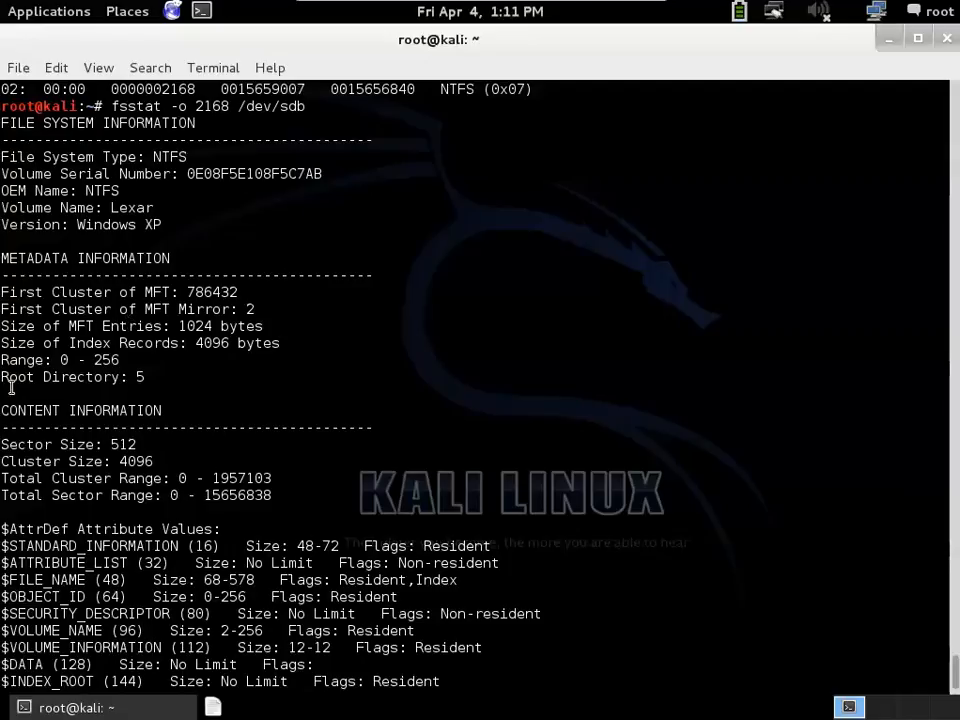
{"action": "mouse_move", "coordinate": [412, 370]}
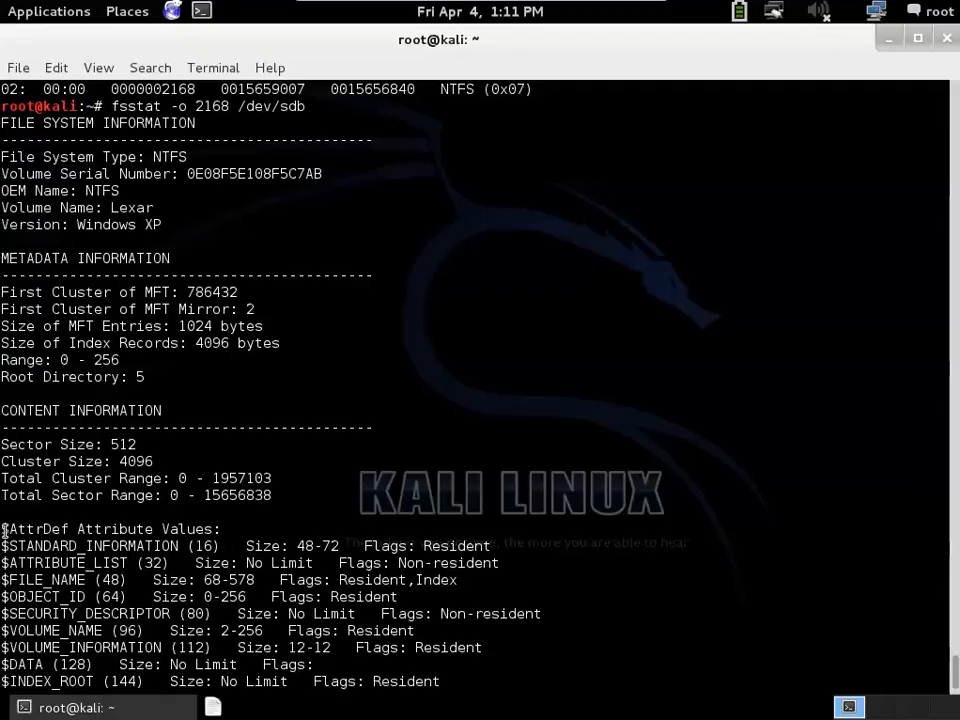
{"action": "mouse_move", "coordinate": [856, 568]}
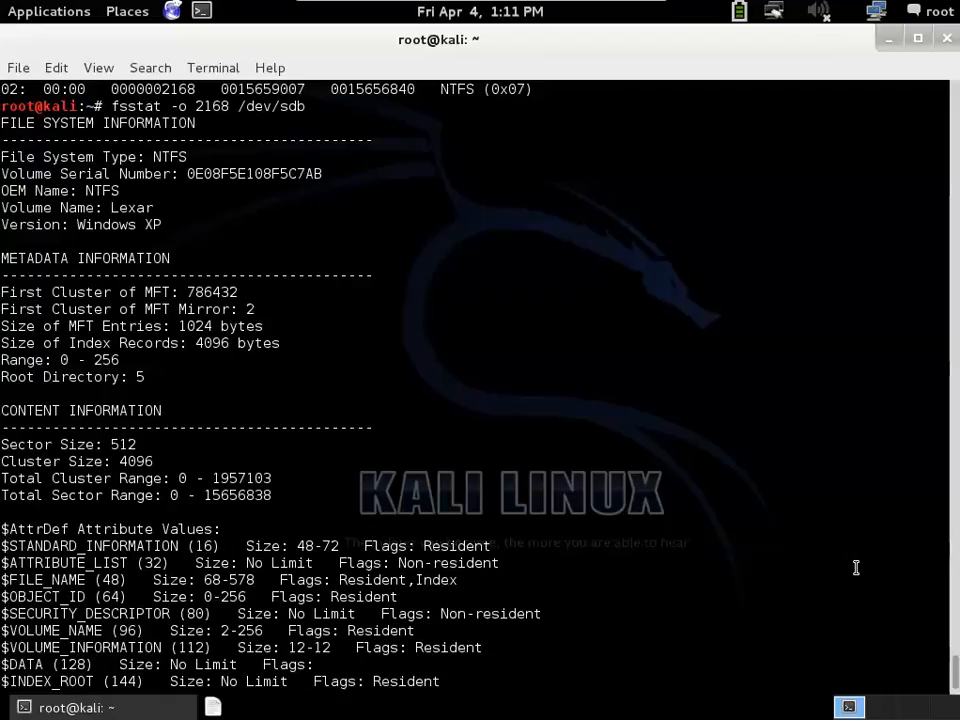
{"action": "scroll", "scroll_direction": "down", "scroll_amount": 3}
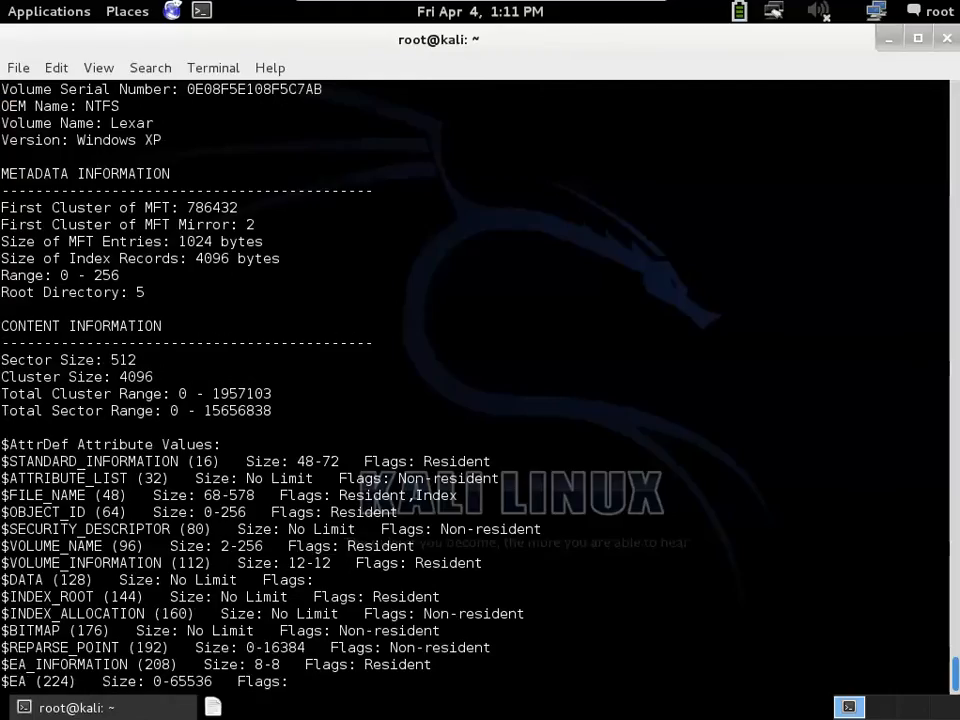
{"action": "scroll", "scroll_direction": "down", "scroll_amount": 3}
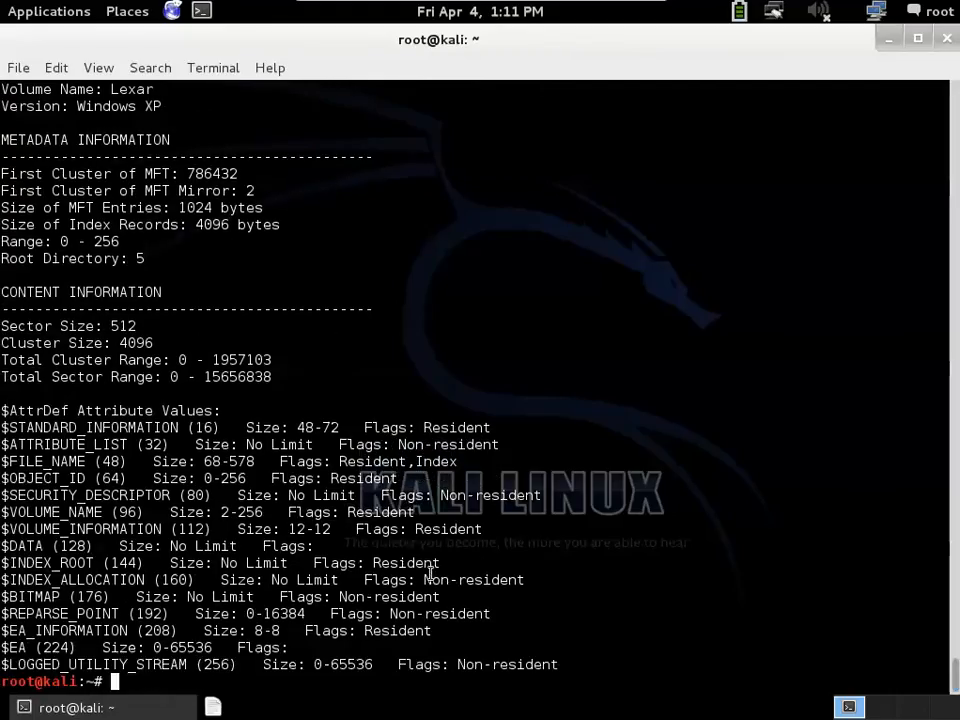
{"action": "mouse_move", "coordinate": [96, 600]}
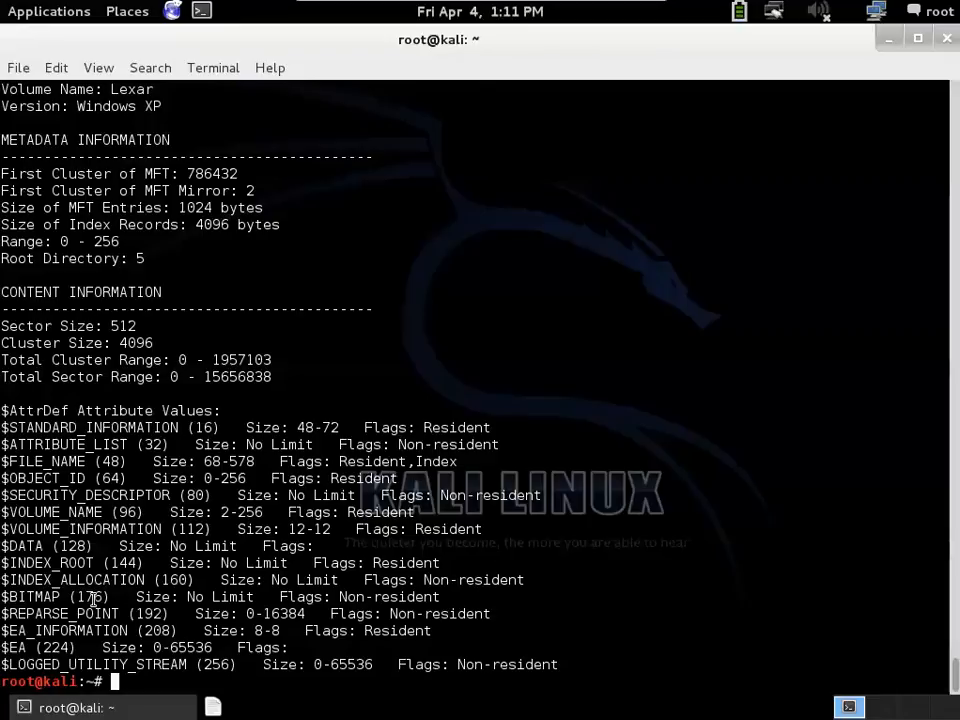
{"action": "mouse_move", "coordinate": [342, 354]}
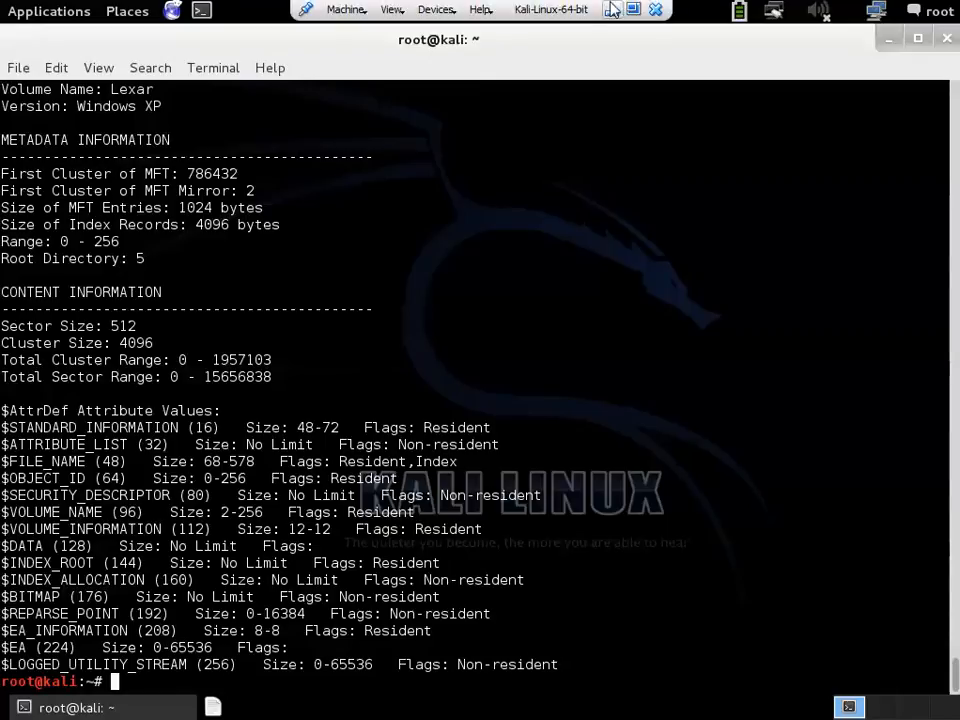
Step: Scroll the notes through the 'List files' and icat sections, then refocus the Kali terminal
{"action": "left_click", "coordinate": [372, 700]}
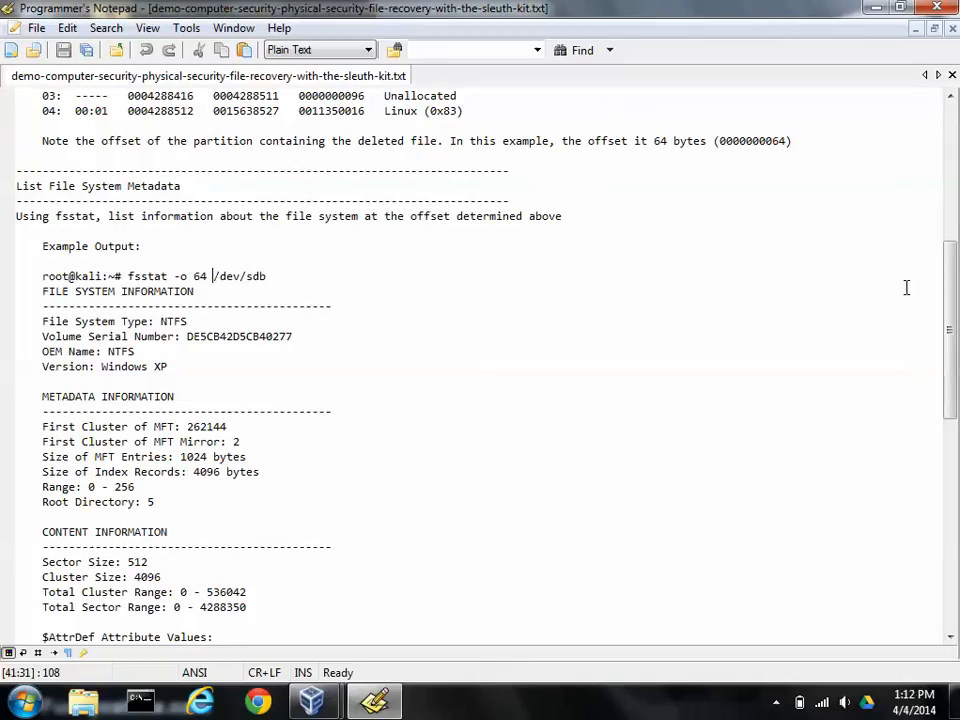
{"action": "scroll", "scroll_direction": "down", "scroll_amount": 3}
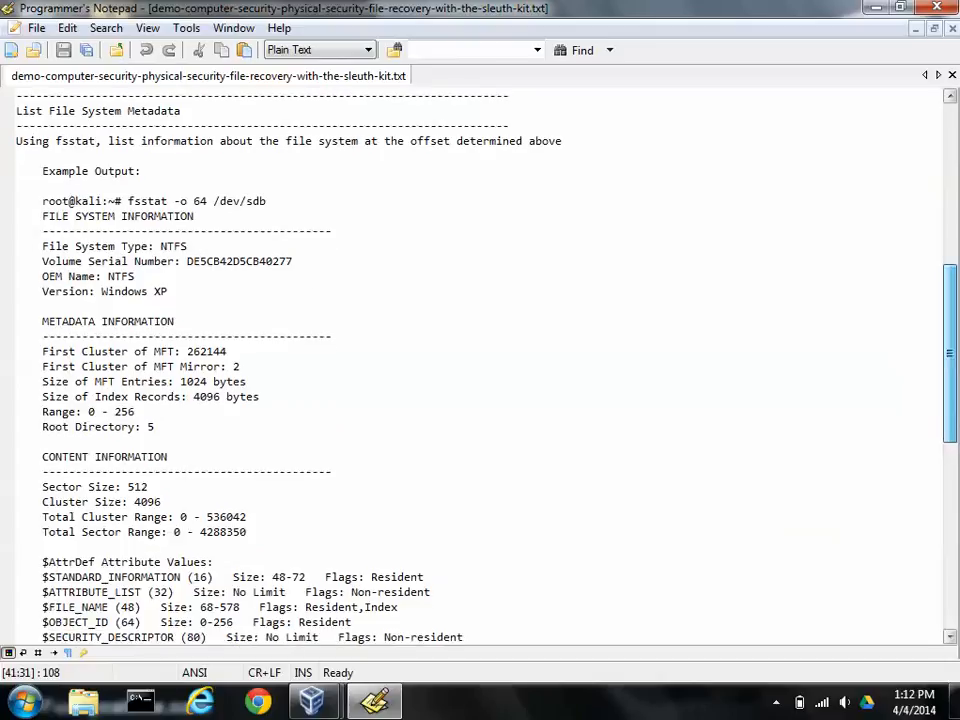
{"action": "scroll", "scroll_direction": "down", "scroll_amount": 3}
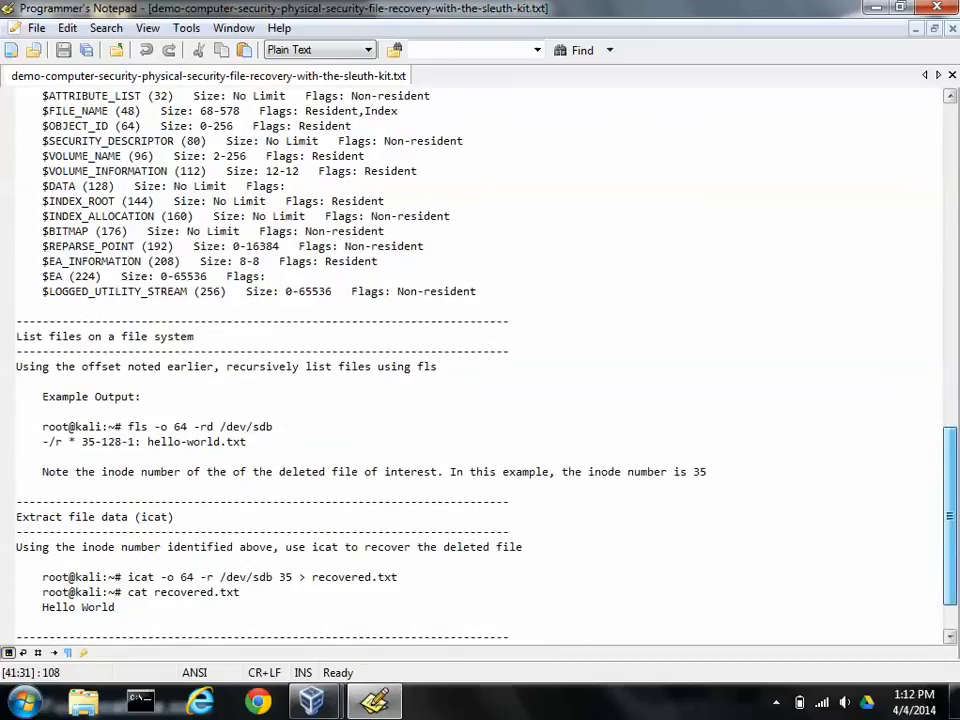
{"action": "scroll", "scroll_direction": "down", "scroll_amount": 3}
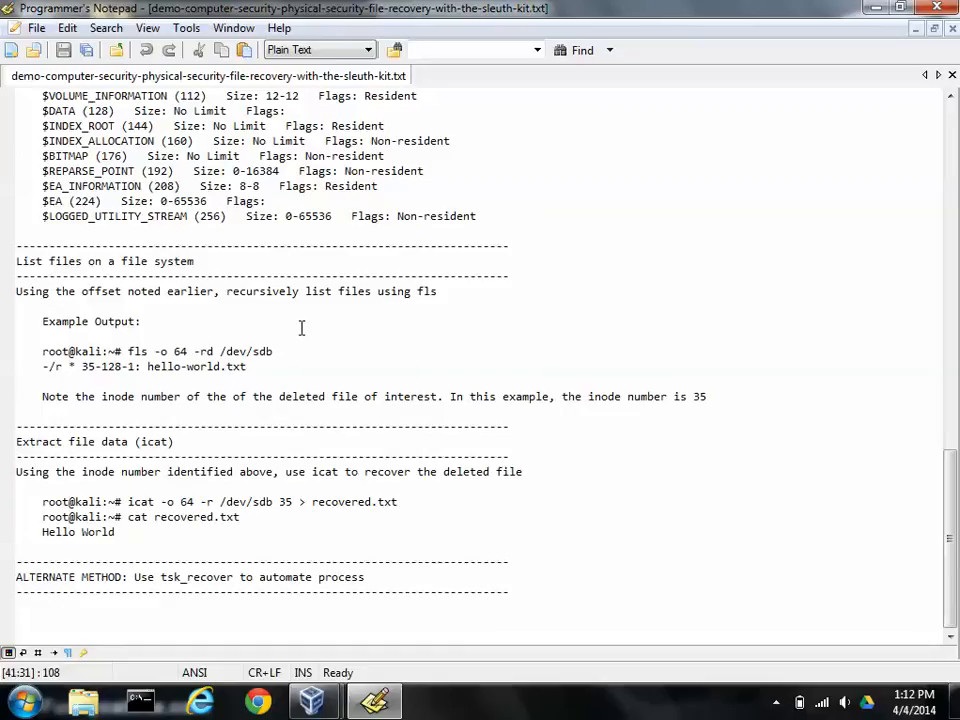
{"action": "mouse_move", "coordinate": [436, 276]}
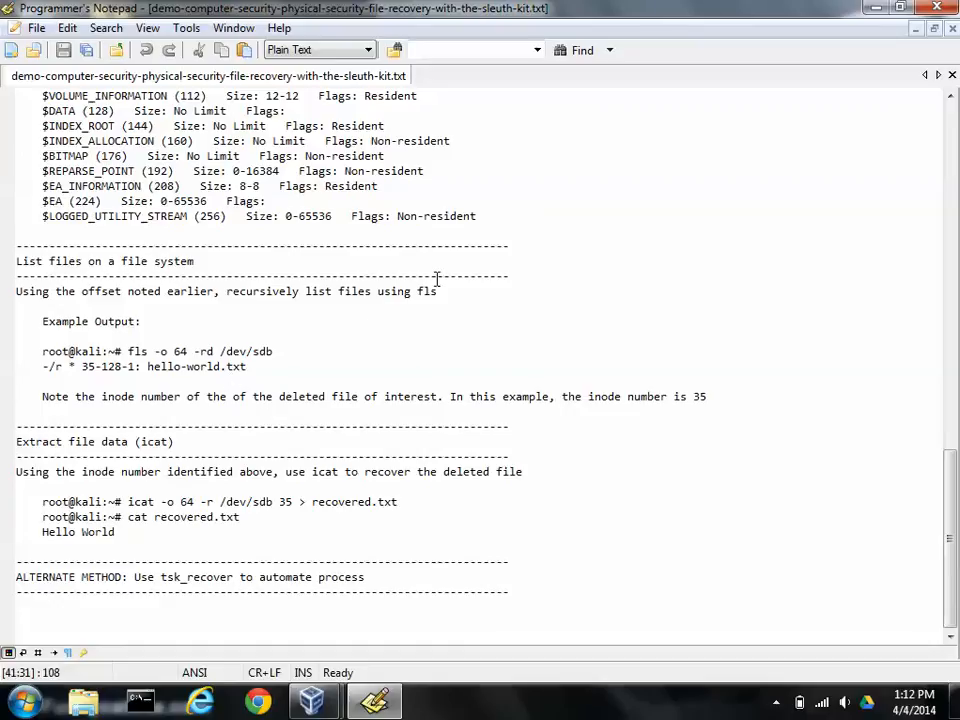
{"action": "double_click", "coordinate": [426, 292]}
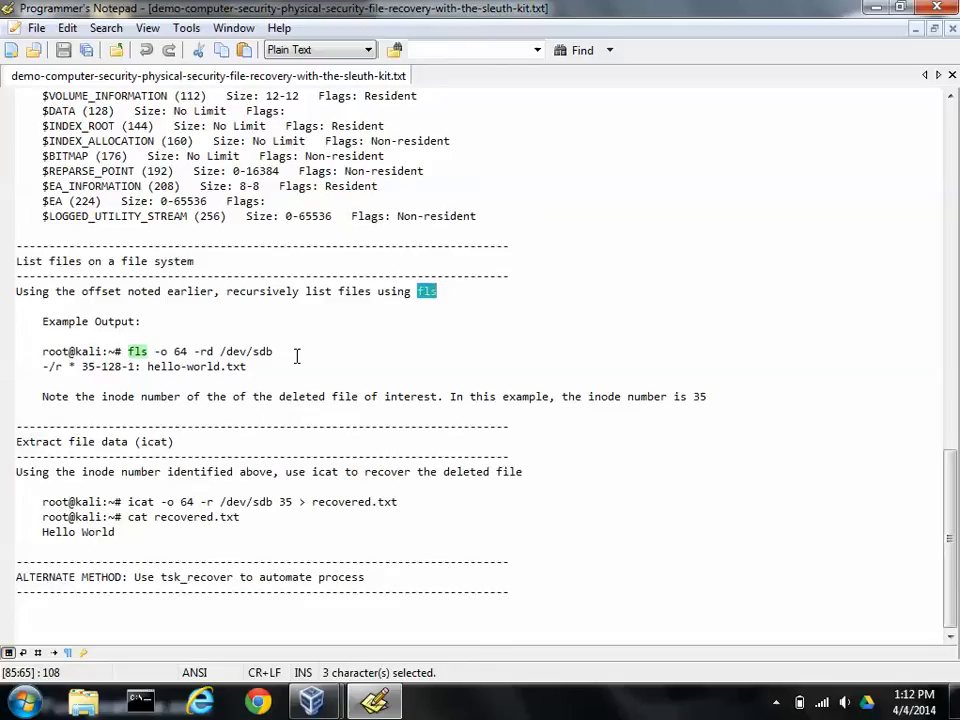
{"action": "mouse_move", "coordinate": [202, 350]}
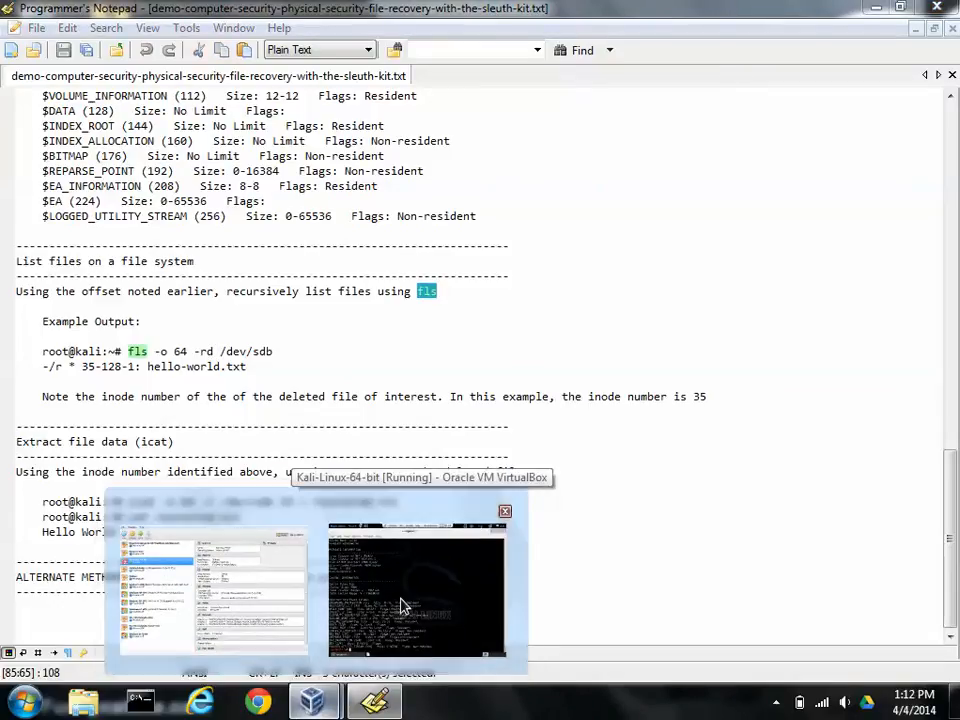
{"action": "left_click", "coordinate": [416, 590]}
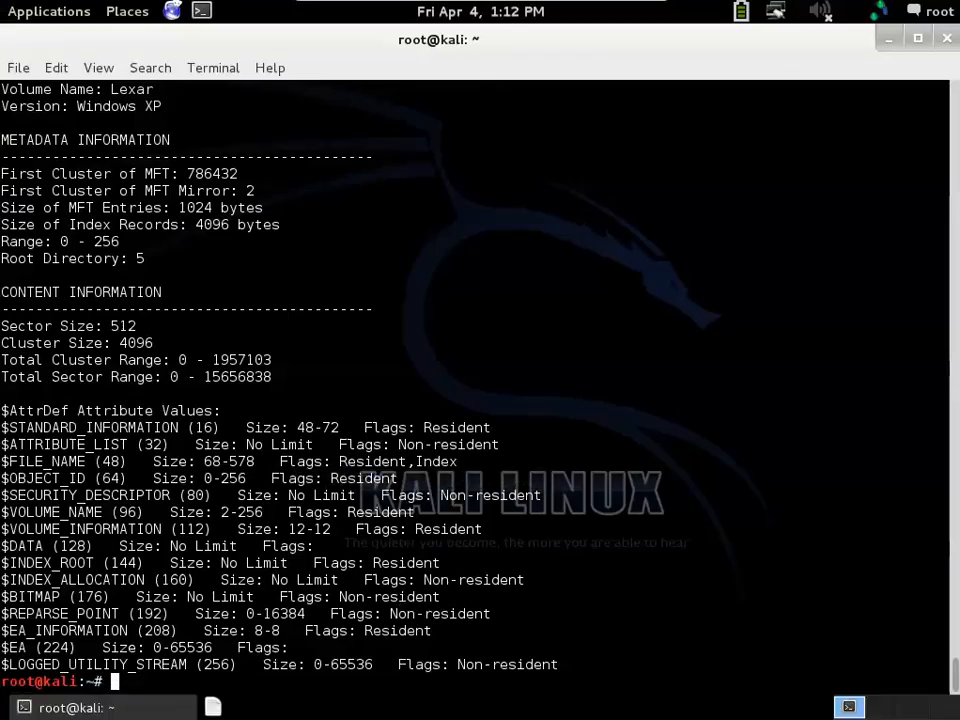
Step: Compose an fls command, drop the 2168 offset and turn it into fls --help
{"action": "type", "text": "fls -"}
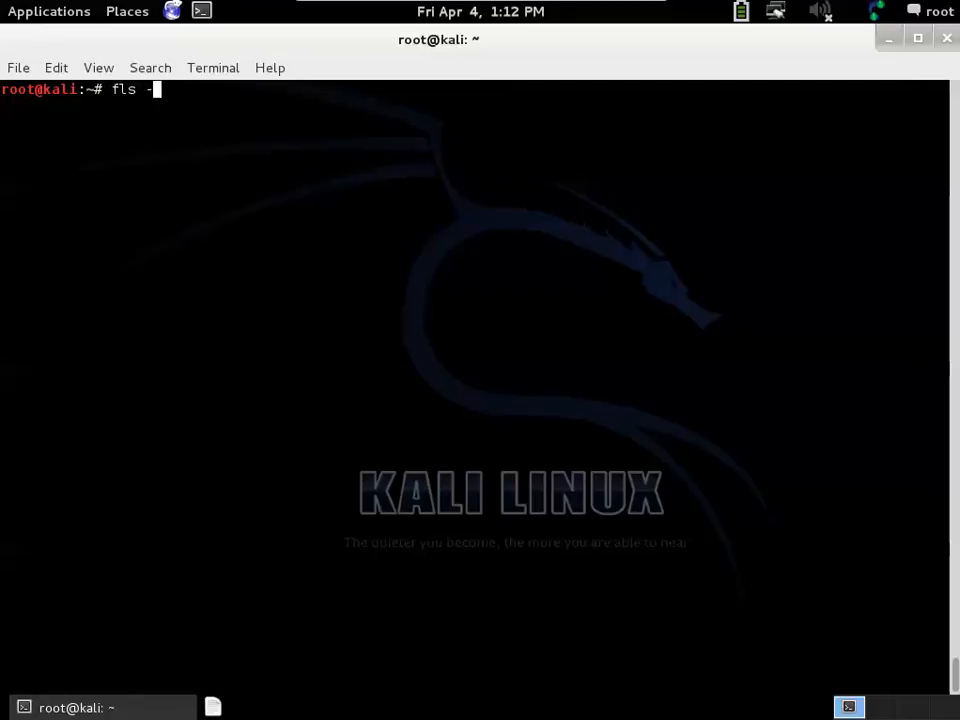
{"action": "type", "text": "o"}
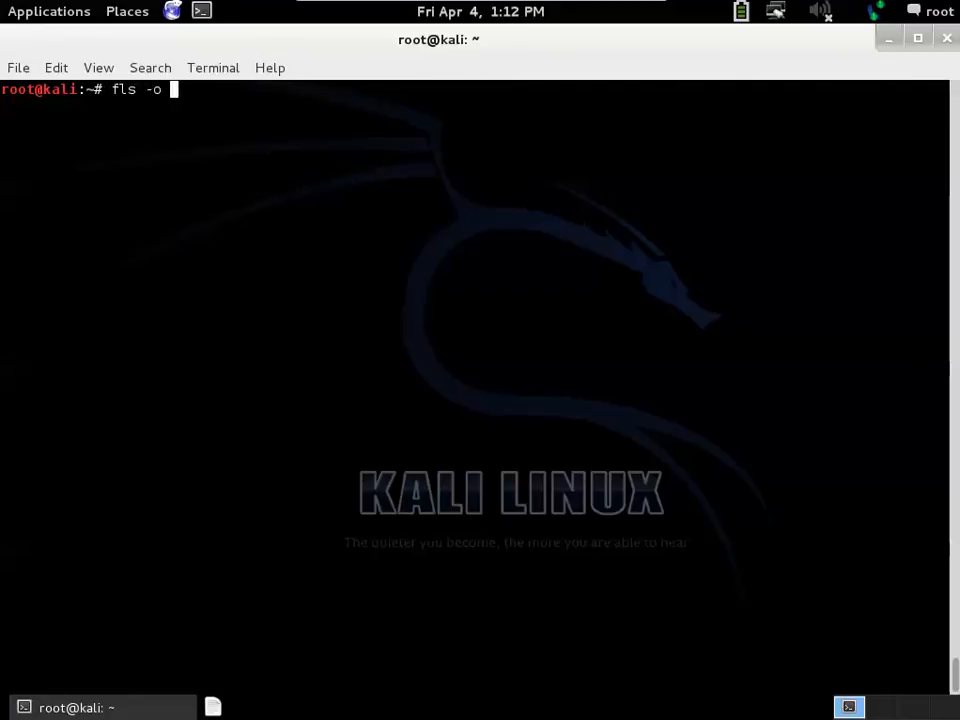
{"action": "type", "text": "mmls /dev/sdb"}
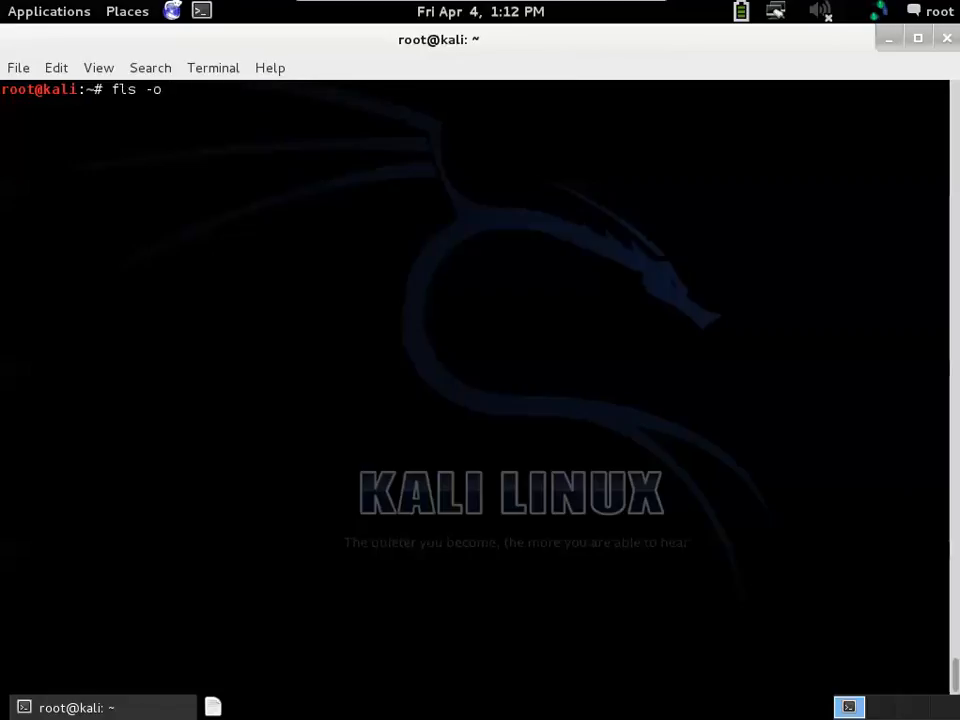
{"action": "type", "text": "2168"}
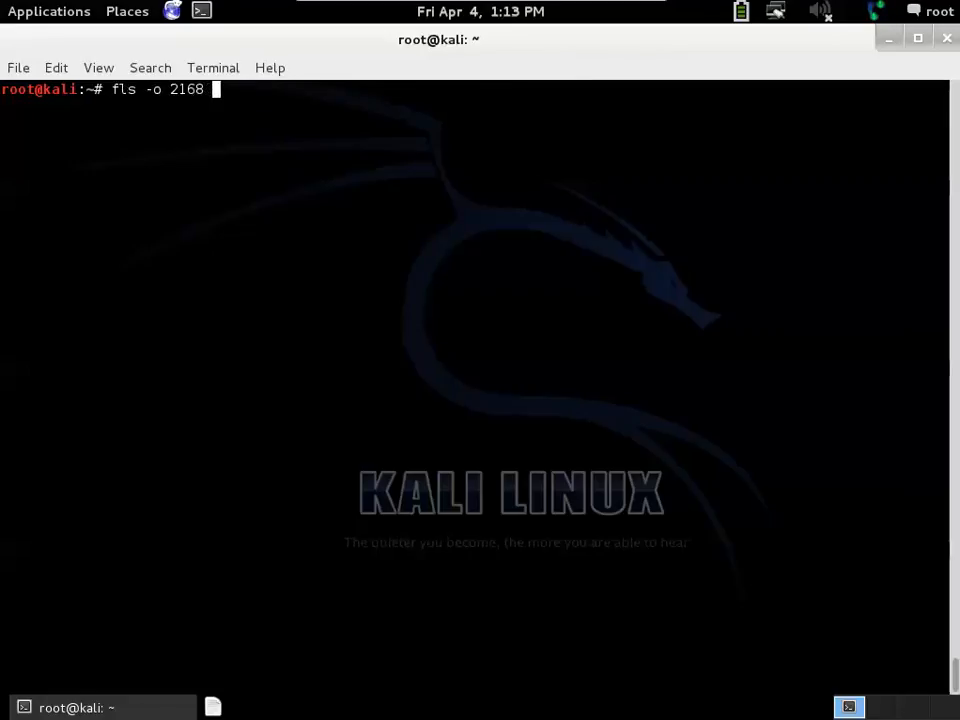
{"action": "key", "text": "BackSpace"}
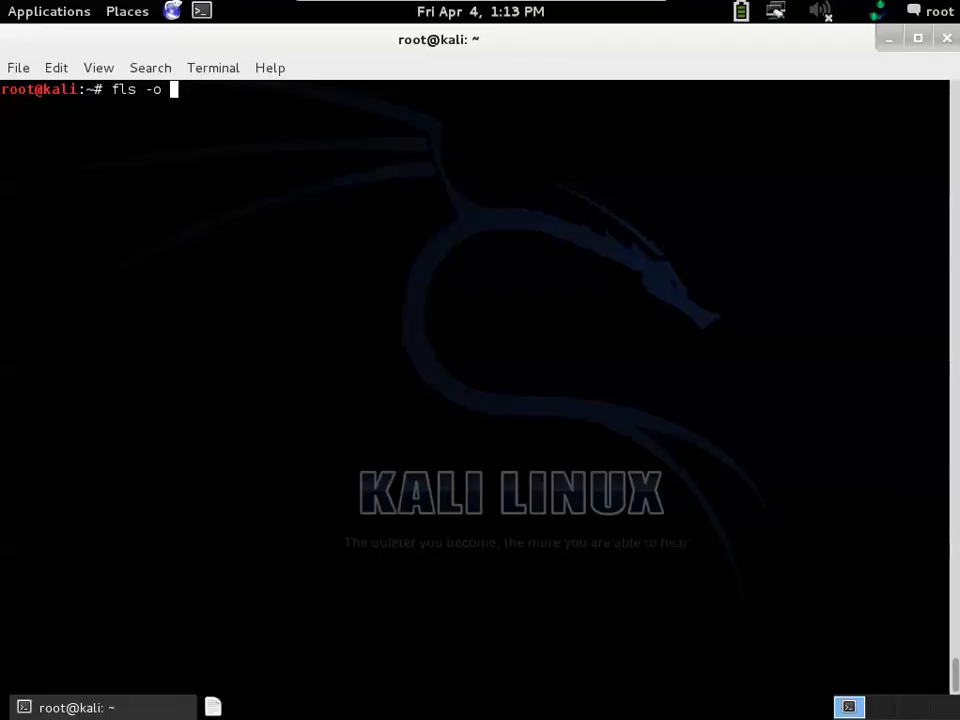
{"action": "type", "text": "-help"}
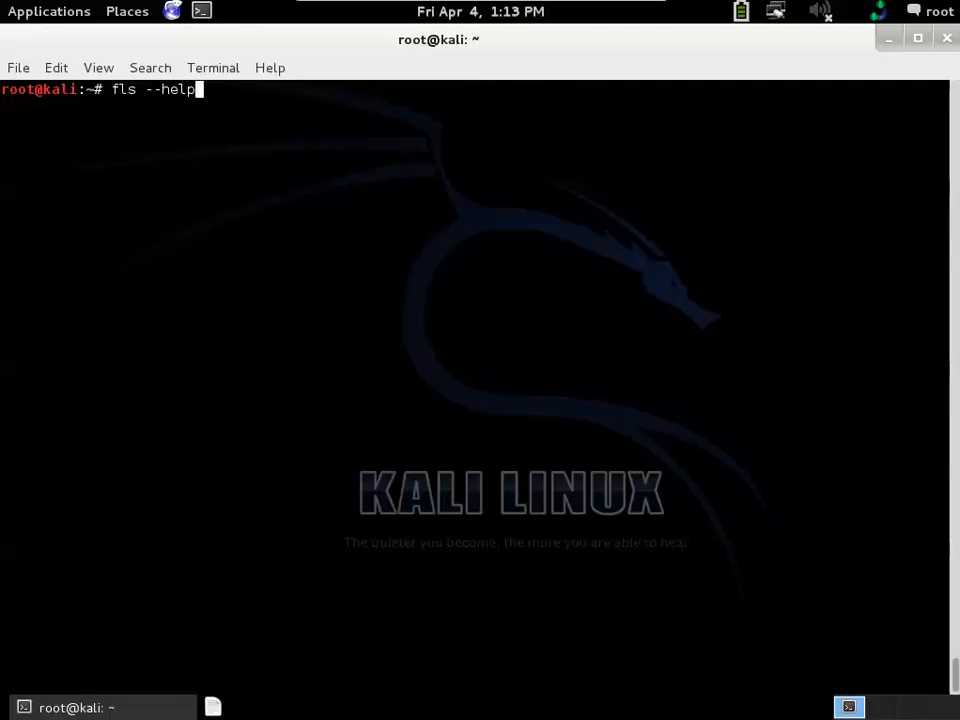
{"action": "key", "text": "Return"}
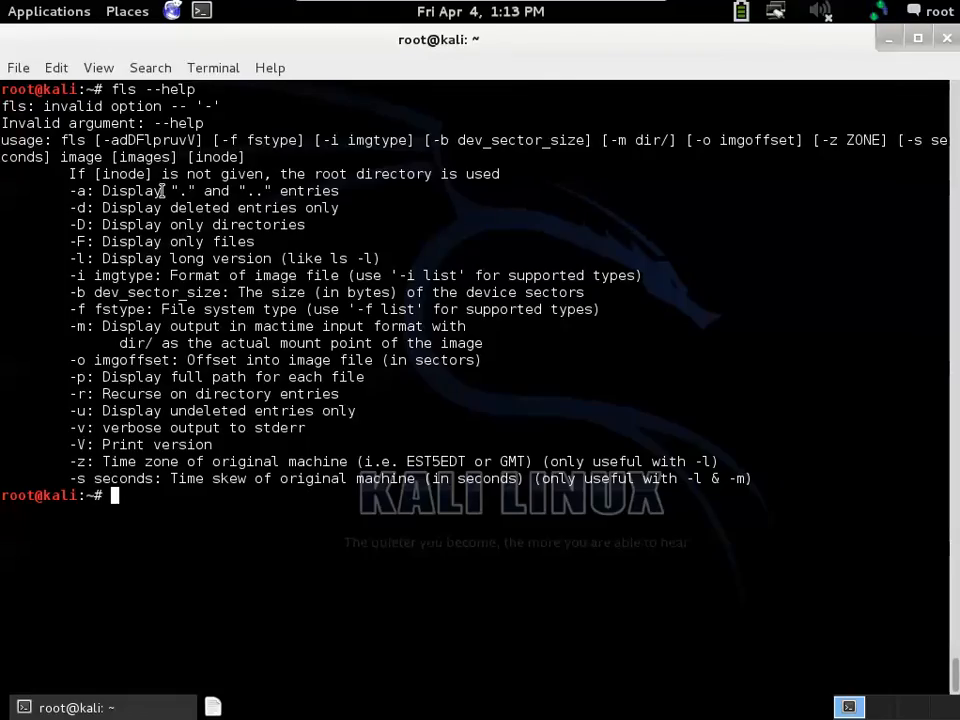
{"action": "mouse_move", "coordinate": [60, 214]}
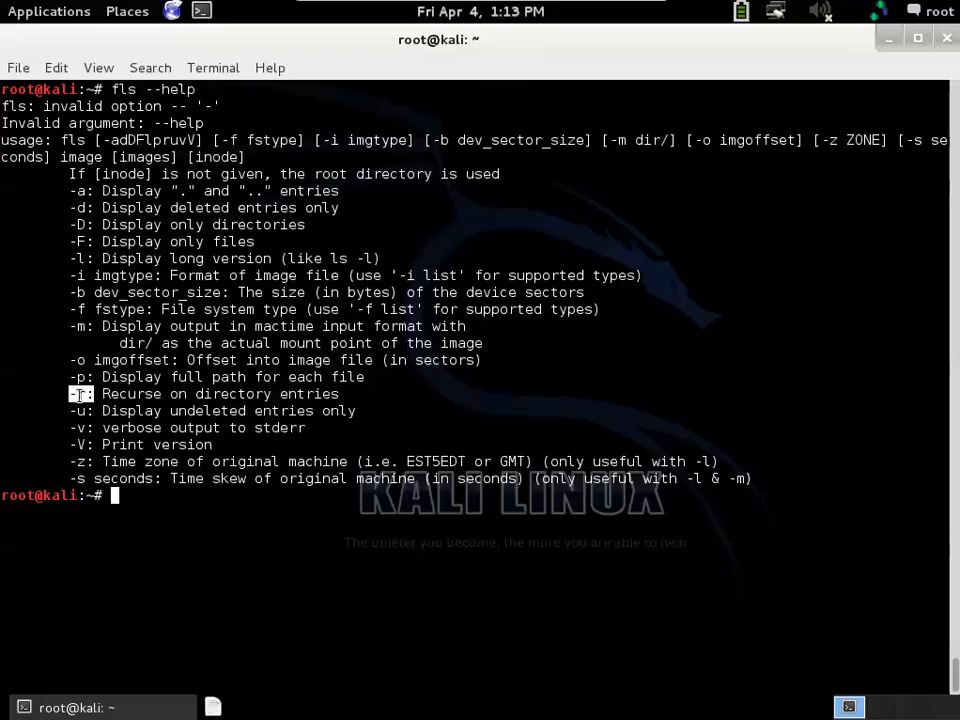
{"action": "mouse_move", "coordinate": [66, 206]}
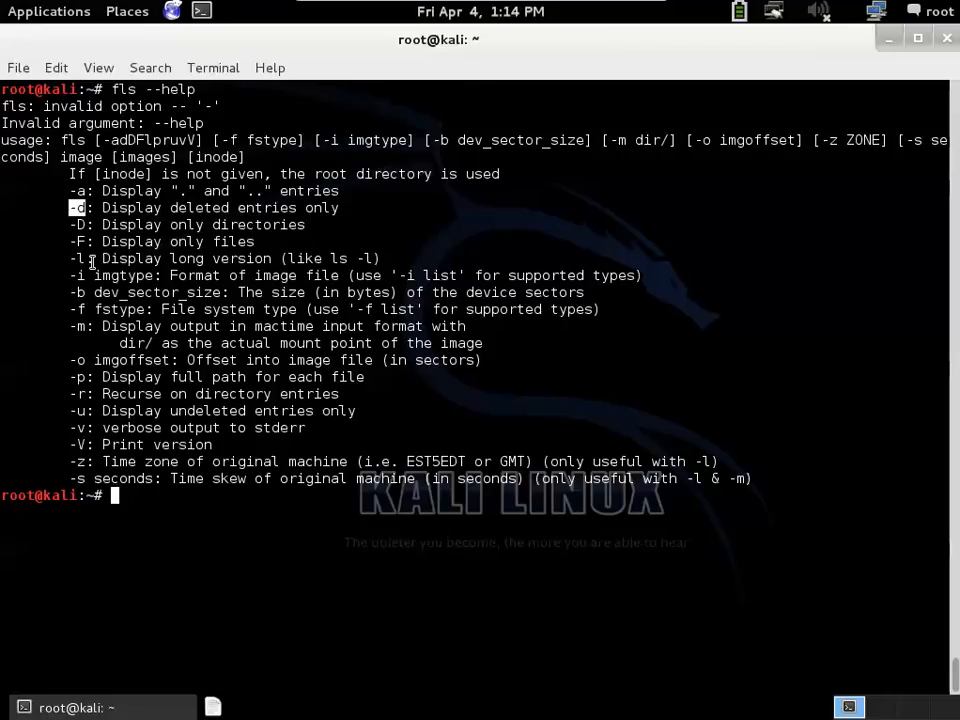
{"action": "mouse_move", "coordinate": [144, 308]}
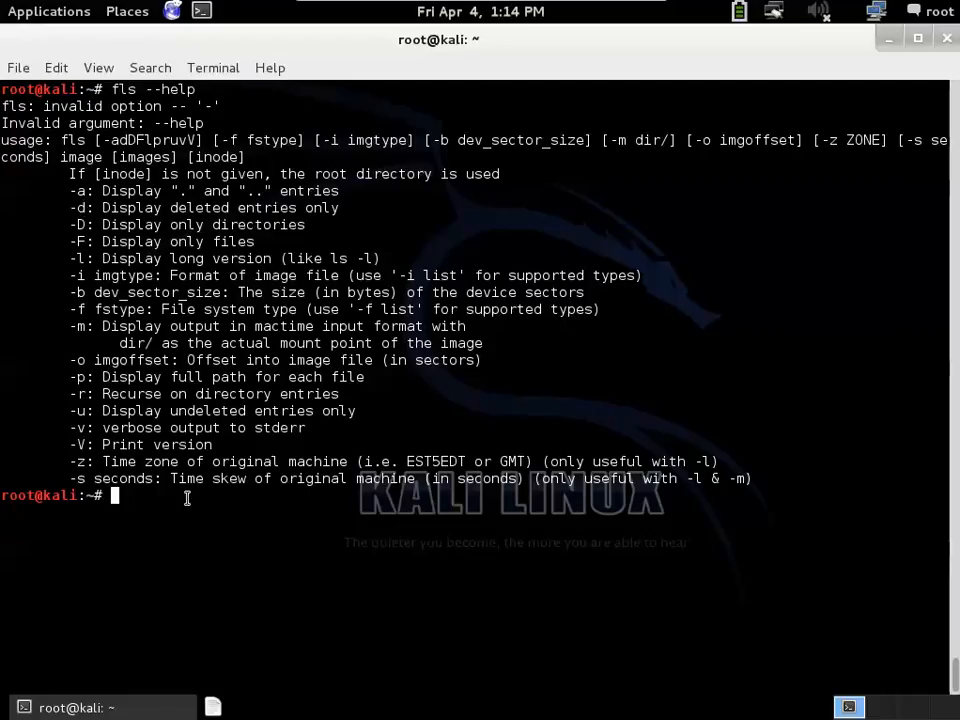
{"action": "type", "text": "fls"}
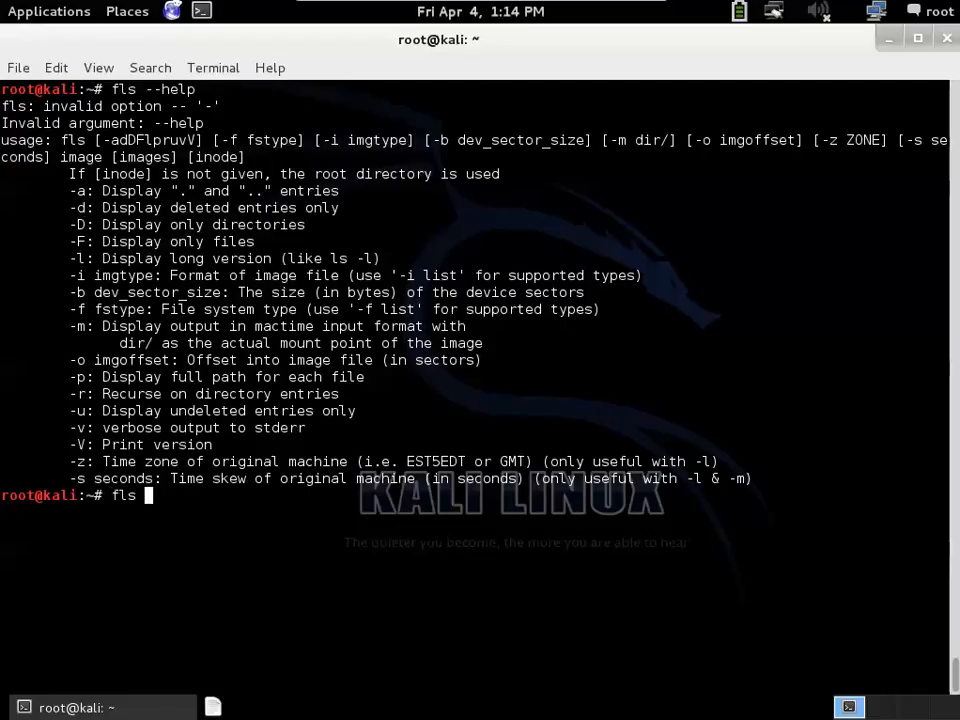
Step: Run fls -o 2168 /dev/sdb and highlight inode 36 of deleted.txt in the listing
{"action": "type", "text": "-o 21"}
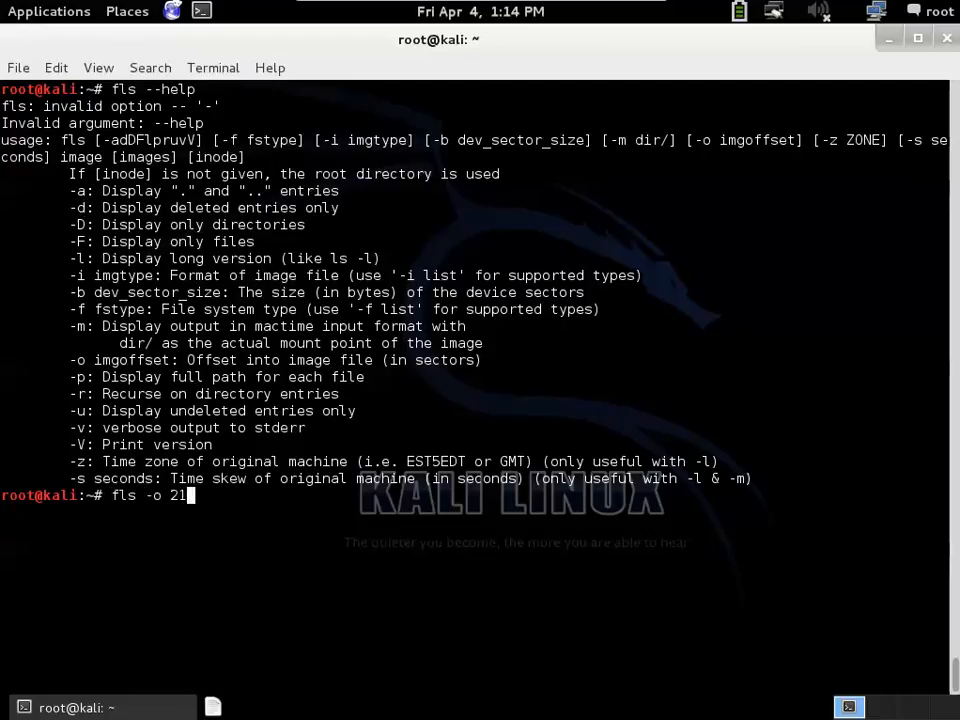
{"action": "type", "text": "68"}
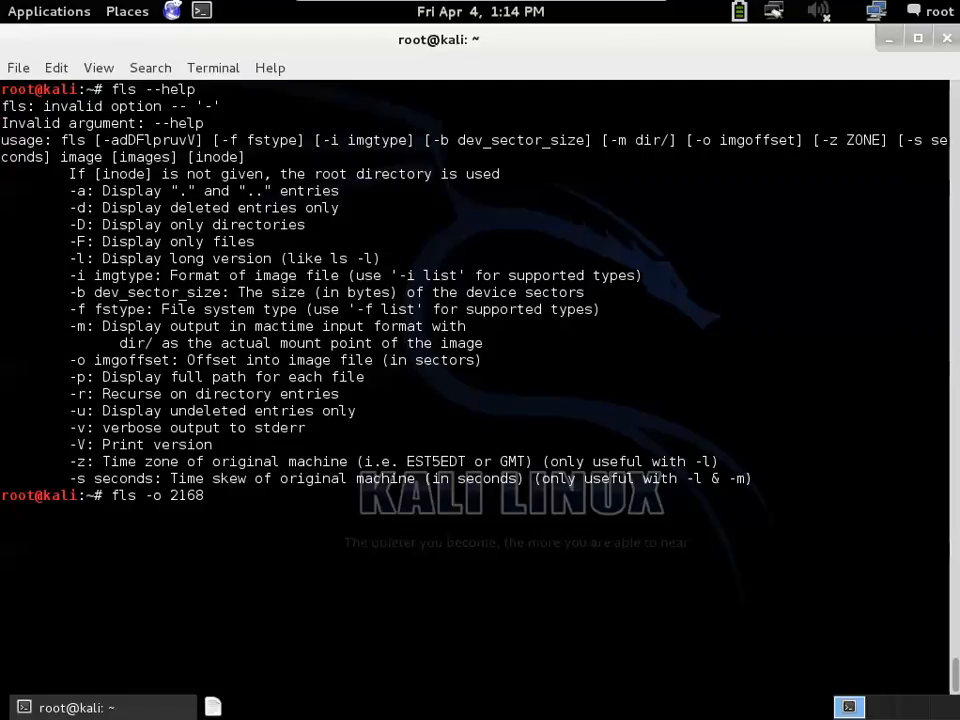
{"action": "type", "text": "/dev/"}
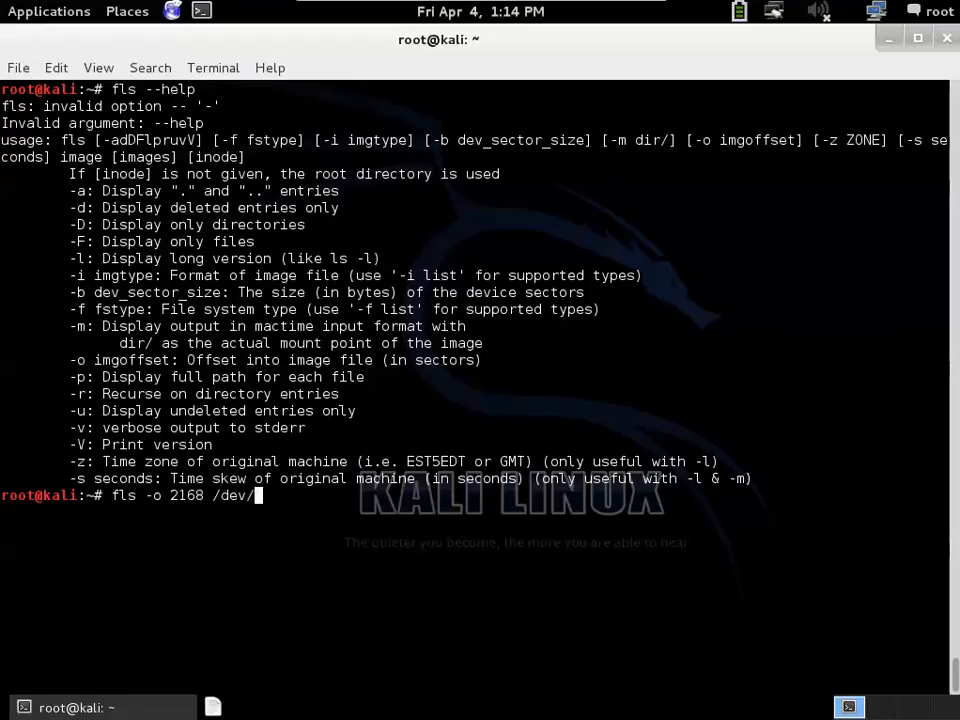
{"action": "key", "text": "Return"}
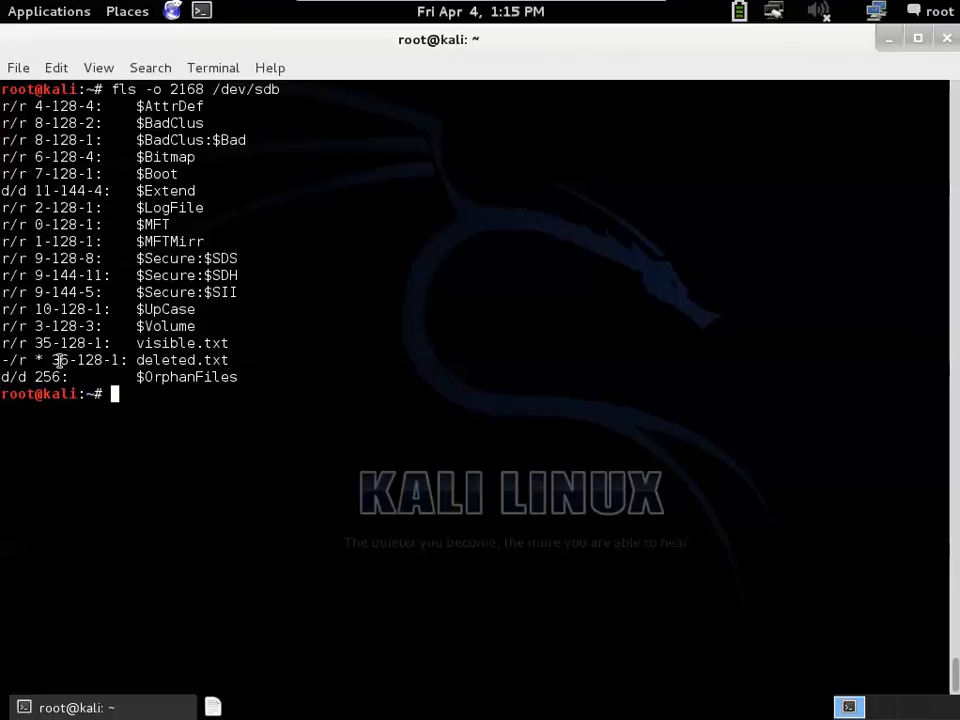
{"action": "double_click", "coordinate": [58, 360]}
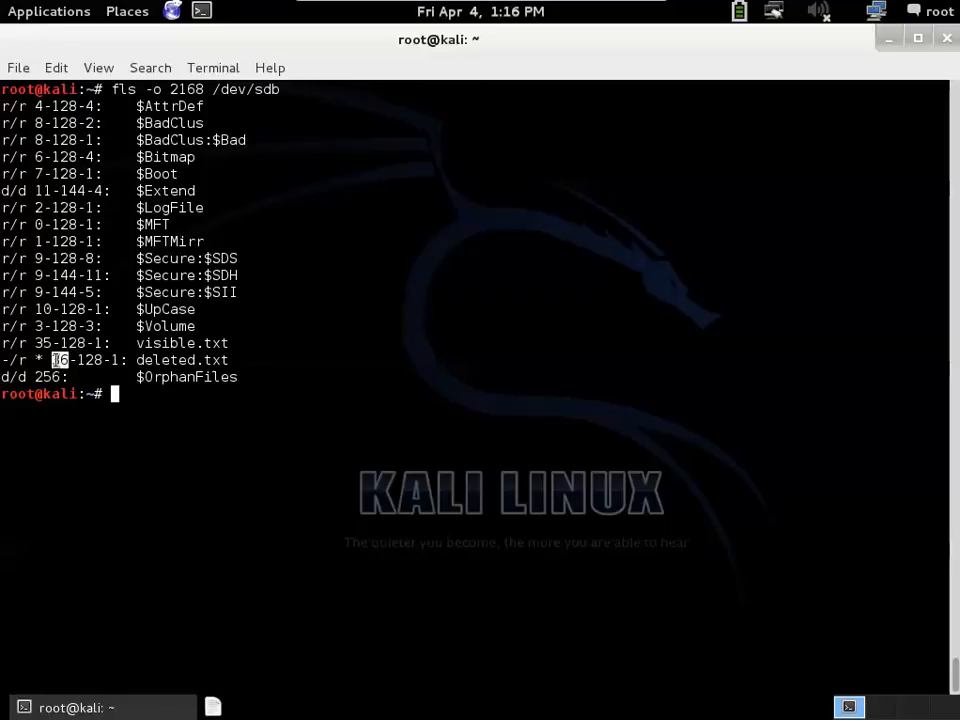
{"action": "mouse_move", "coordinate": [98, 418]}
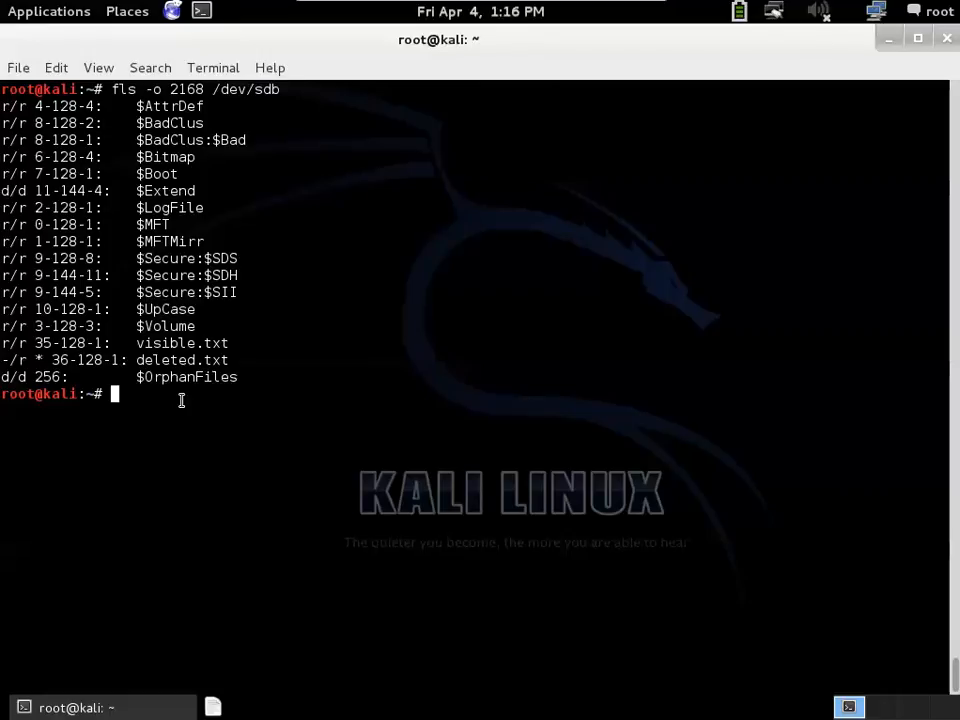
Step: Run icat --help to display its usage options
{"action": "type", "text": "icat"}
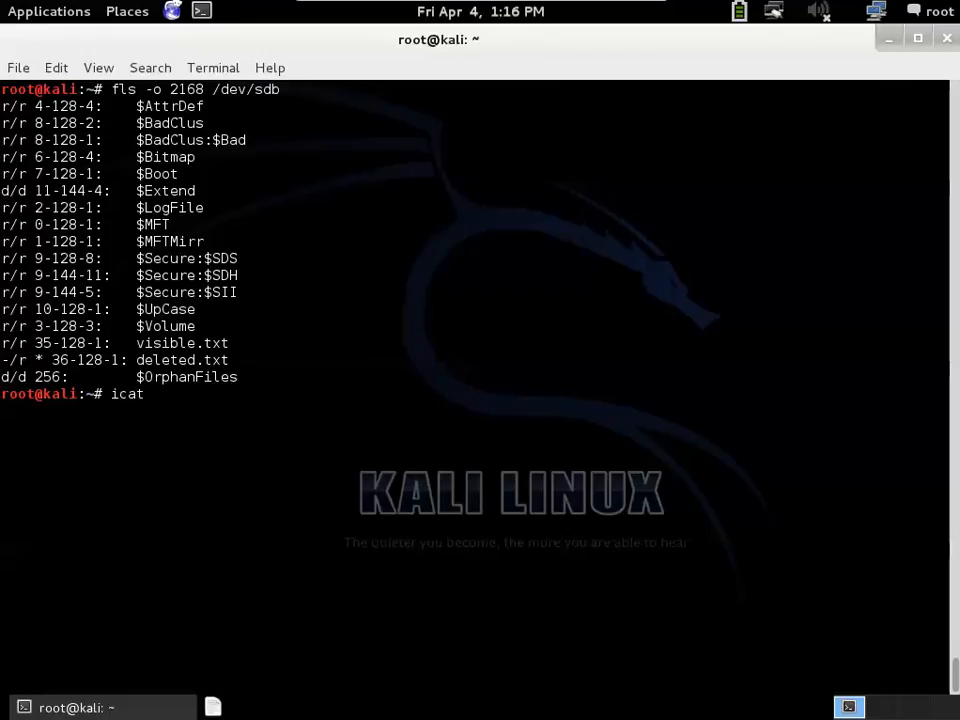
{"action": "type", "text": "-"}
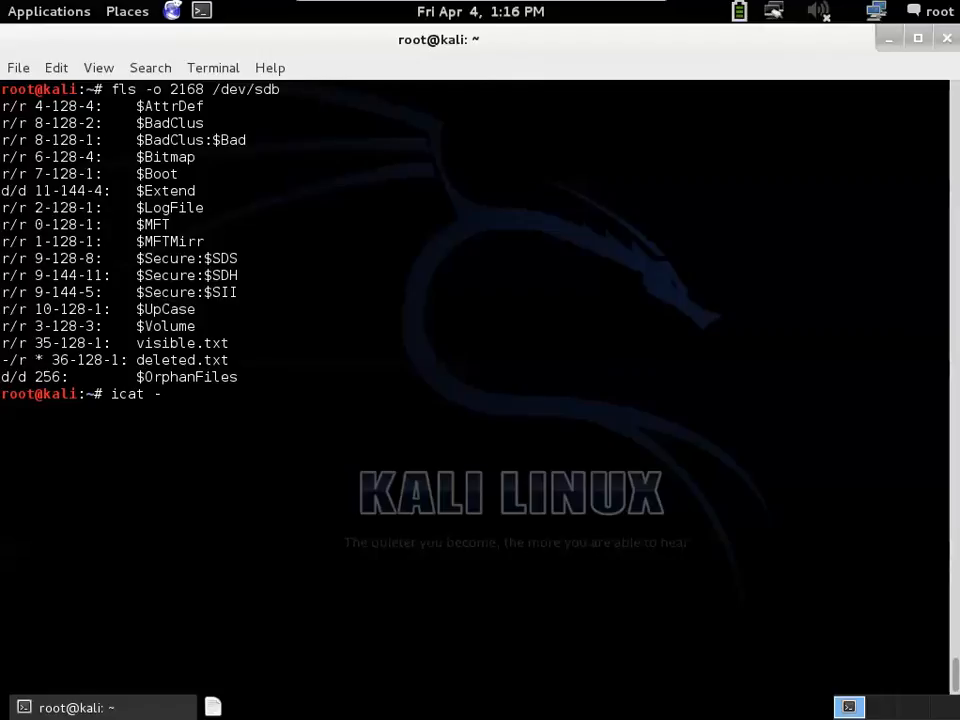
{"action": "key", "text": "Return"}
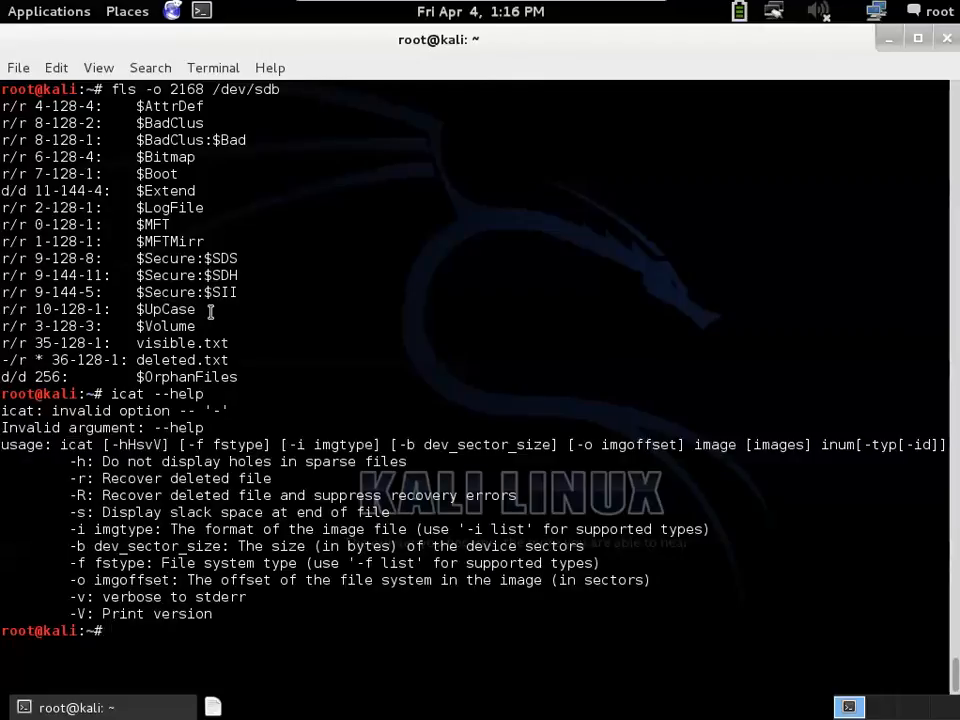
{"action": "mouse_move", "coordinate": [312, 448]}
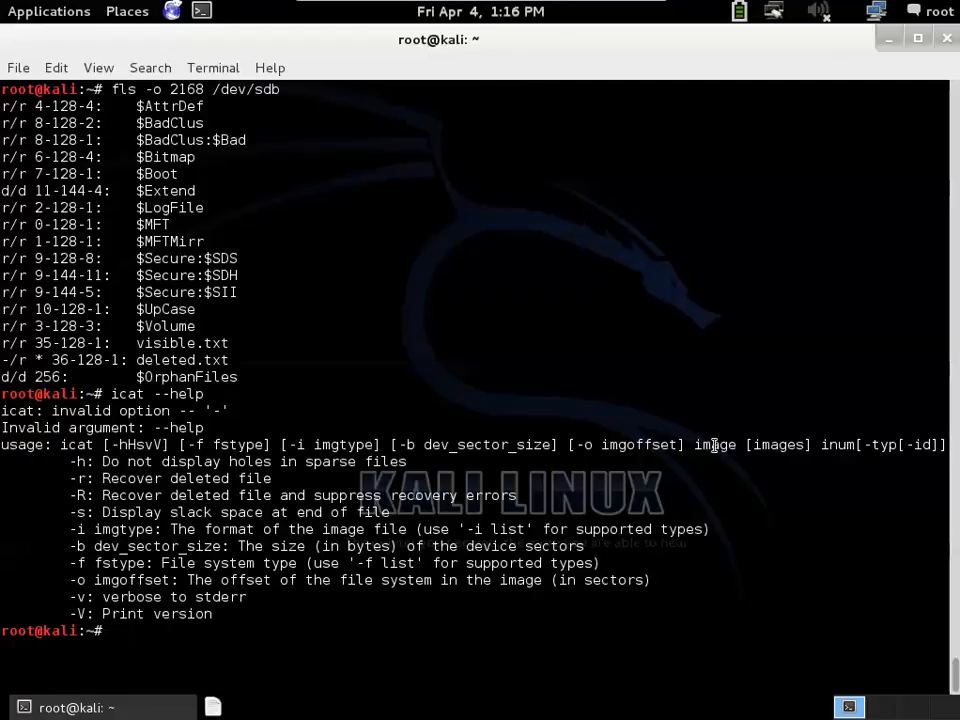
{"action": "double_click", "coordinate": [716, 444]}
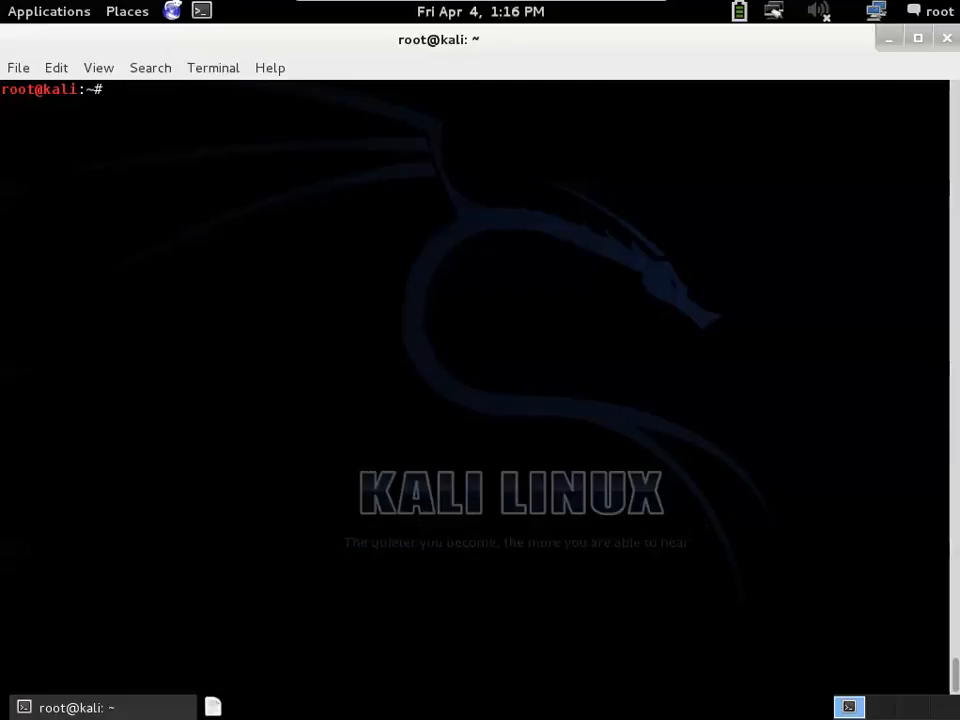
Step: Run icat -o 2168 /dev/sdb 36 to print deleted.txt's hidden message
{"action": "type", "text": "icat"}
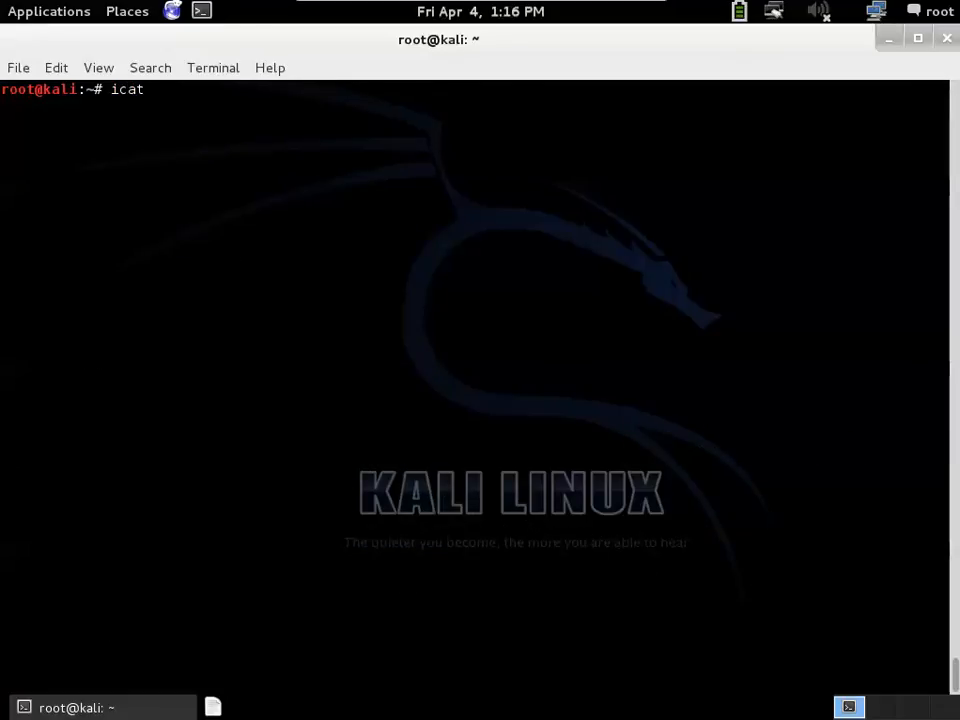
{"action": "type", "text": "-o 2168"}
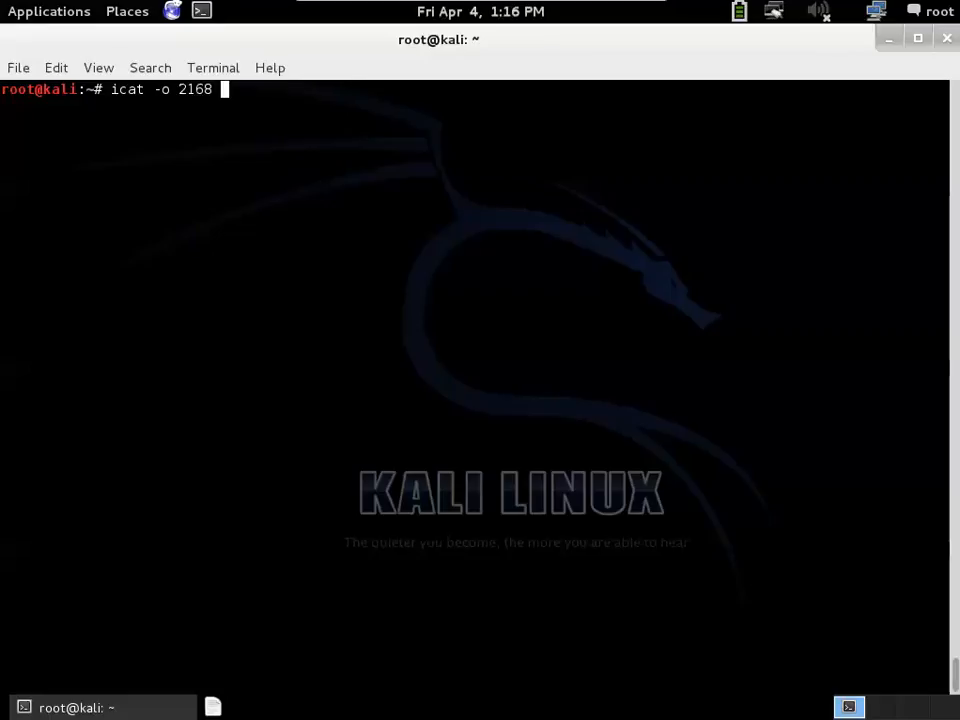
{"action": "type", "text": "/"}
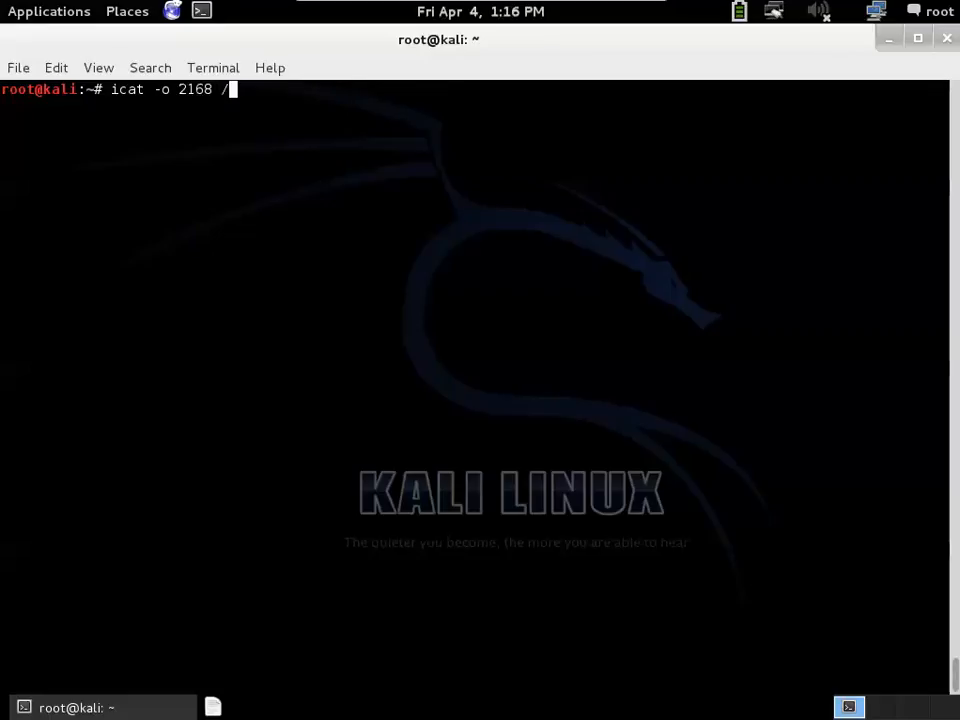
{"action": "type", "text": "dev/s"}
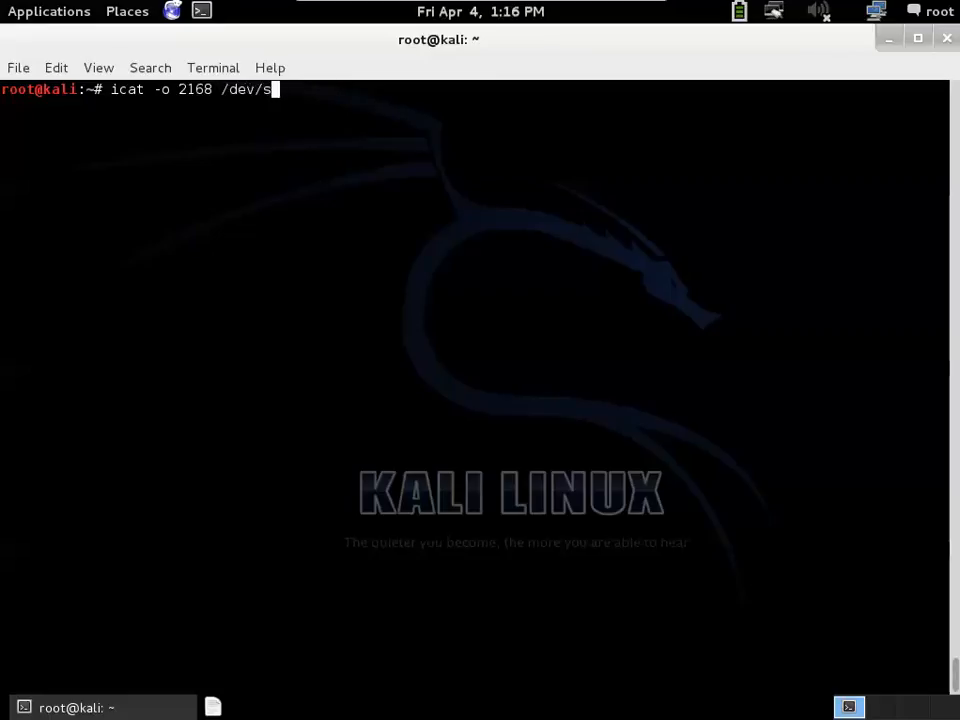
{"action": "type", "text": "db"}
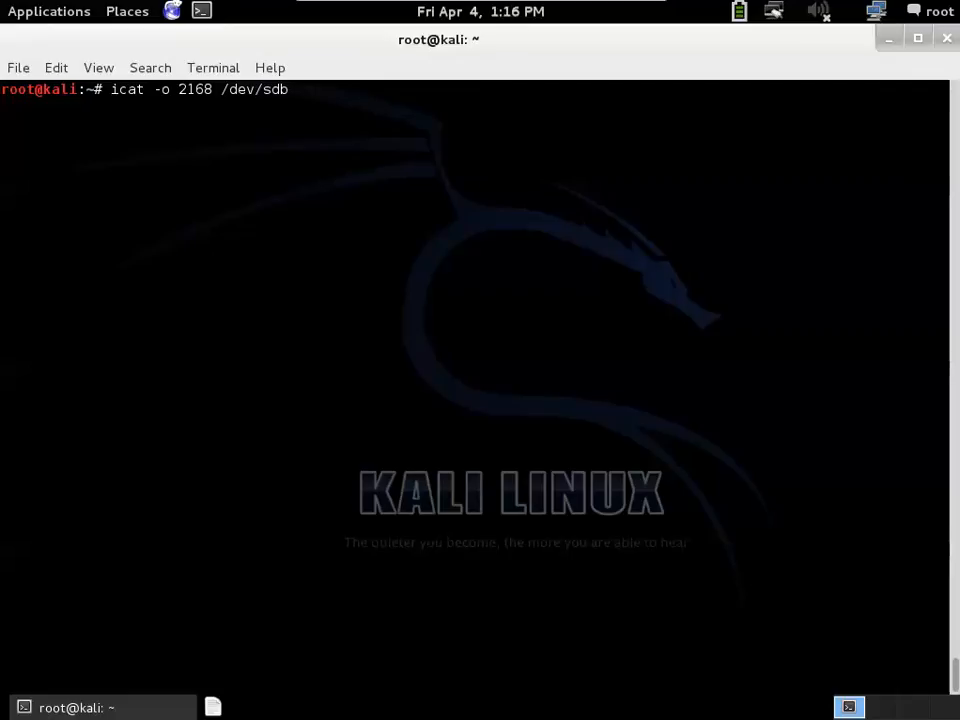
{"action": "type", "text": "36"}
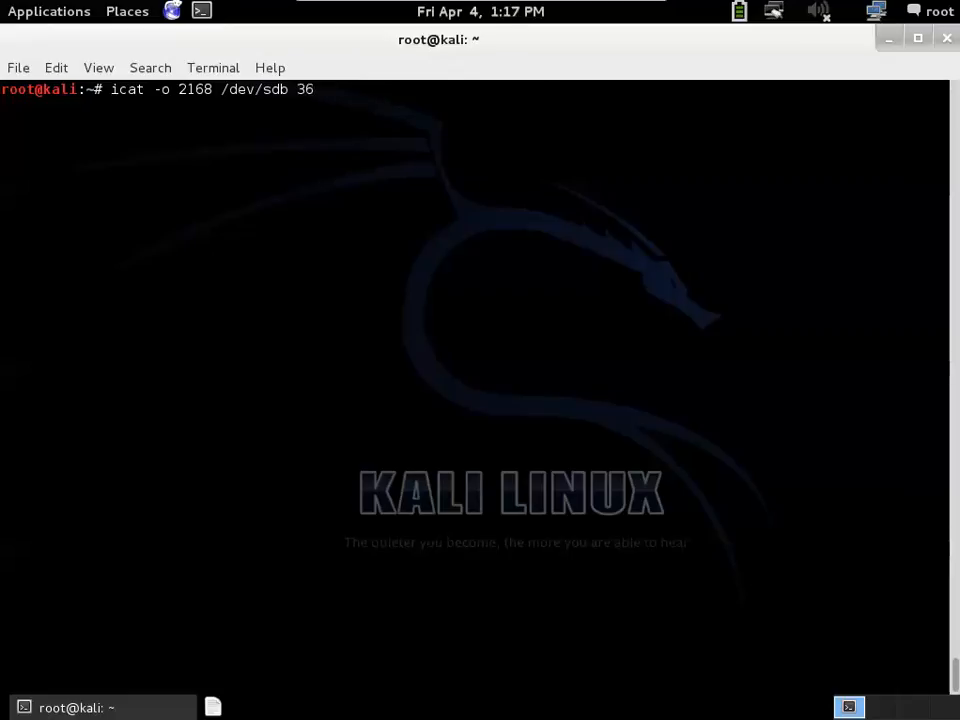
{"action": "key", "text": "Return"}
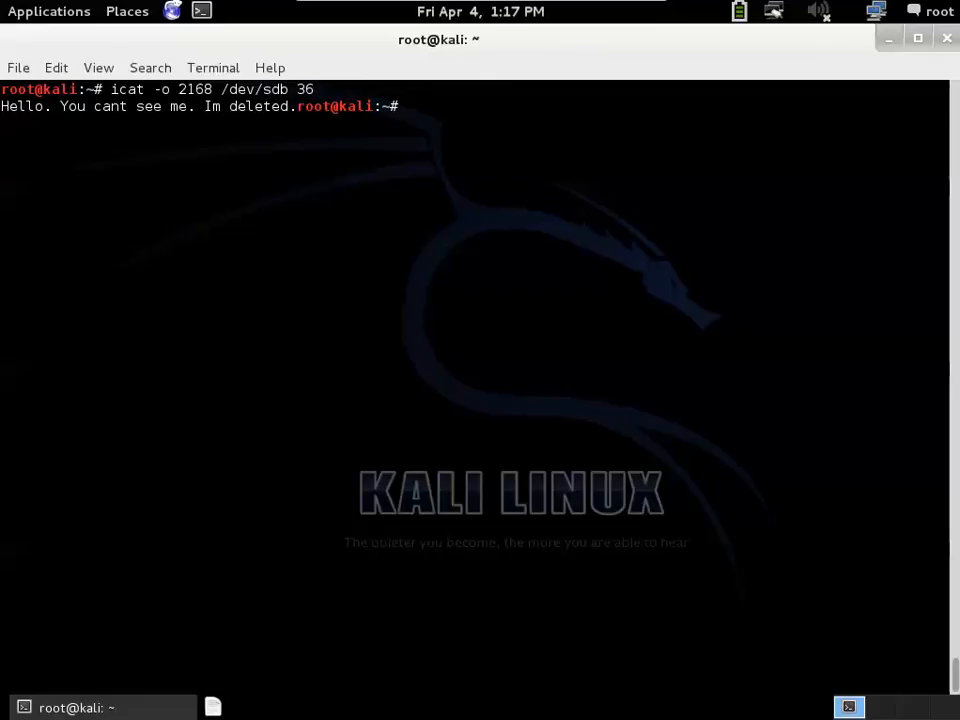
Step: Rerun icat on inode 35 to print visible.txt's contents
{"action": "key", "text": "Return"}
{"action": "type", "text": "icat -o 2168 /dev/sdb 36"}
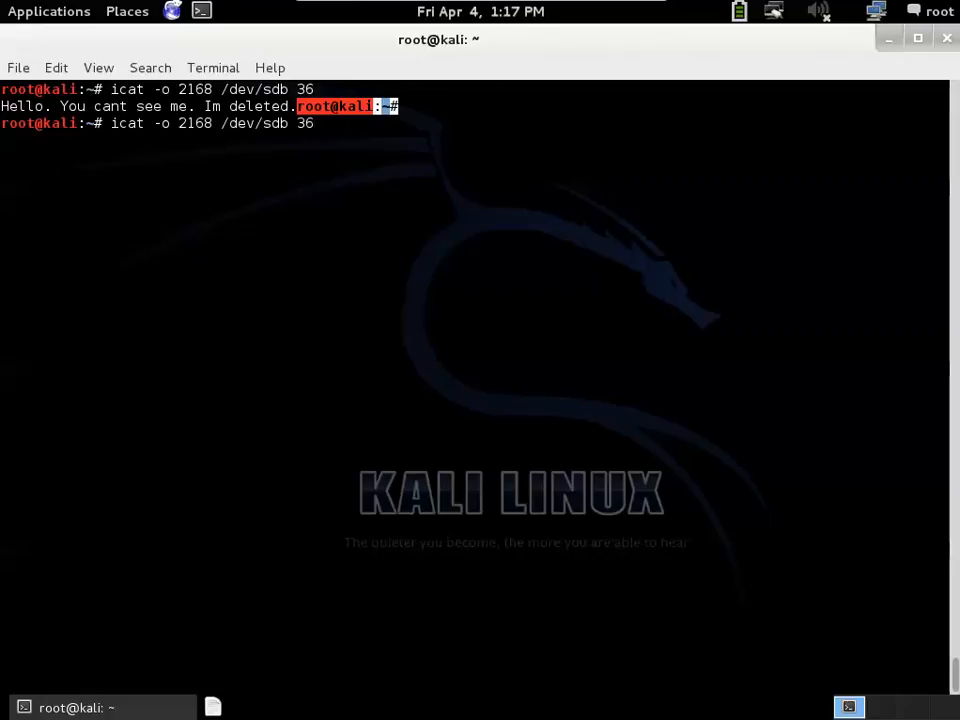
{"action": "type", "text": "5"}
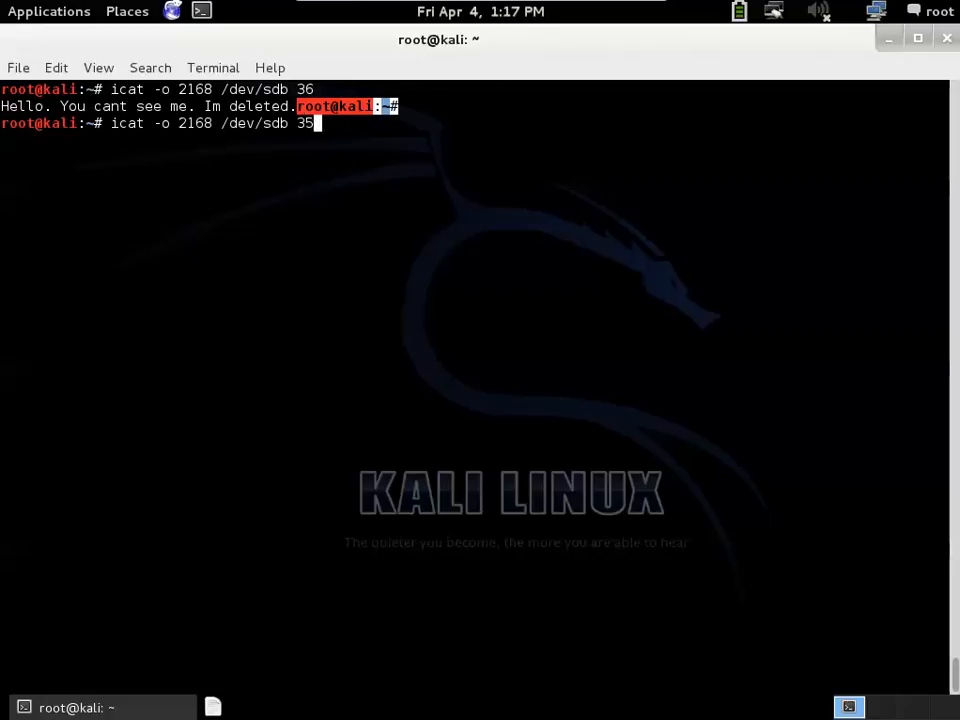
{"action": "key", "text": "Return"}
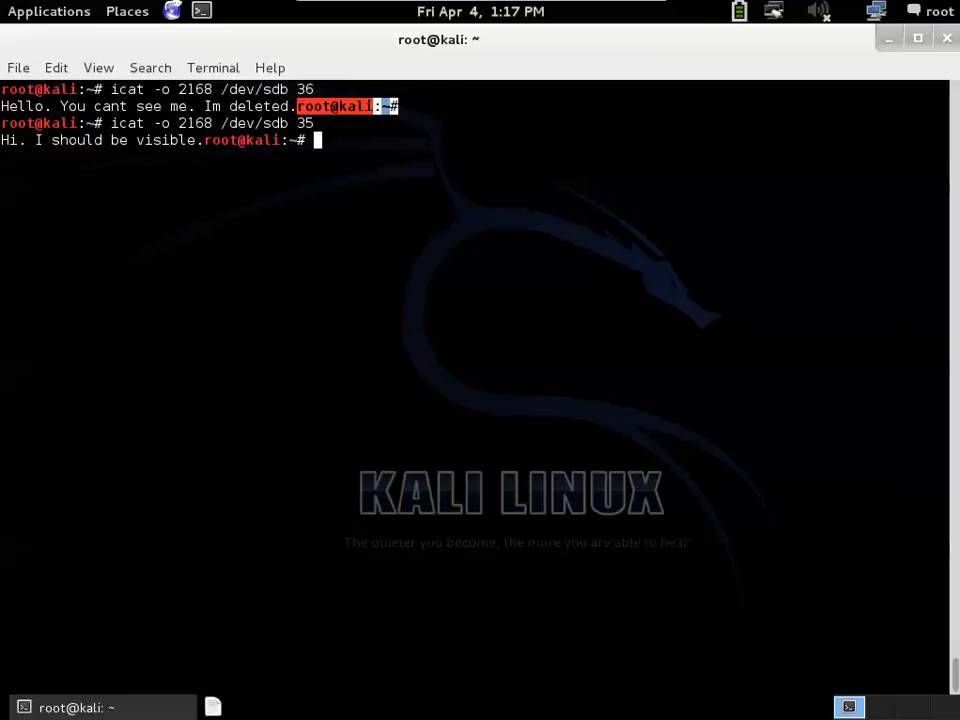
{"action": "mouse_move", "coordinate": [130, 132]}
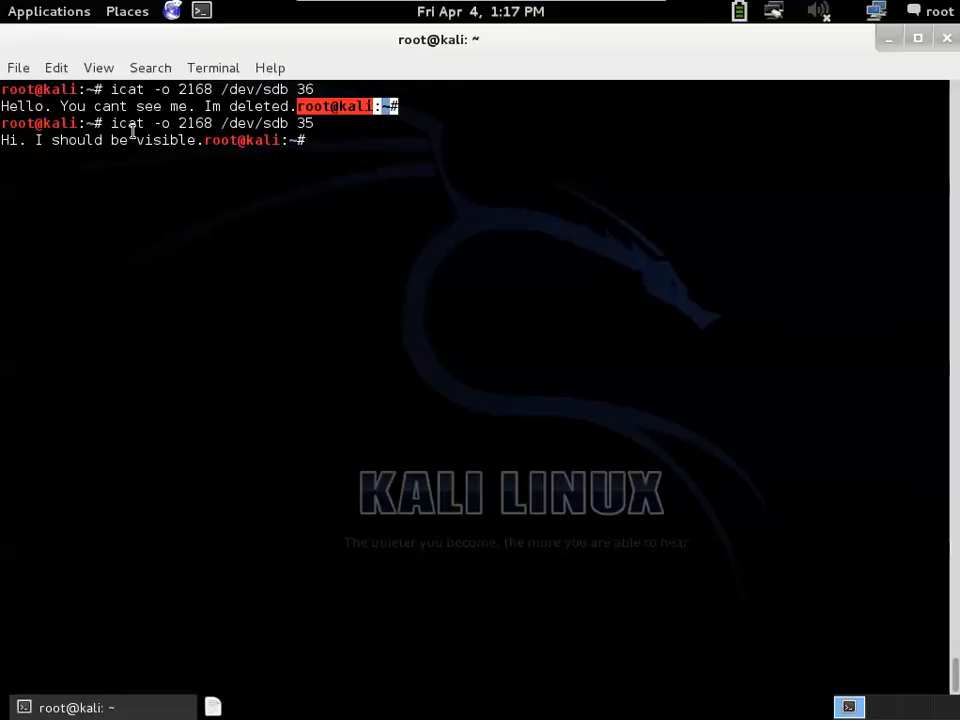
{"action": "key", "text": "Return"}
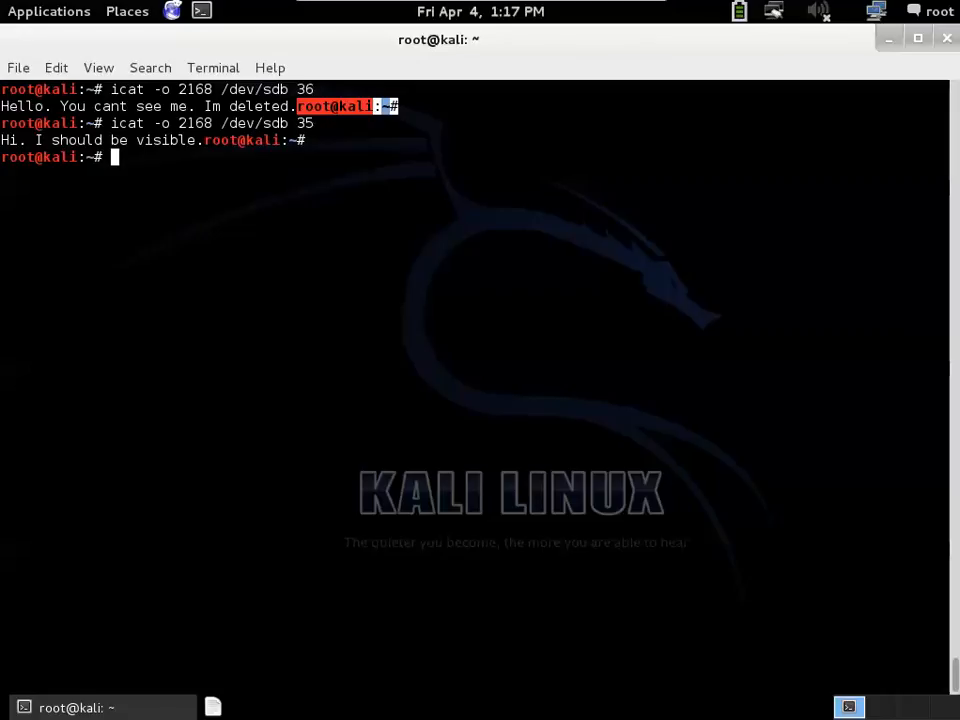
{"action": "mouse_move", "coordinate": [298, 184]}
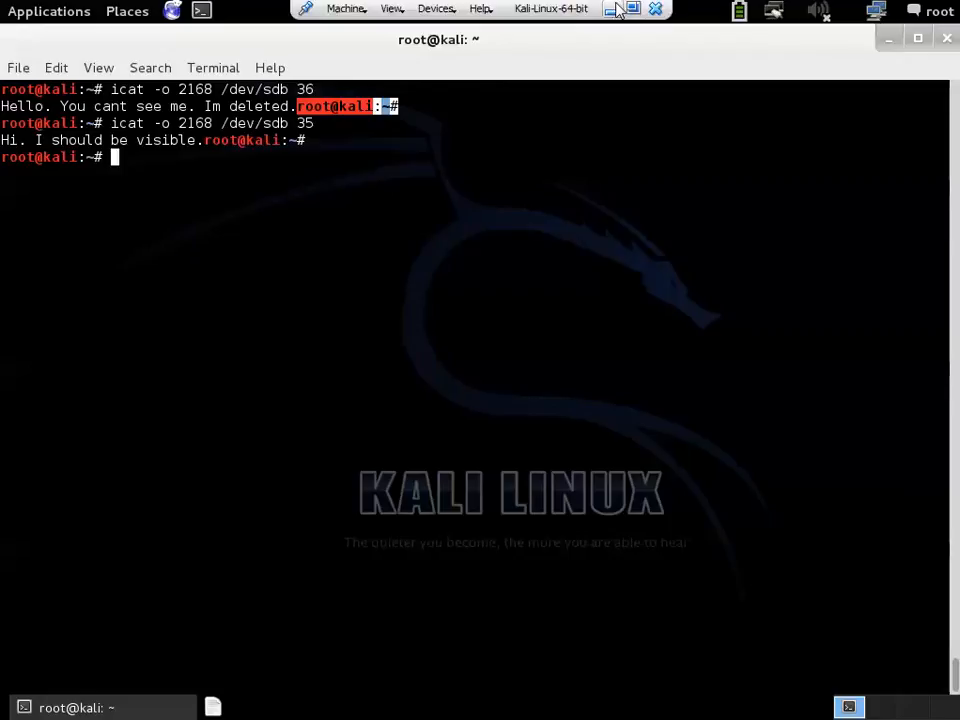
{"action": "mouse_move", "coordinate": [612, 12]}
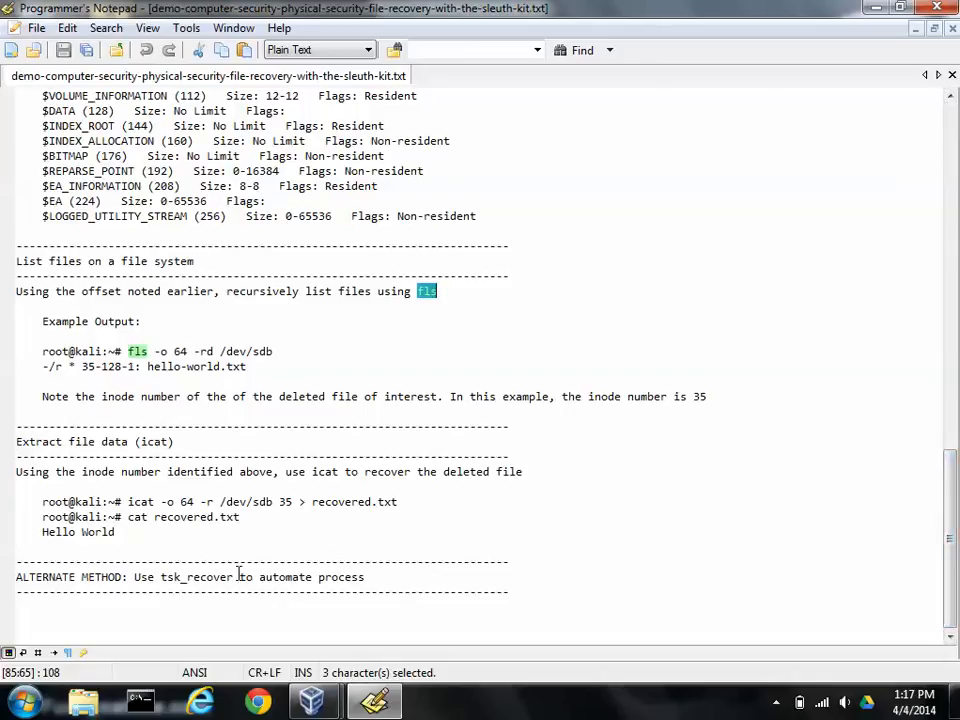
Step: Select tsk_recover in the notes' ALTERNATE METHOD line
{"action": "double_click", "coordinate": [196, 576]}
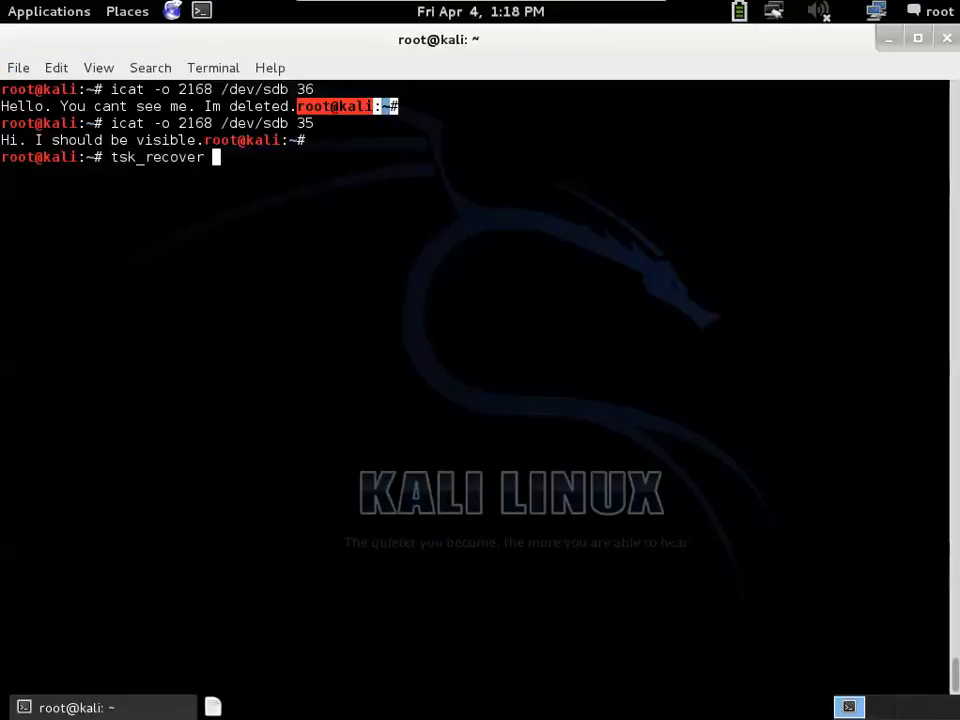
Step: Show tsk_recover --help, then run tsk_recover /dev/sdb without an output directory
{"action": "type", "text": "--"}
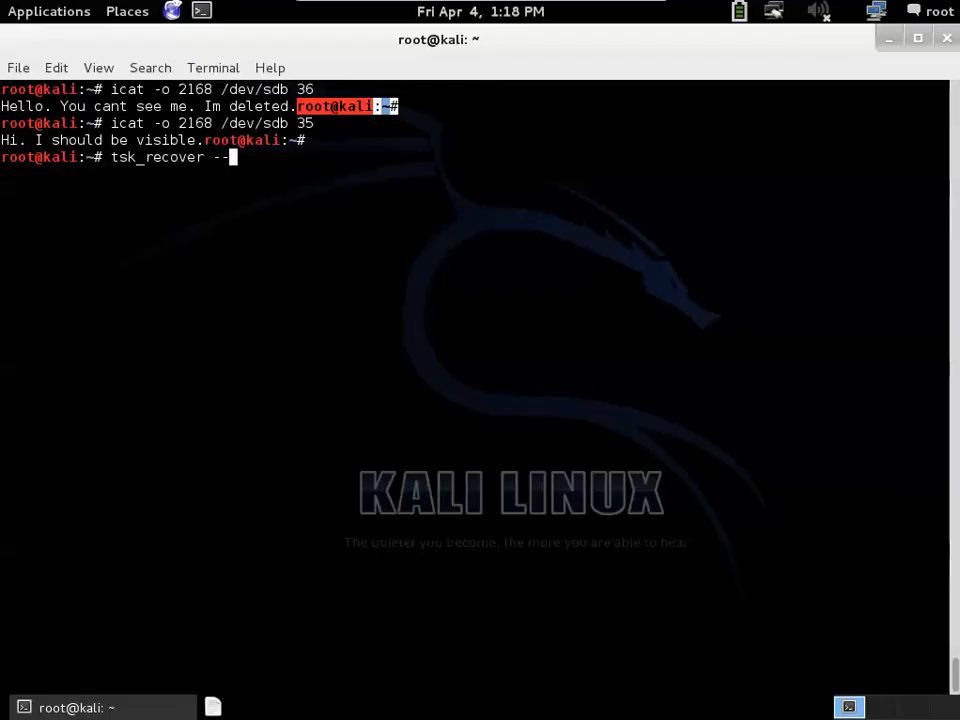
{"action": "key", "text": "Return"}
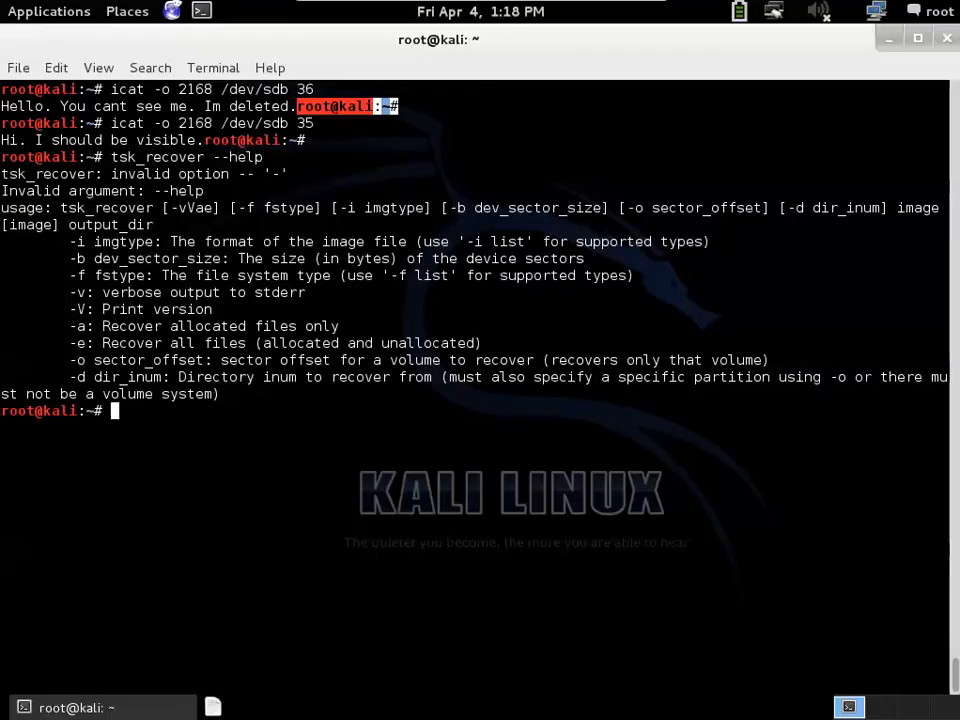
{"action": "mouse_move", "coordinate": [362, 360]}
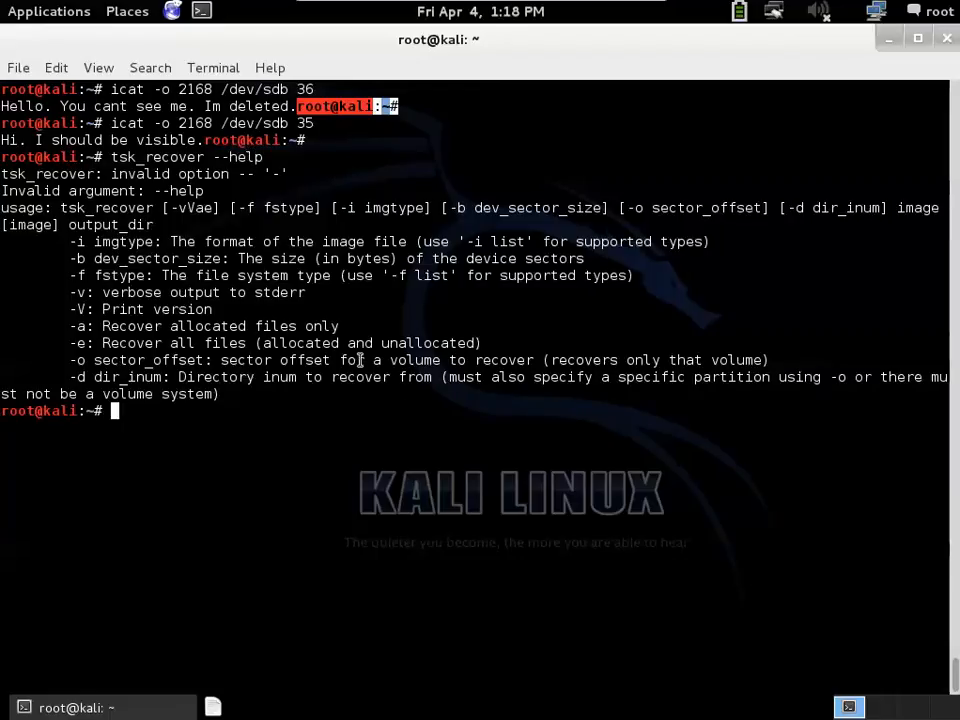
{"action": "mouse_move", "coordinate": [314, 224]}
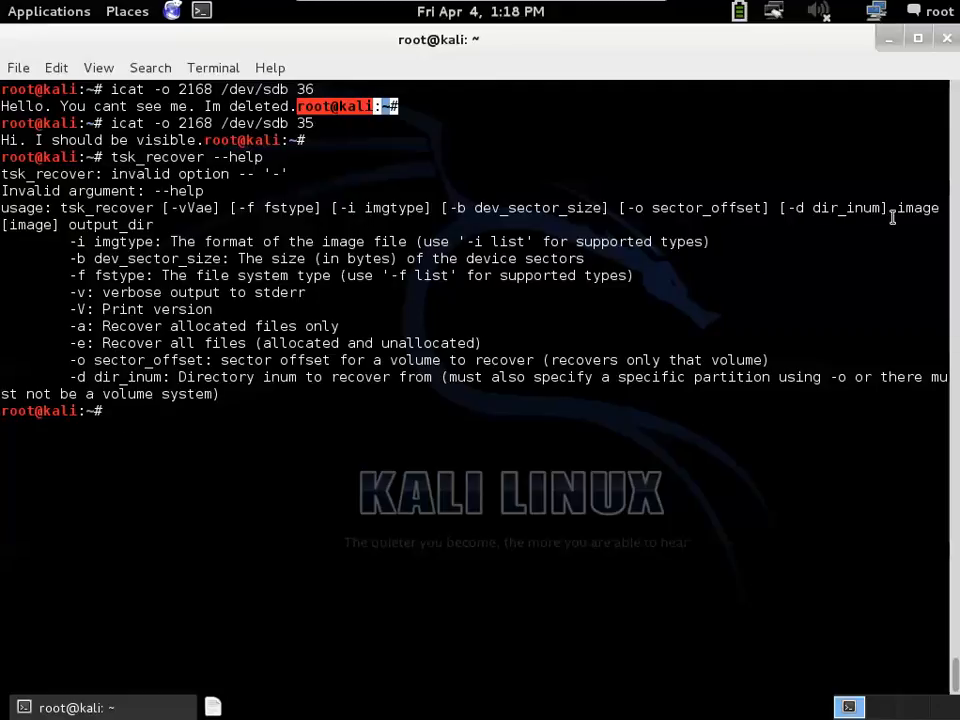
{"action": "type", "text": "tsk_"}
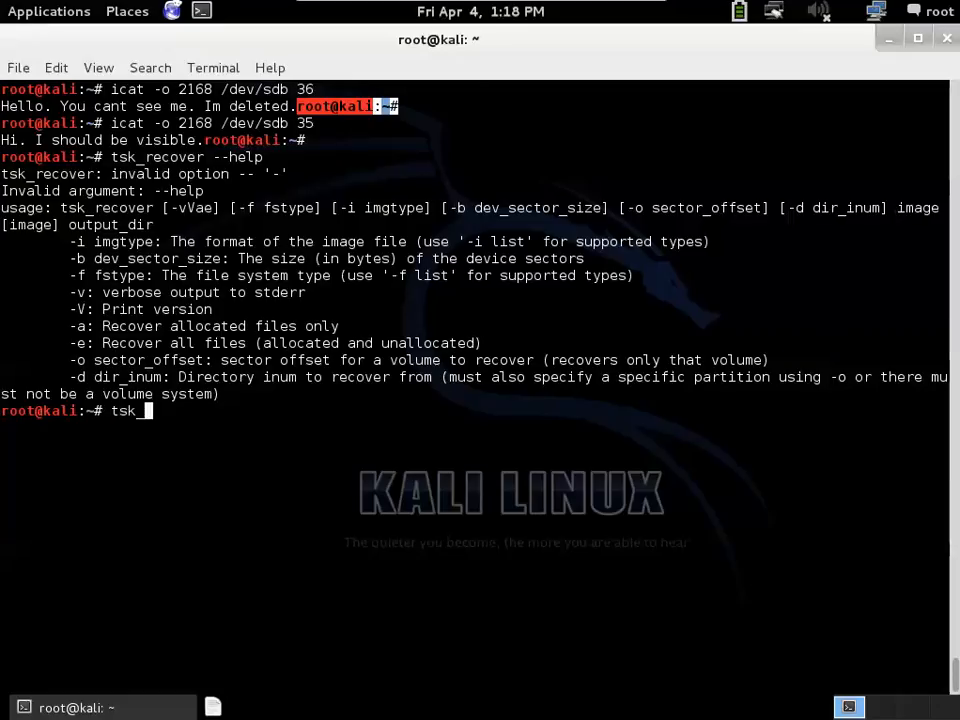
{"action": "type", "text": "recover"}
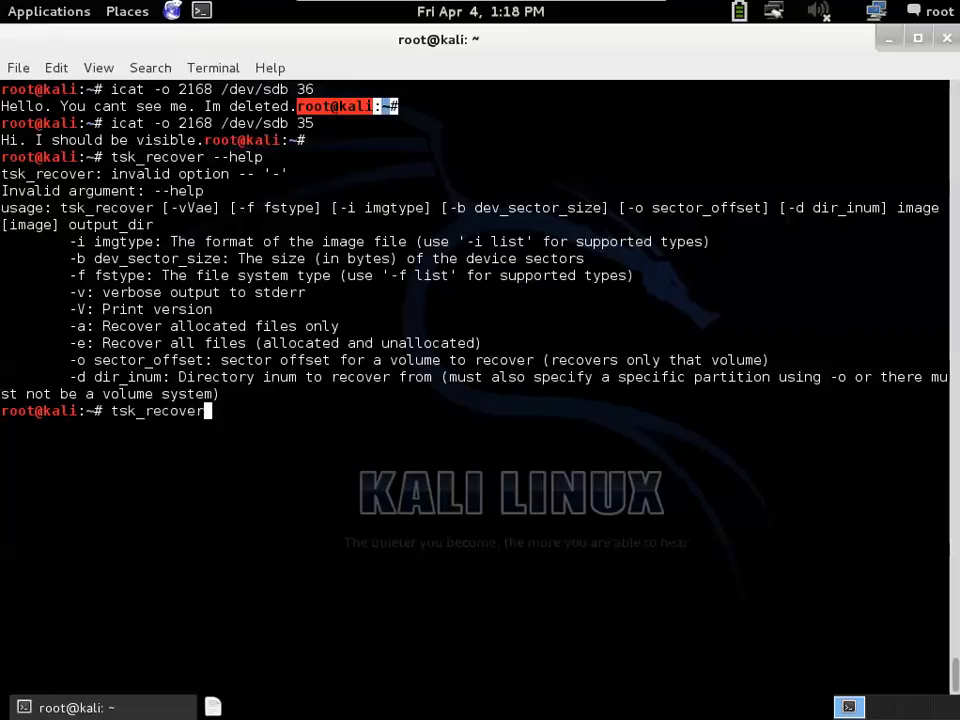
{"action": "type", "text": "/dev/"}
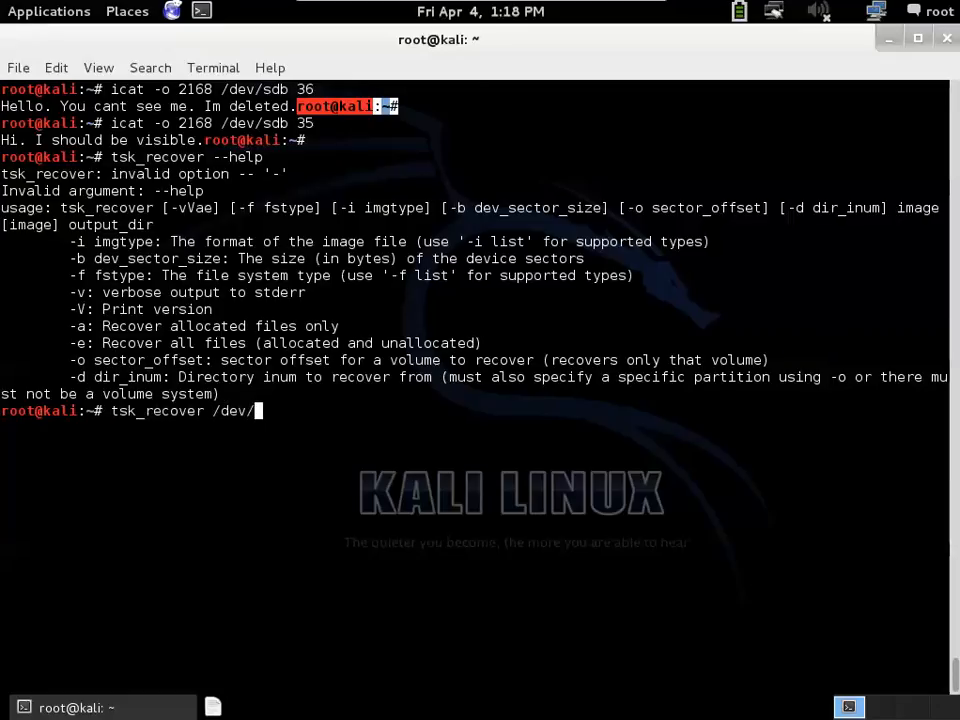
{"action": "key", "text": "Return"}
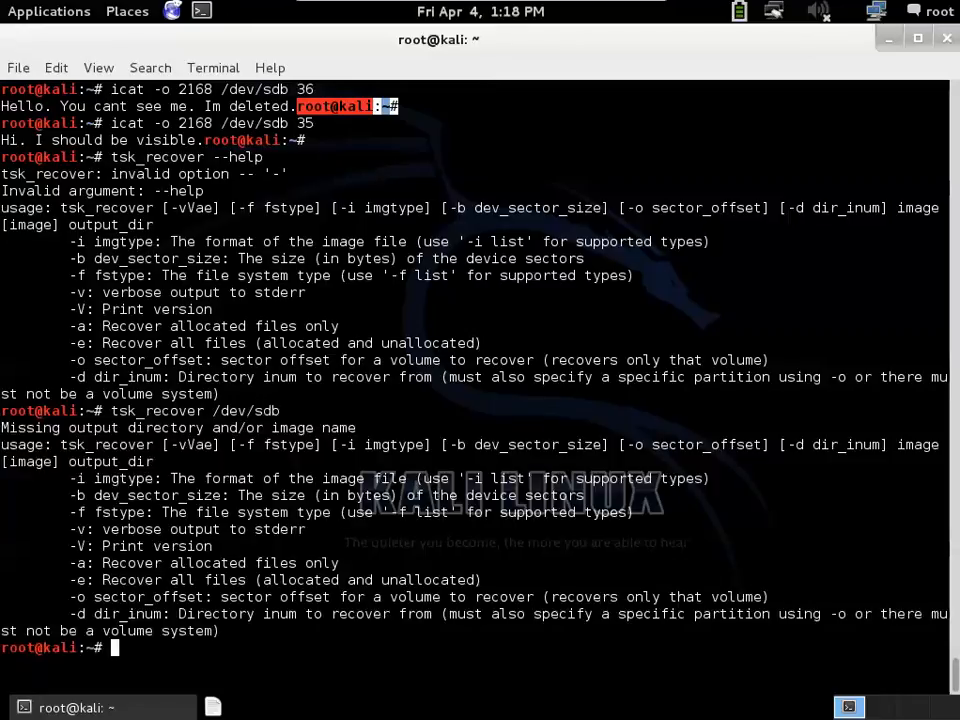
Step: Run tsk_recover /dev/sdb /tmp to recover the files into /tmp
{"action": "type", "text": "tsk_recover /dev/sdb"}
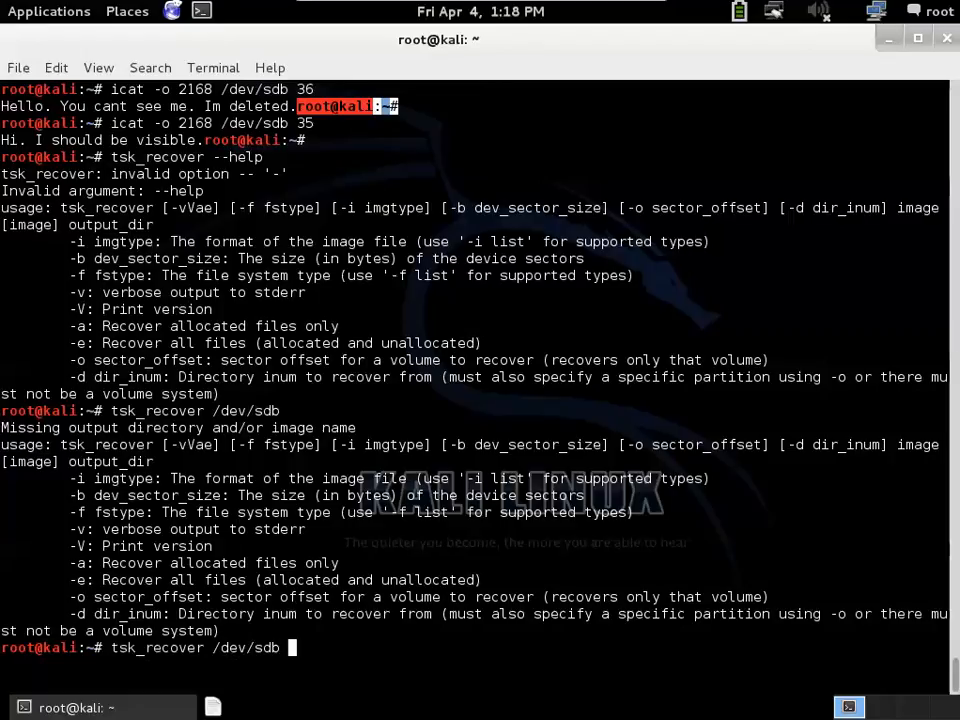
{"action": "type", "text": "/tmp"}
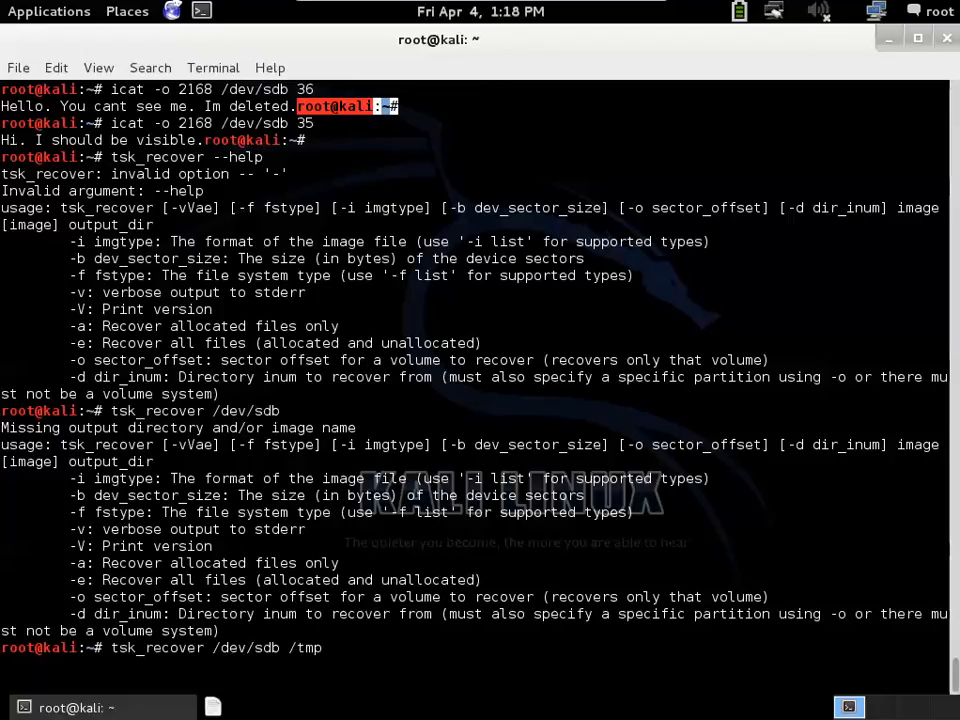
{"action": "key", "text": "Return"}
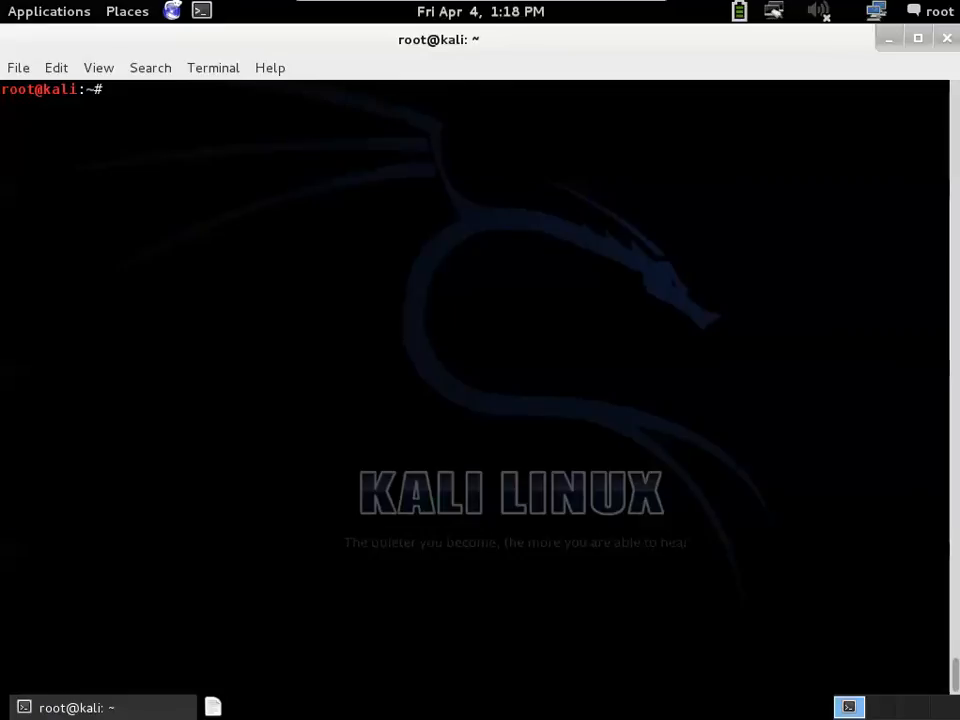
Step: Move into /tmp and then into the vol_2168 folder produced by tsk_recover
{"action": "type", "text": "cd /tmp/"}
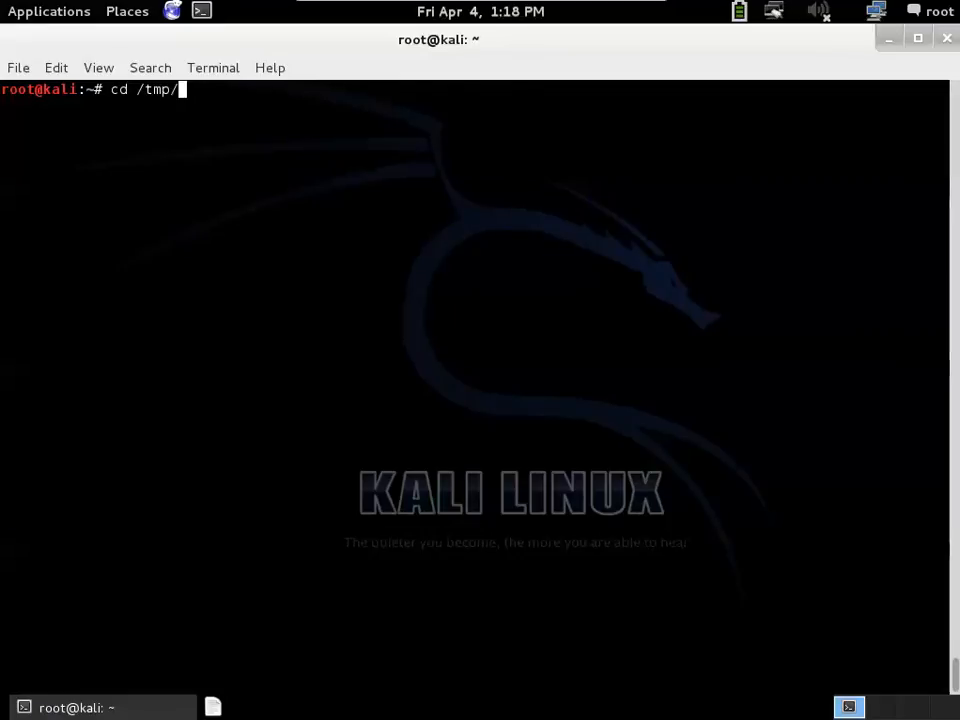
{"action": "key", "text": "Return"}
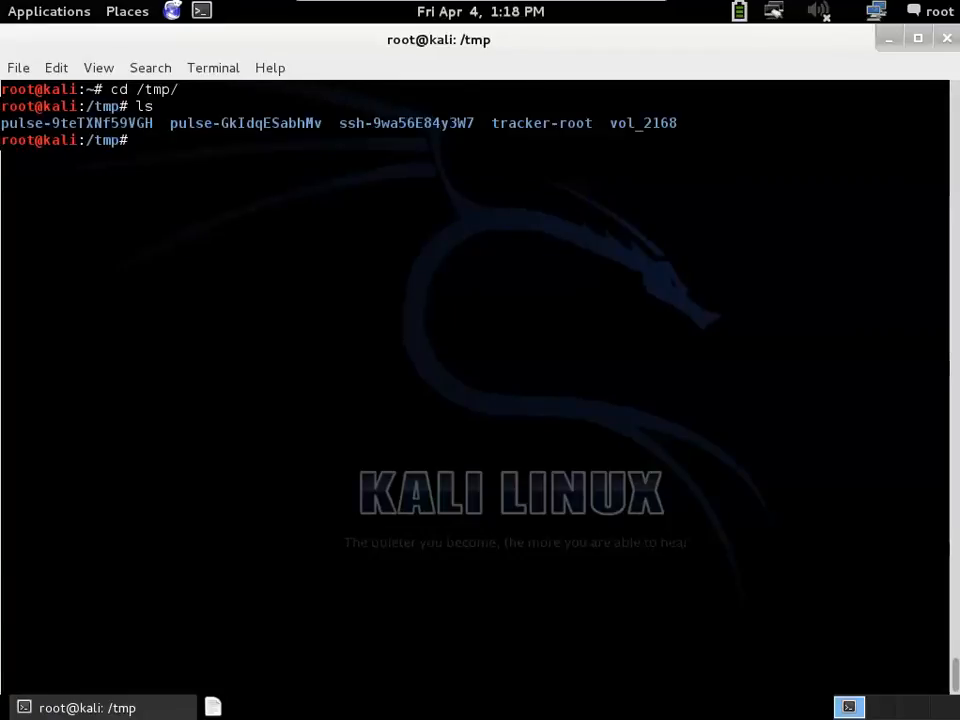
{"action": "mouse_move", "coordinate": [714, 160]}
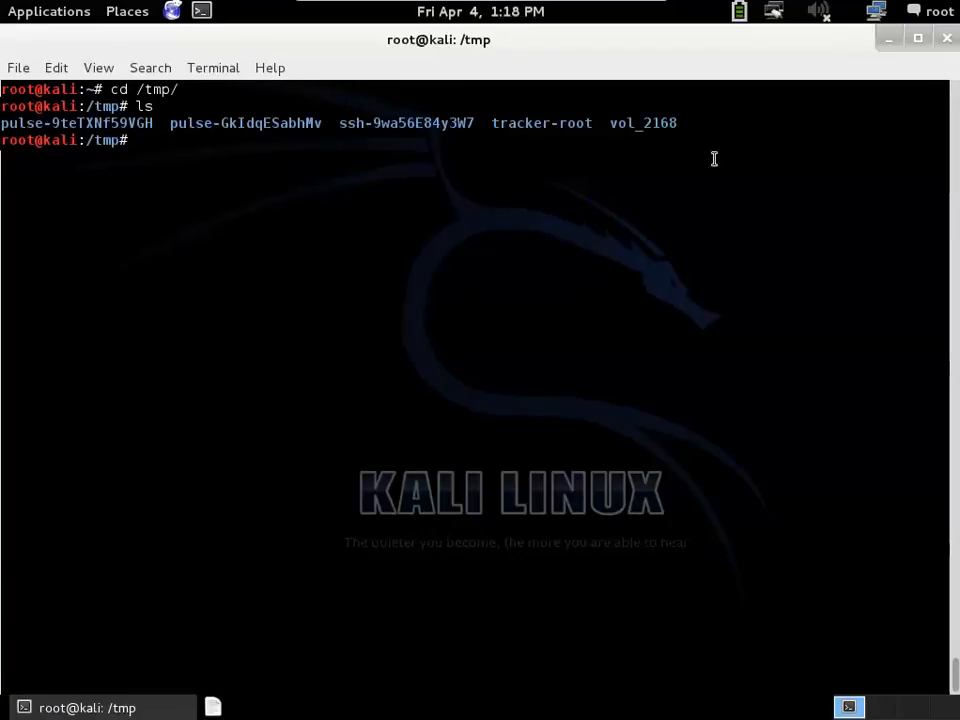
{"action": "double_click", "coordinate": [644, 122]}
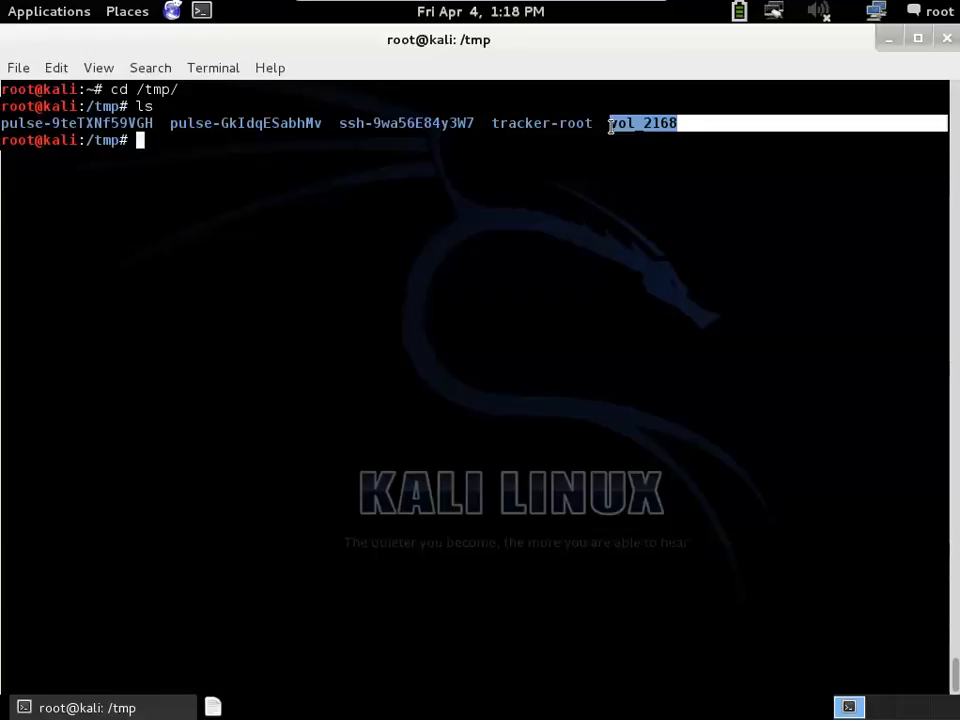
{"action": "type", "text": "cd vol_2168/"}
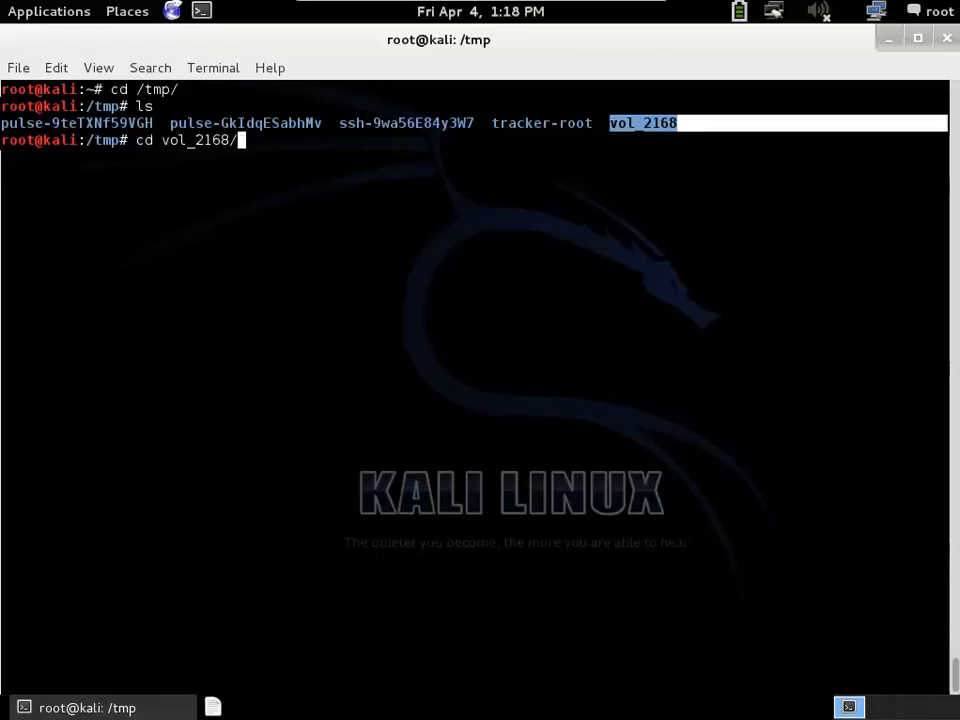
{"action": "key", "text": "Return"}
{"action": "type", "text": "ls"}
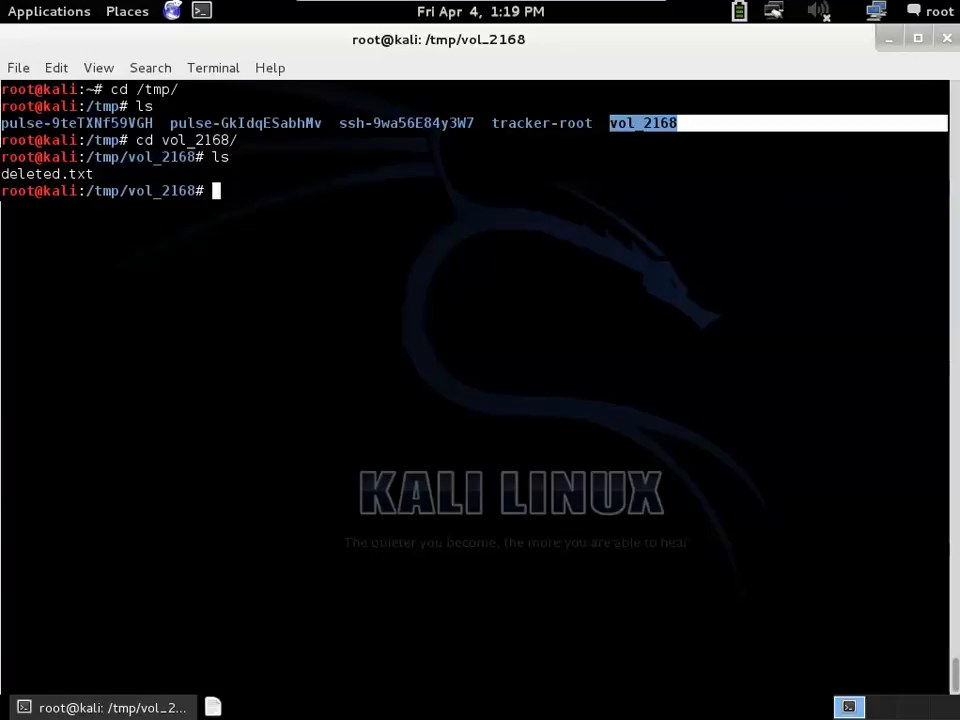
Step: Print deleted.txt to reveal its 'Hello. You cant see me. Im deleted.' message
{"action": "type", "text": "car"}
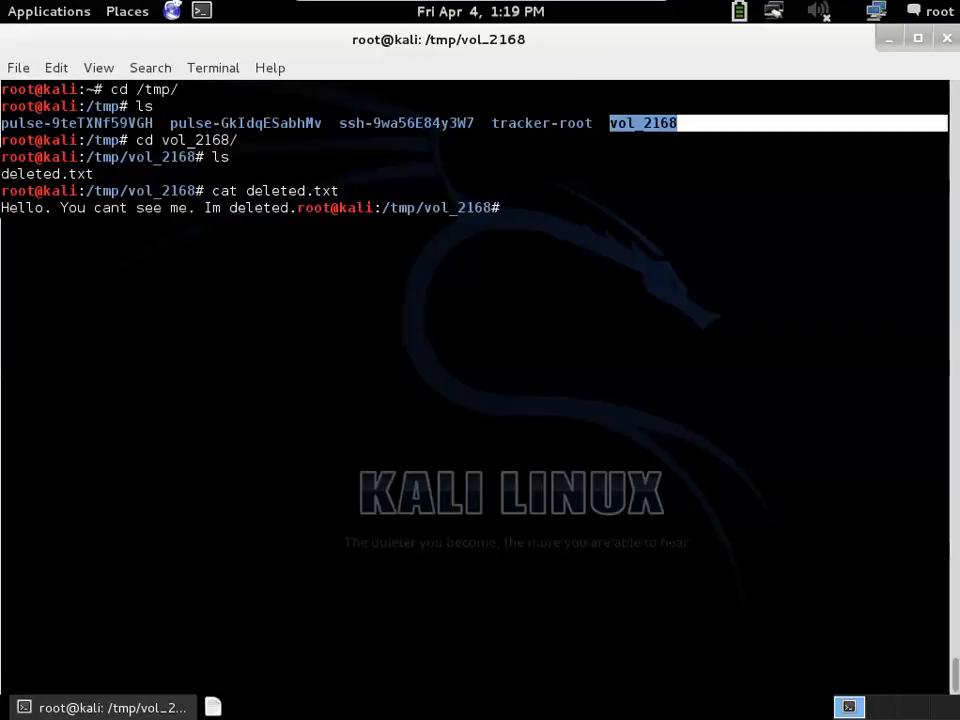
{"action": "key", "text": "Return"}
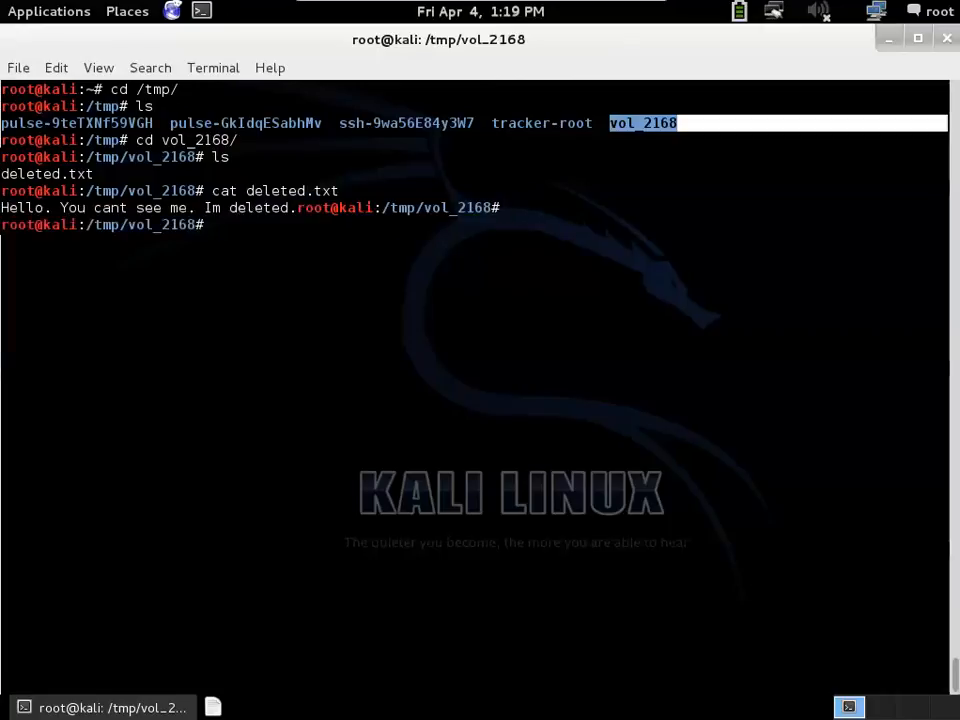